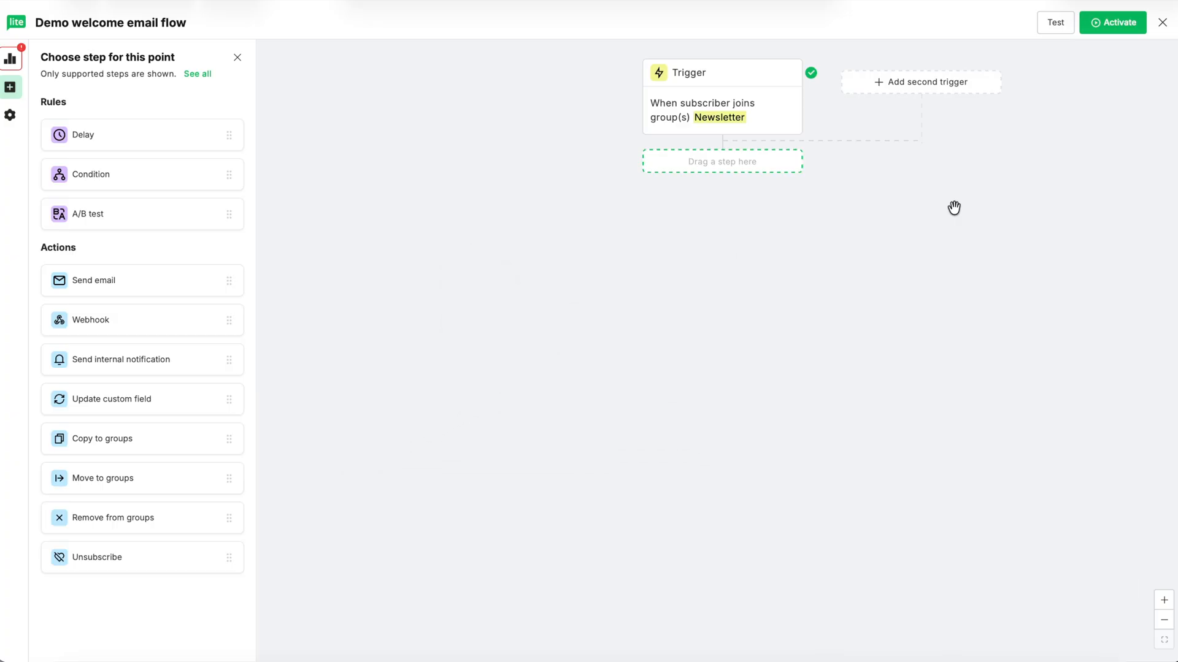
mouse_move(162, 283)
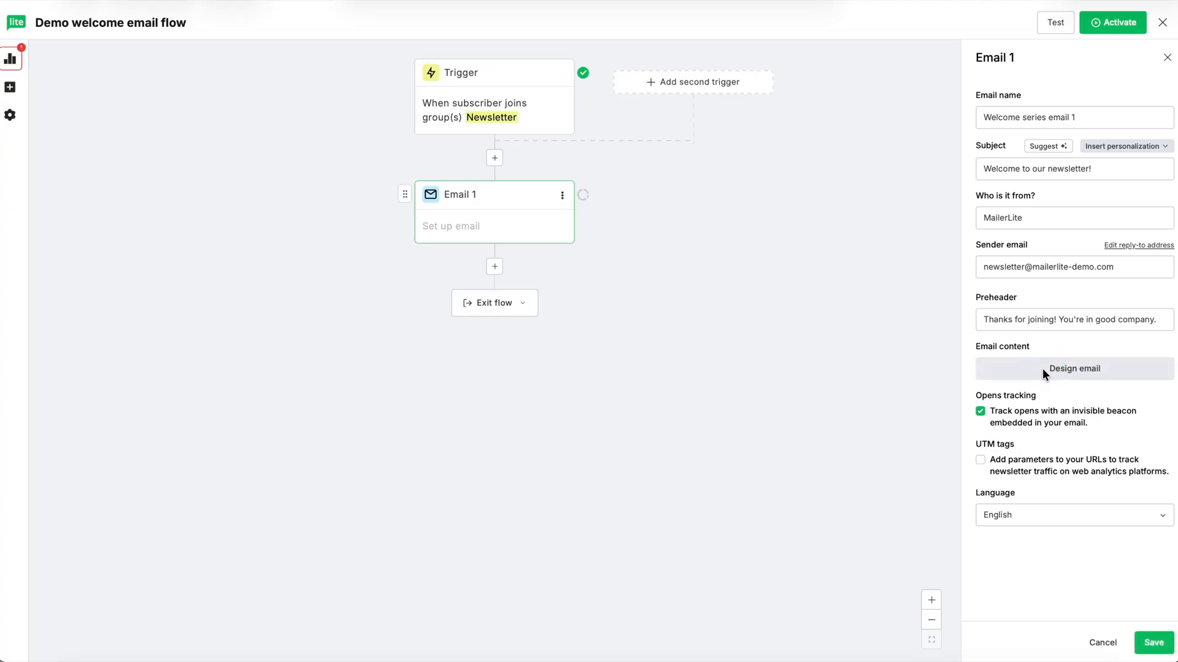
Design 'Welcome series email 1' from a template, finish editing and save the email step
left_click(1072, 369)
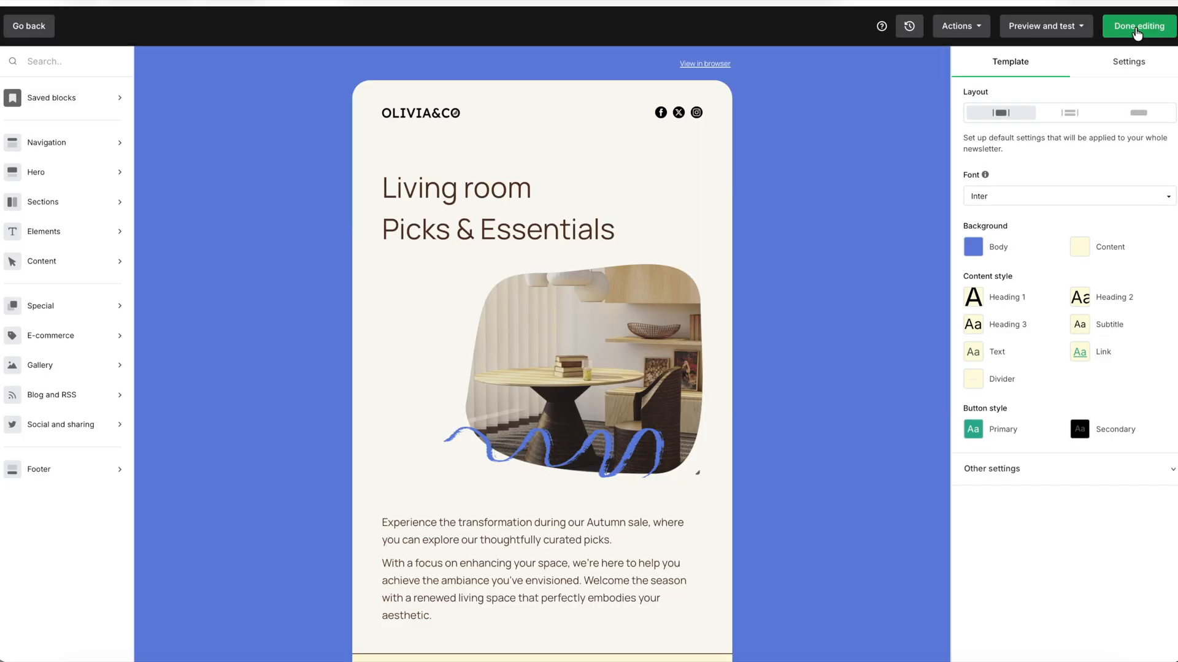
left_click(1138, 26)
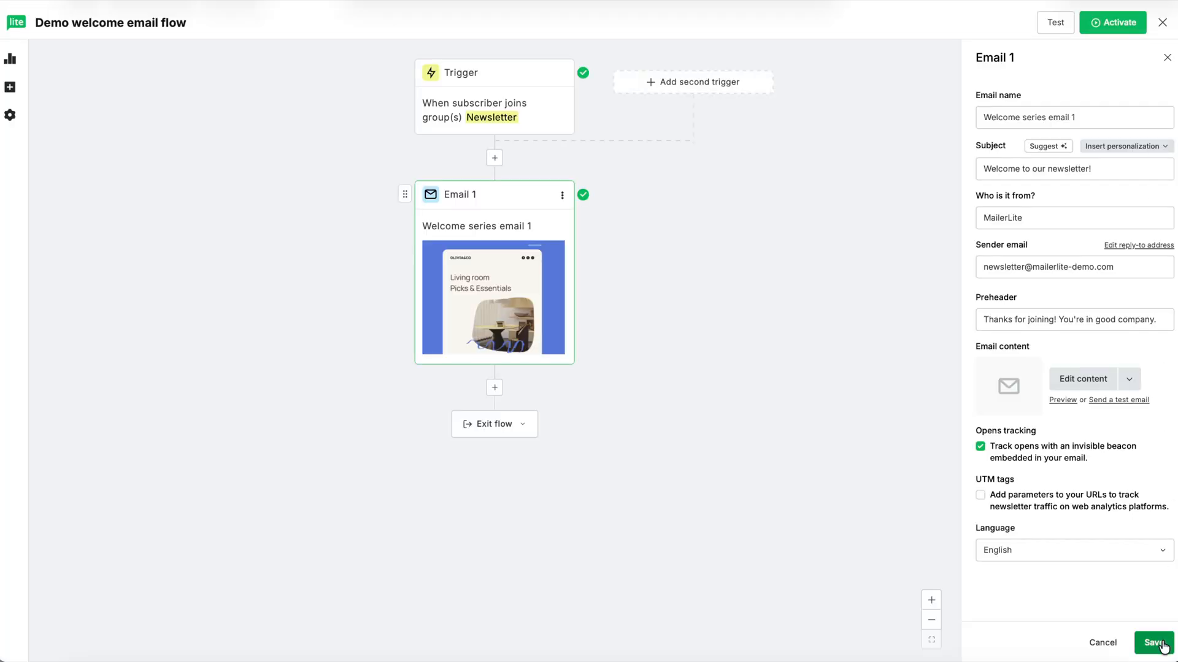
left_click(1154, 643)
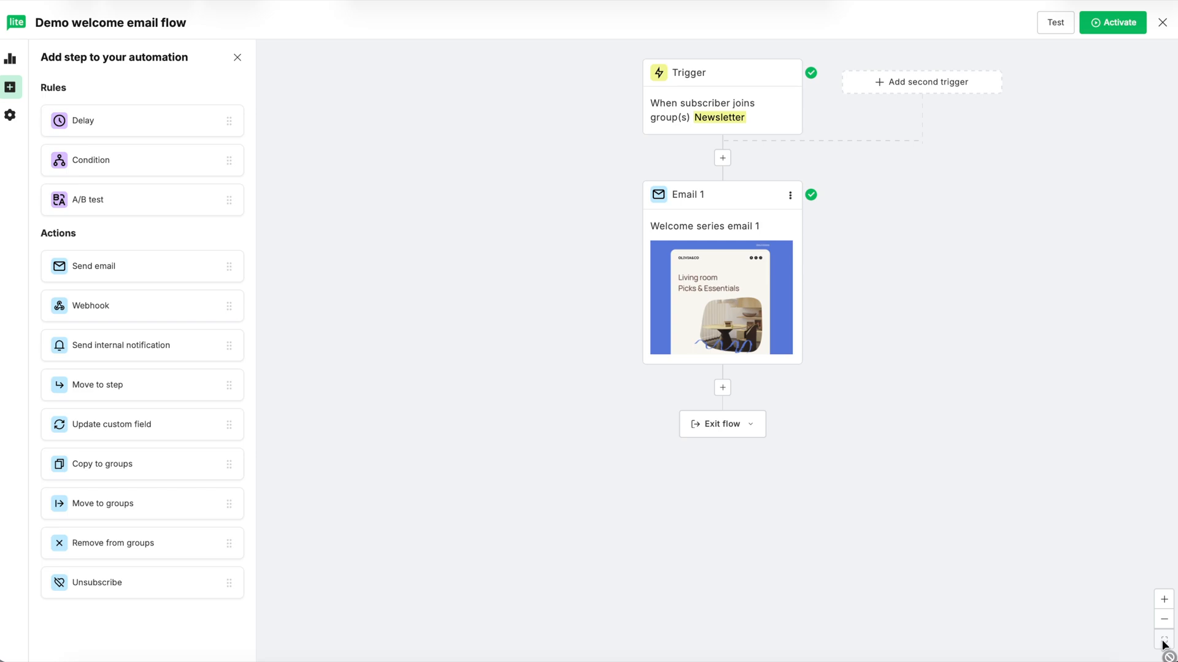
mouse_move(168, 122)
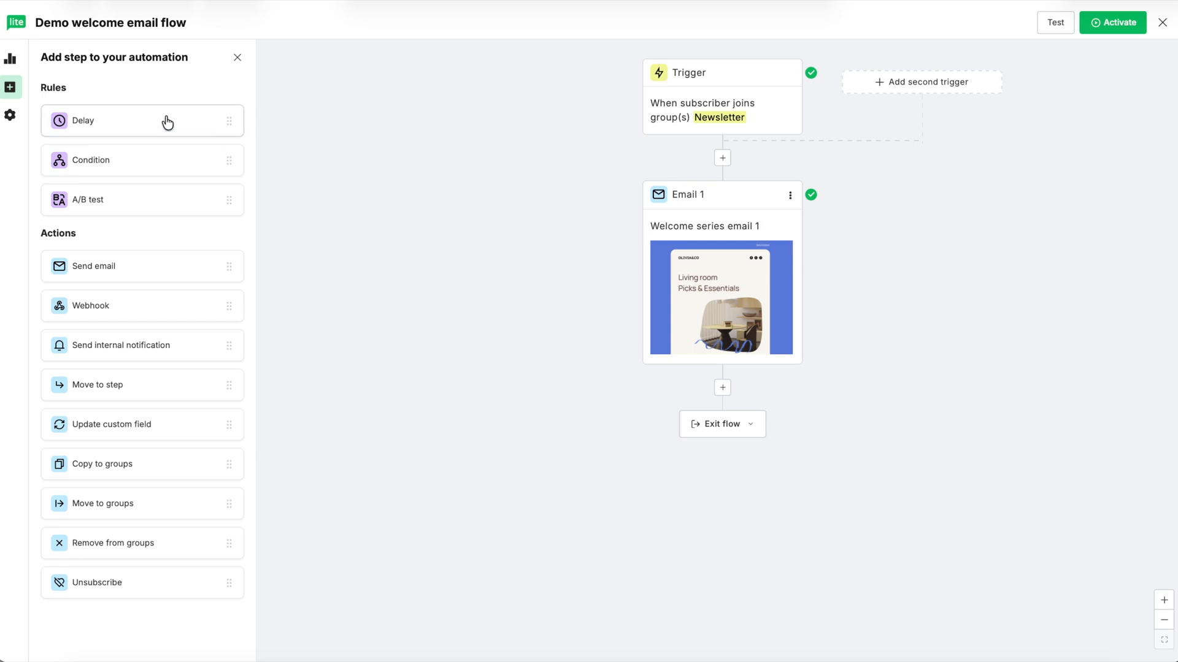
Place a Delay below the first email, set Wait to 3 day(s) and save it
left_click_drag(143, 121, 197, 131)
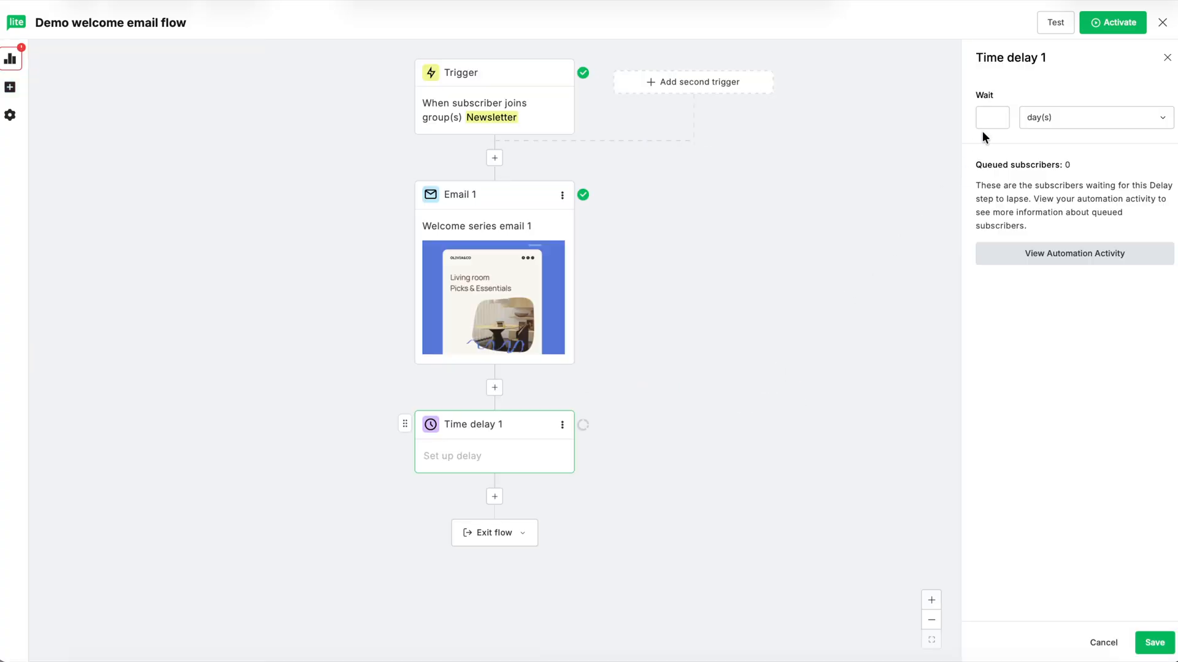
type("3")
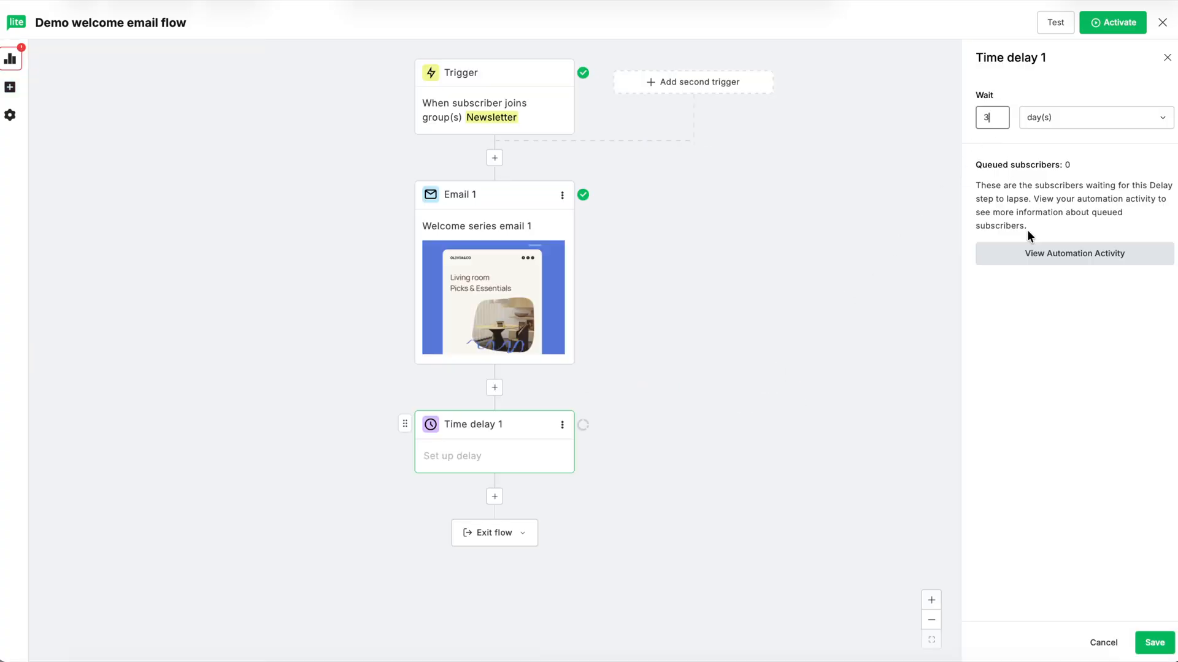
left_click(1153, 641)
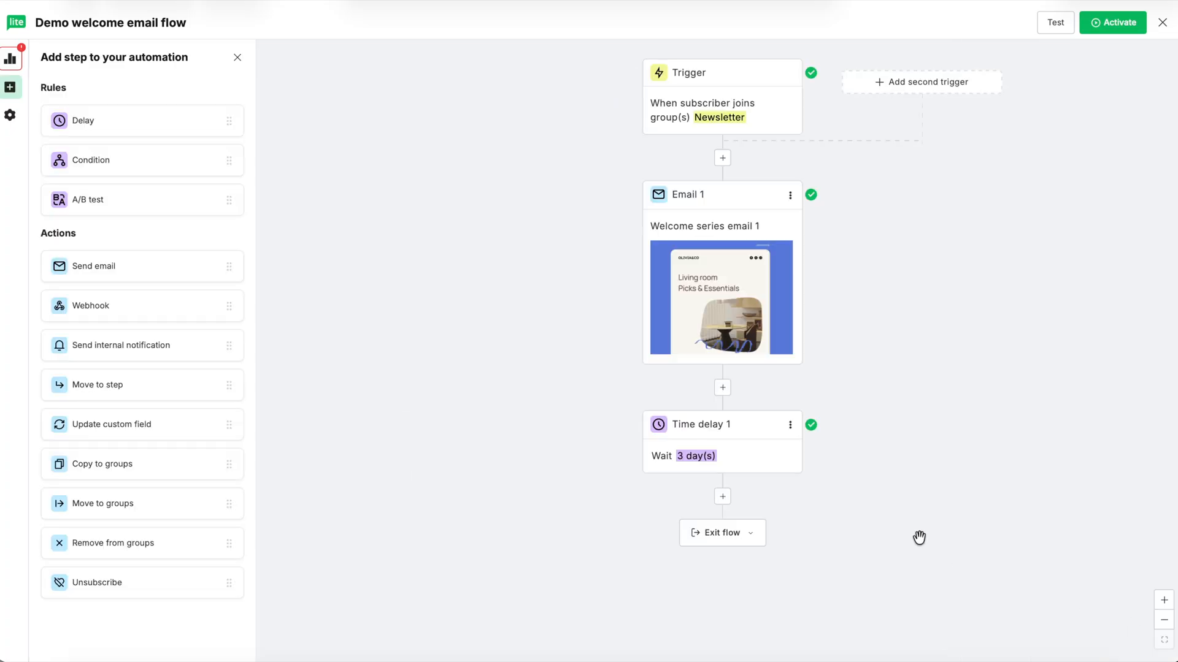
mouse_move(124, 169)
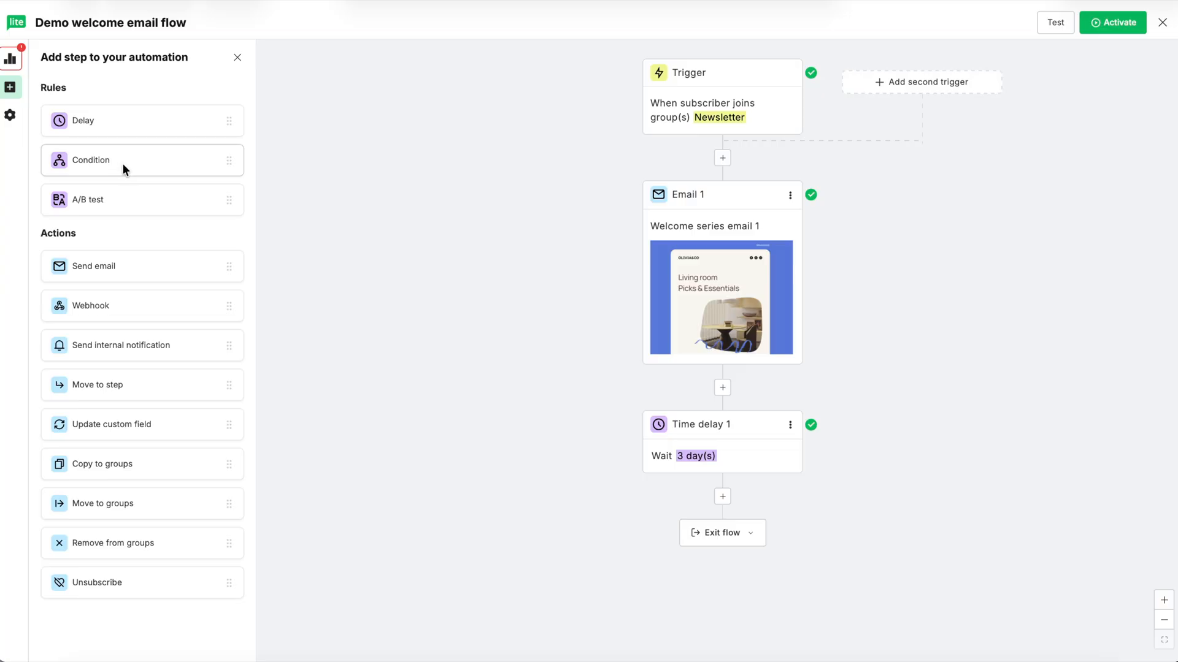
Save a Workflow activity condition: 'Welcome series email 1' was opened, giving Yes/No branches
left_click(89, 159)
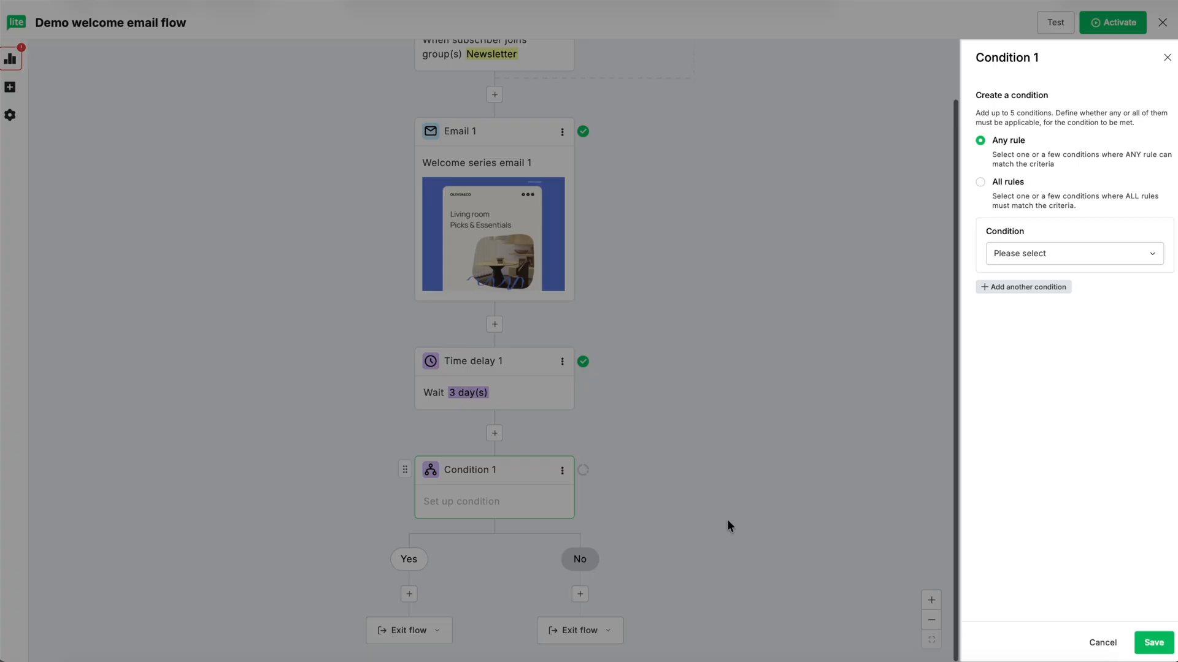
mouse_move(1059, 264)
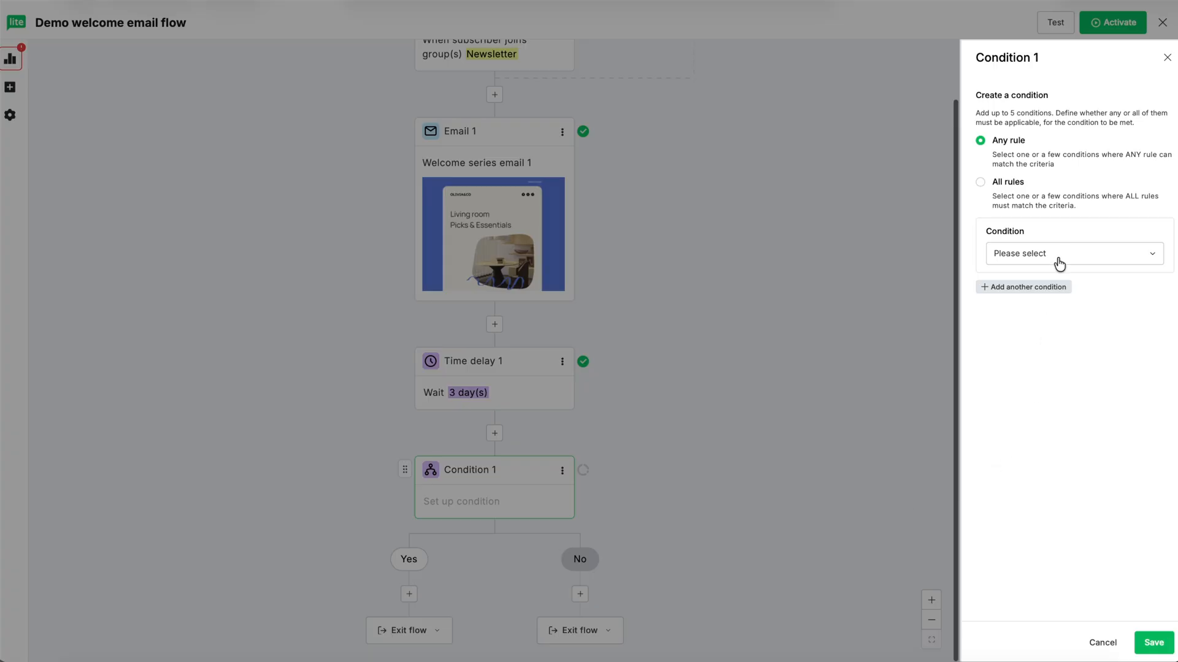
left_click(1072, 252)
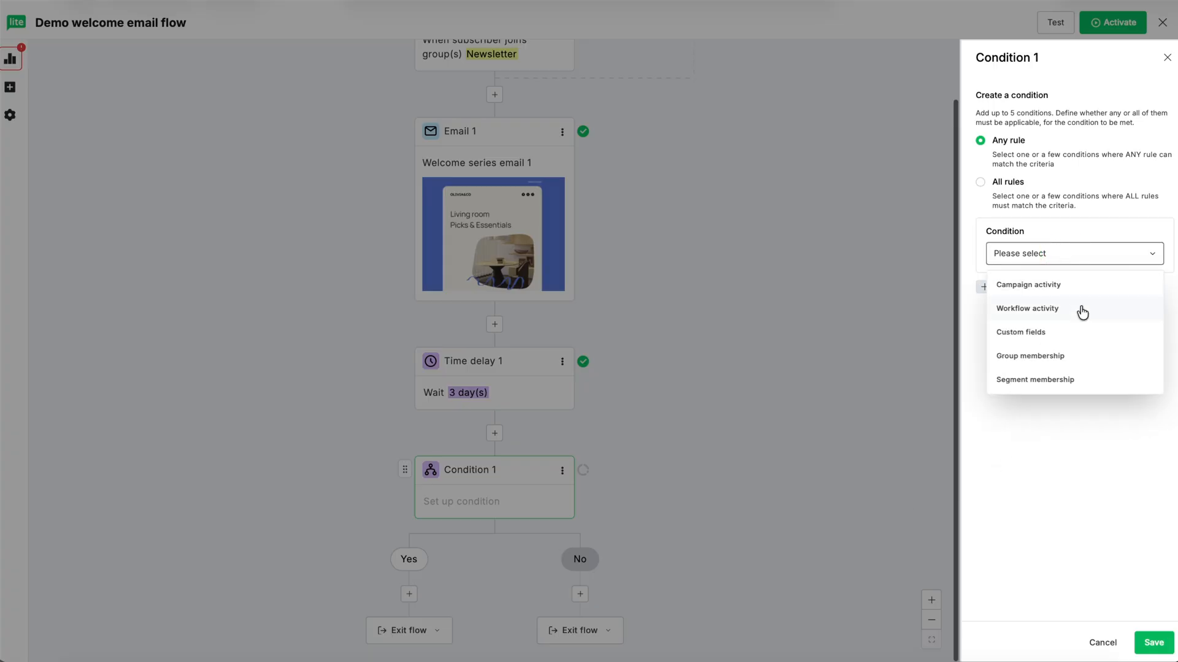
left_click(1026, 308)
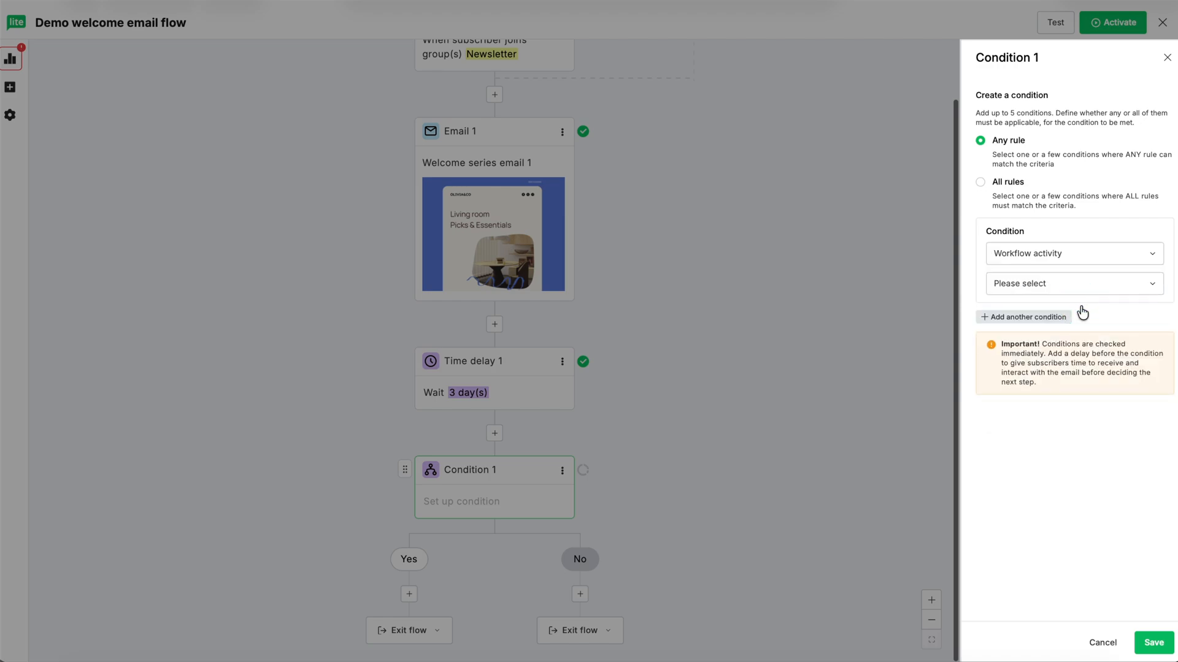
left_click(1072, 284)
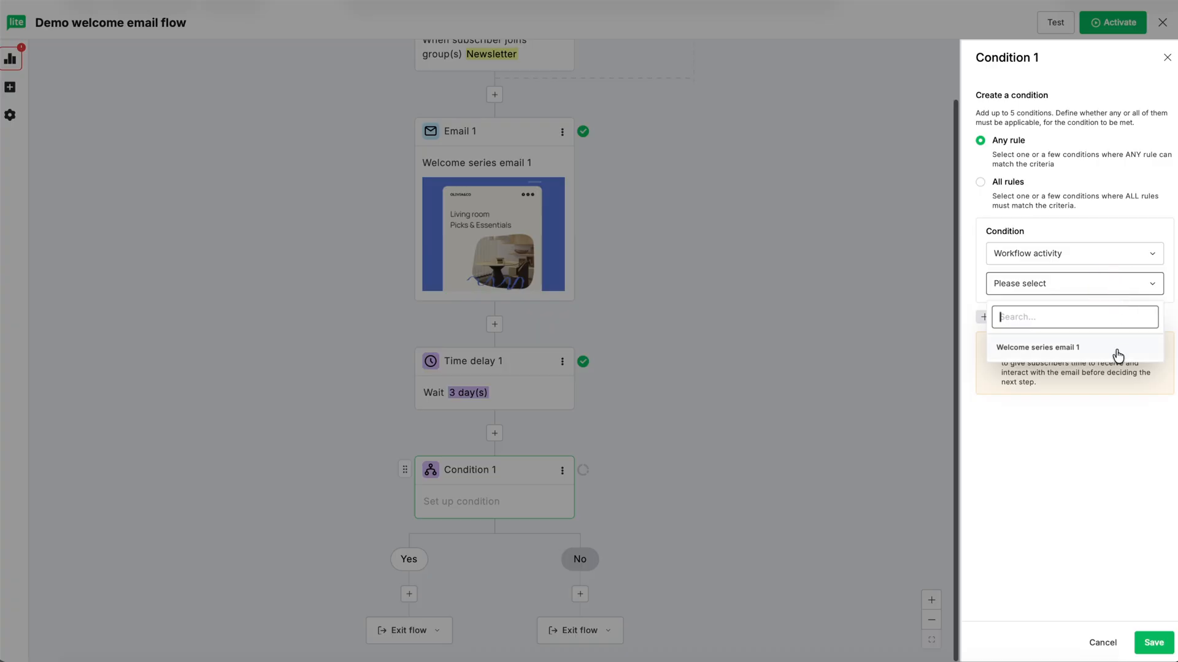
left_click(1038, 347)
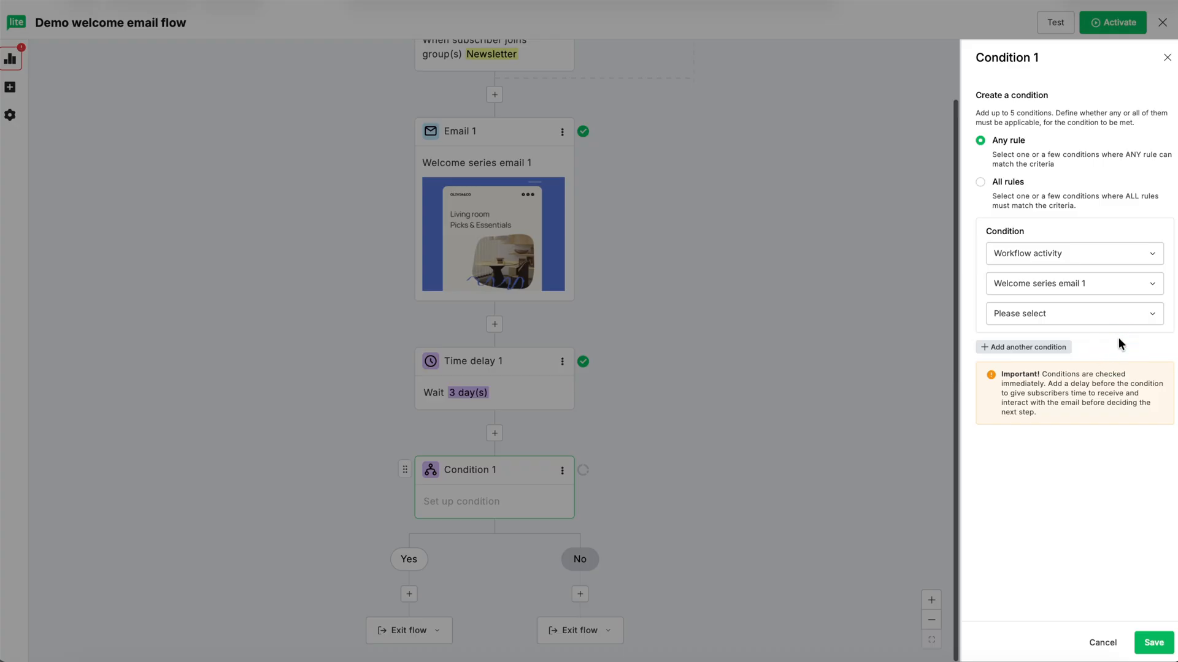
mouse_move(1130, 319)
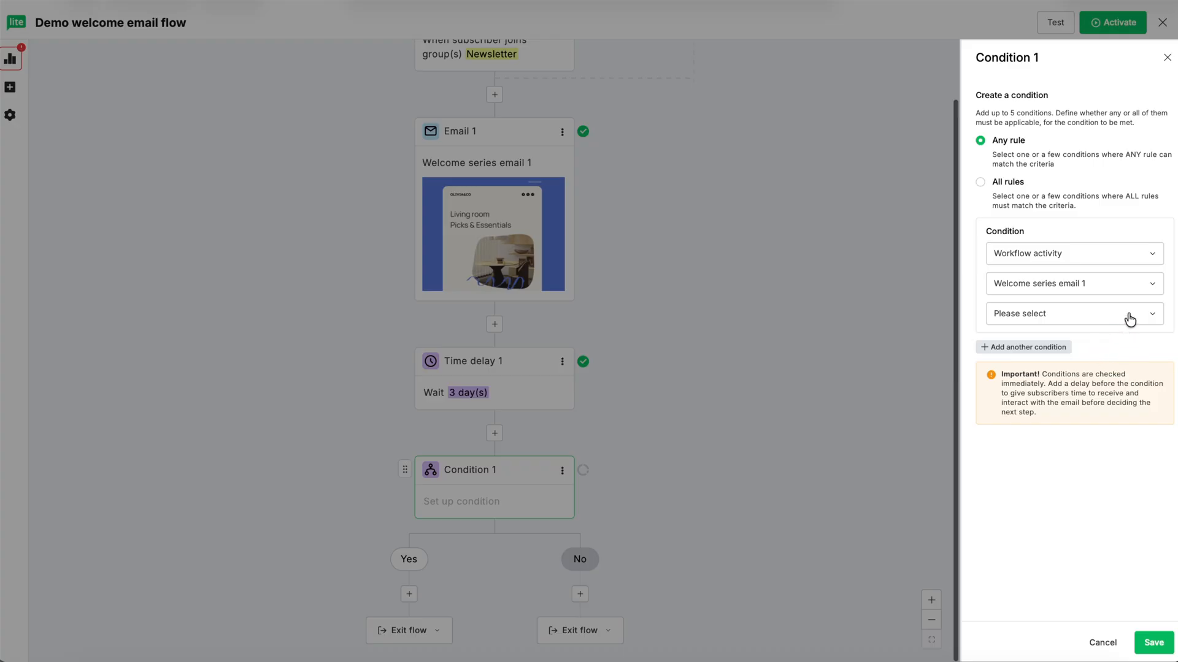
left_click(1073, 313)
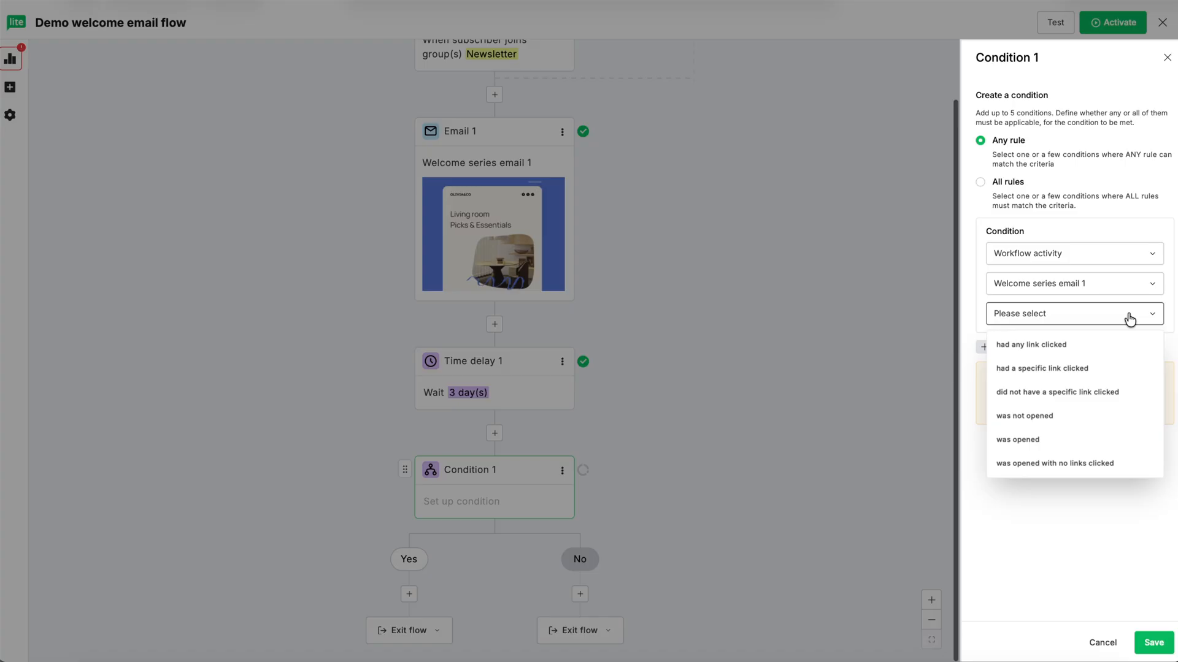
mouse_move(1073, 441)
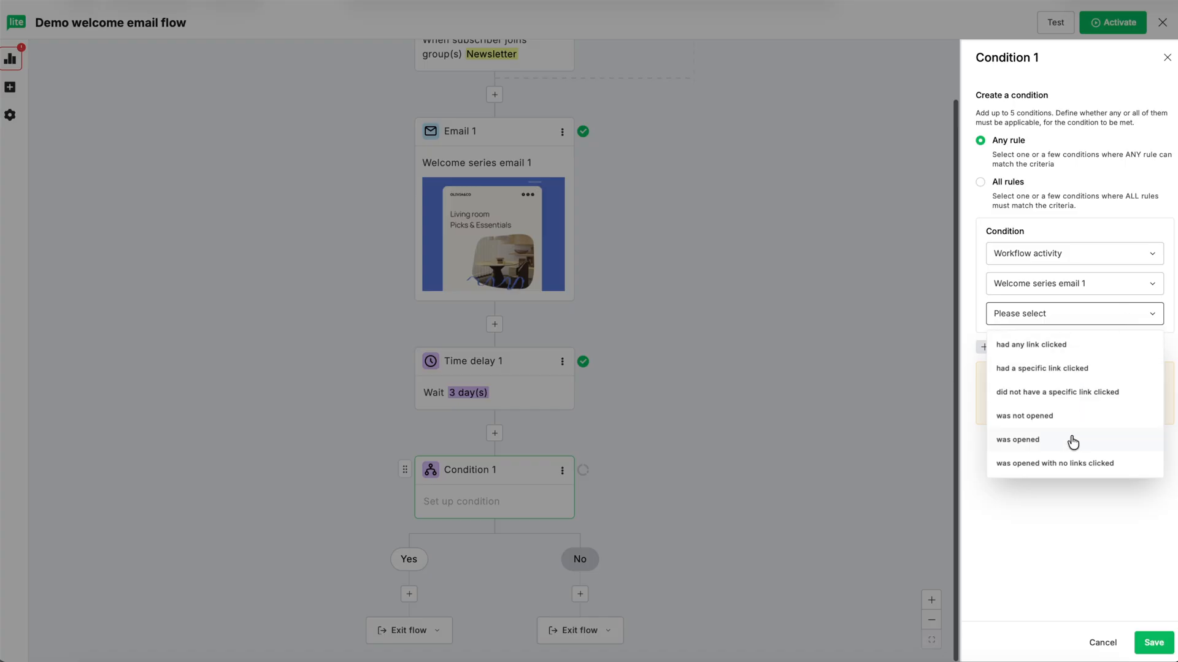
left_click(1018, 439)
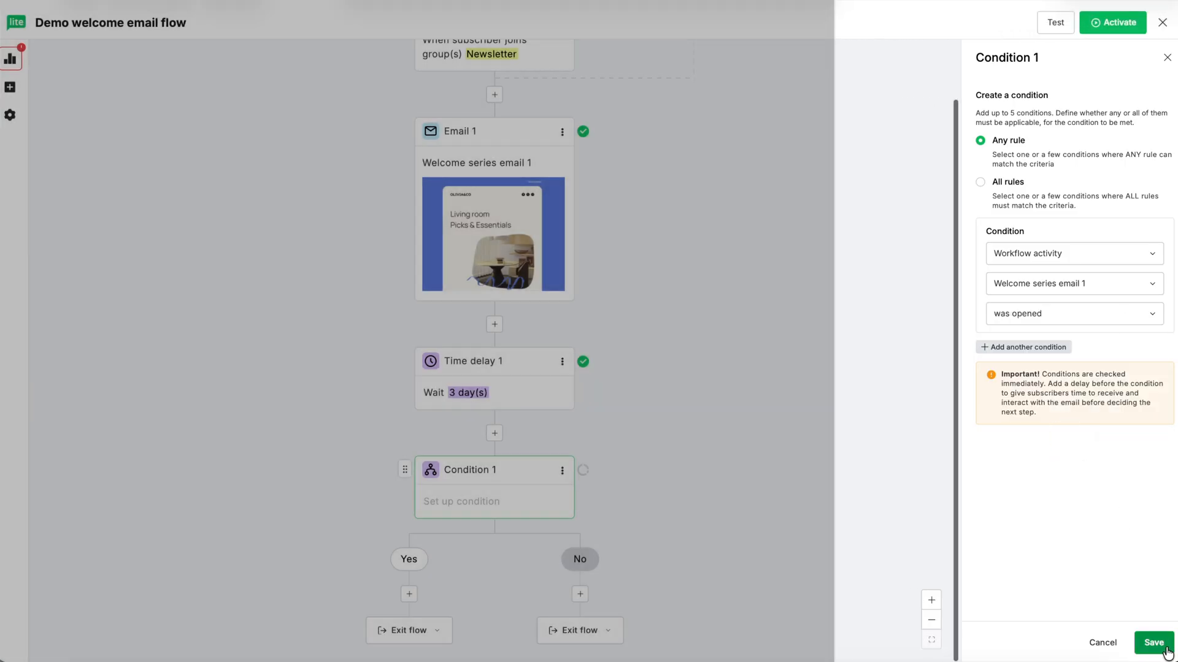
left_click(1153, 642)
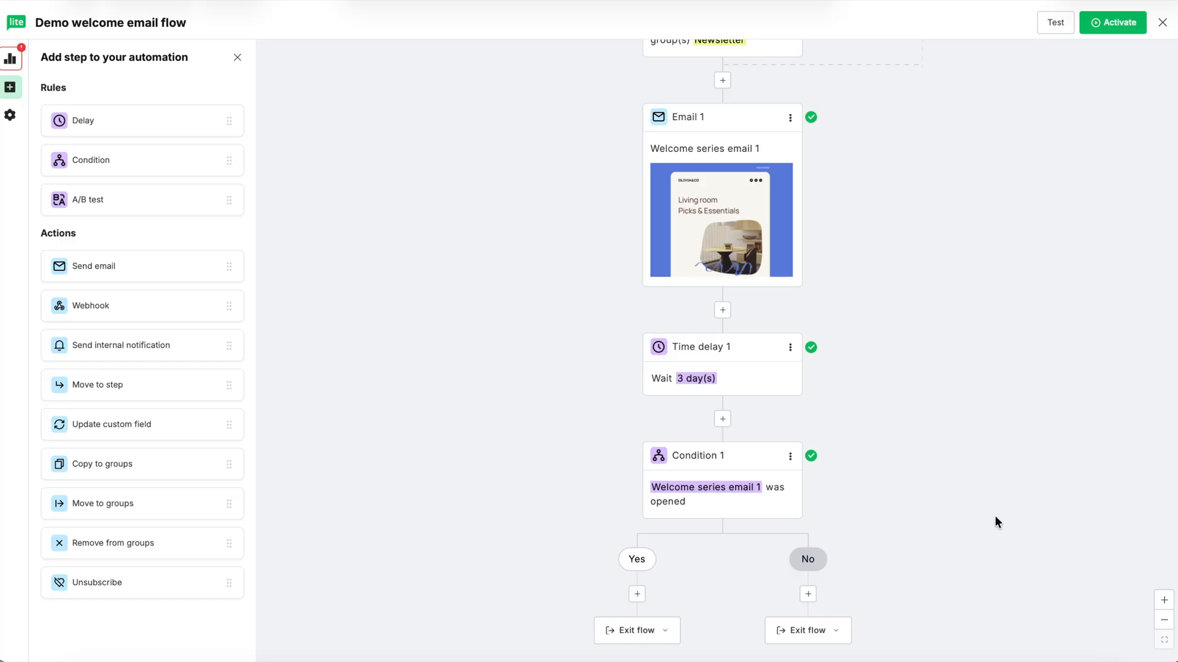
mouse_move(637, 560)
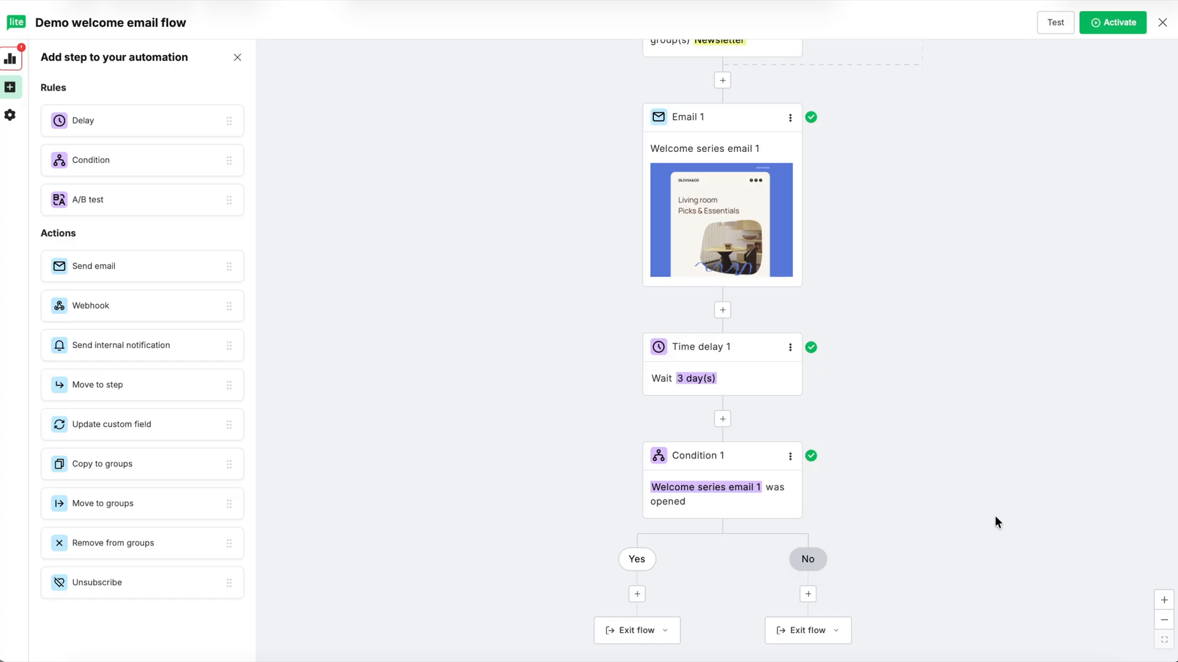
mouse_move(152, 267)
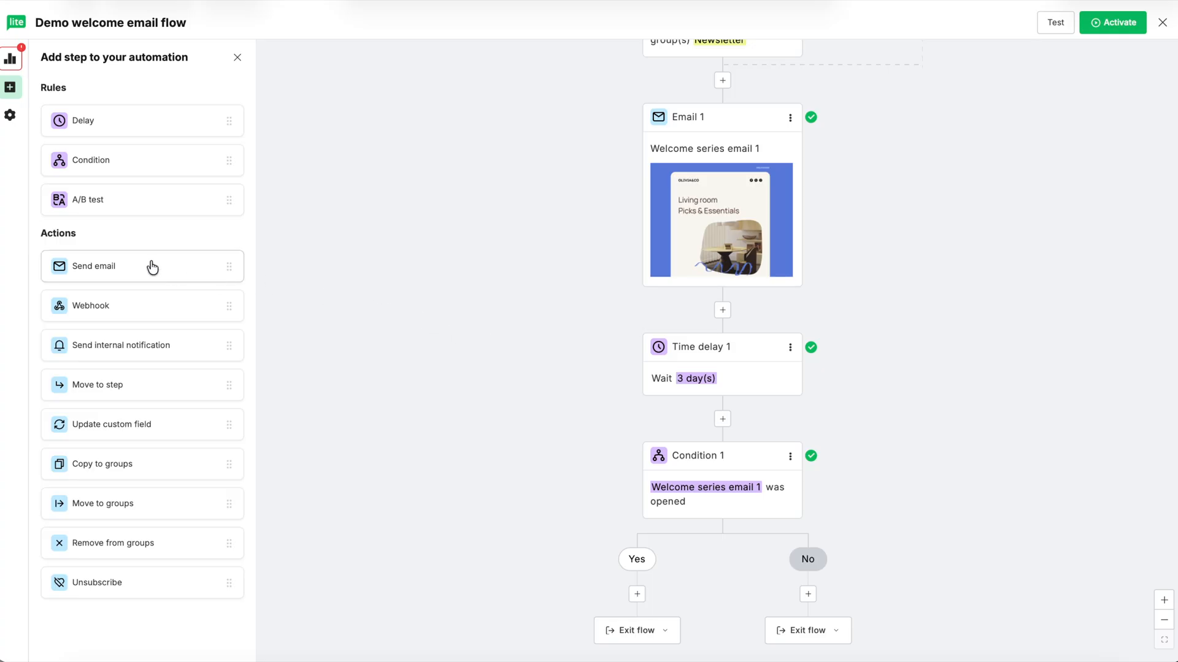
Name the Yes-branch email 'Welcome series em…', preheader 'A little thanks from…', and choose a template
scroll("up", 3)
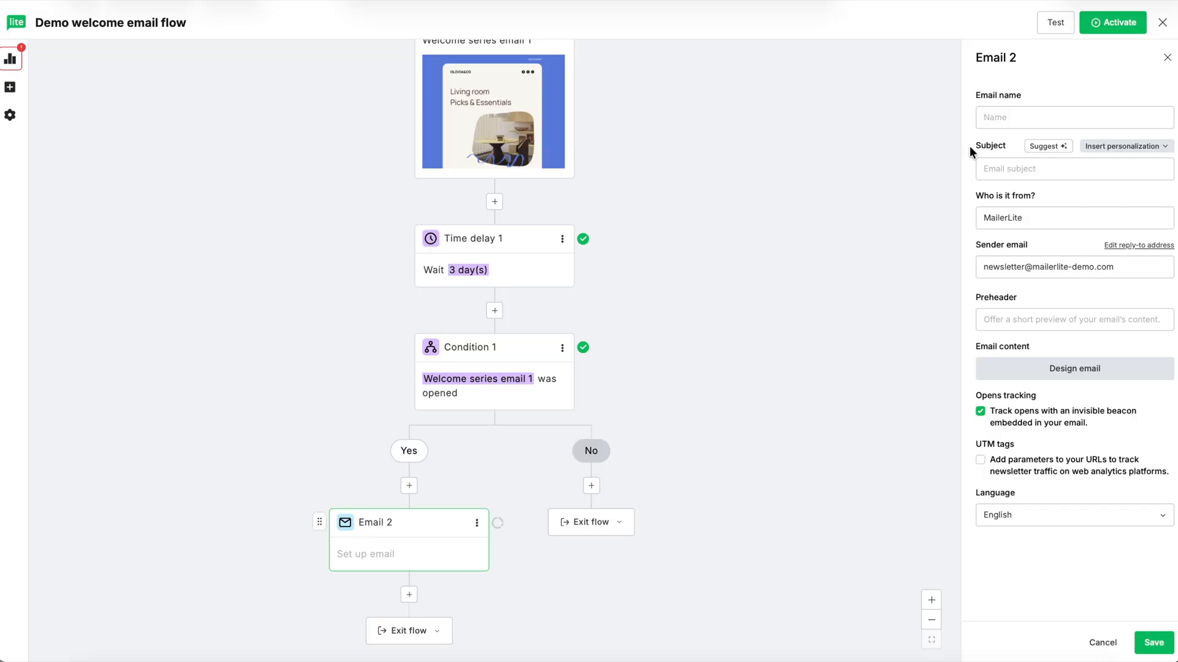
type("Welcome series email 2")
type("Something special for you {$name}!")
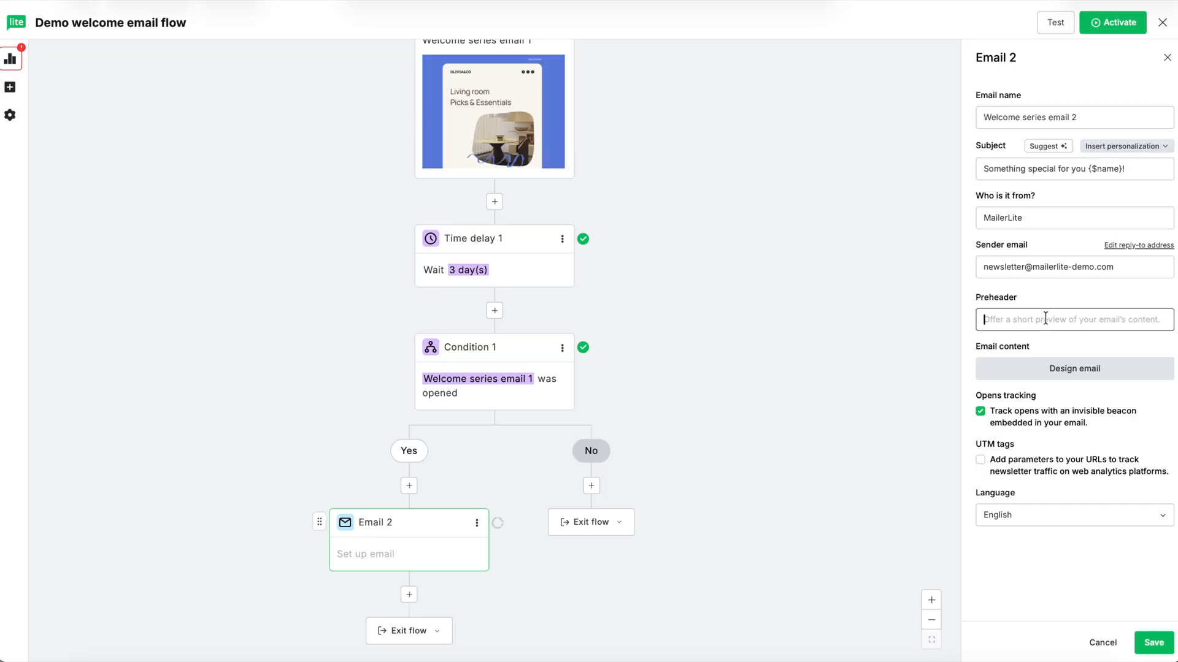
type("A little thanks from")
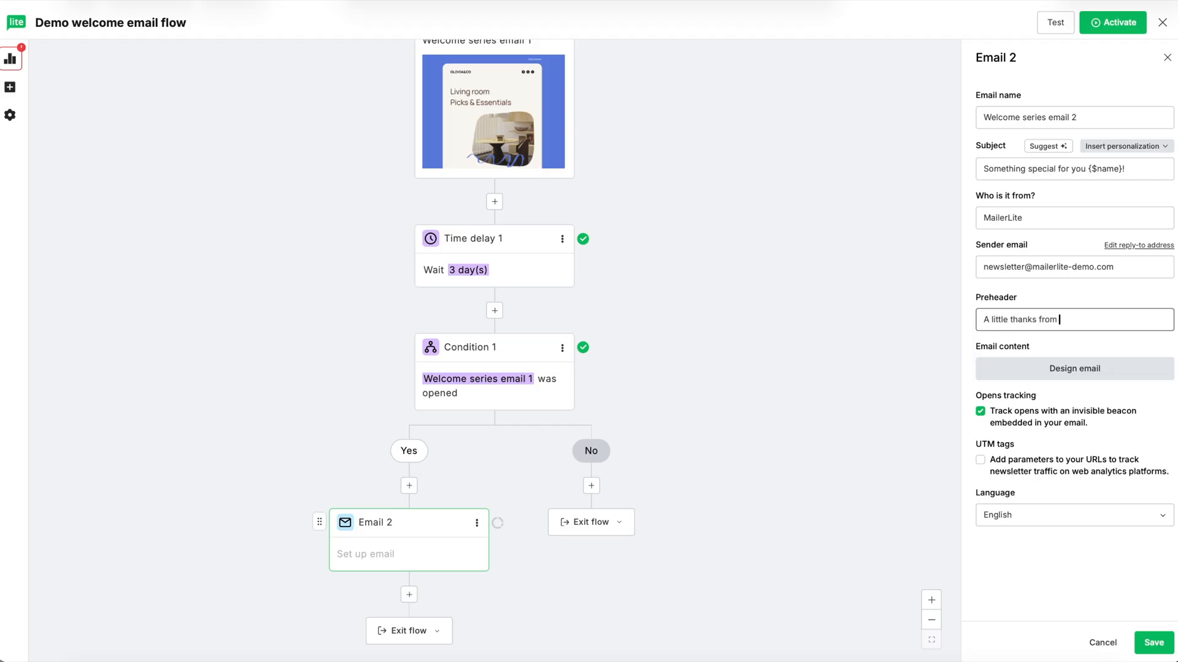
left_click(1073, 369)
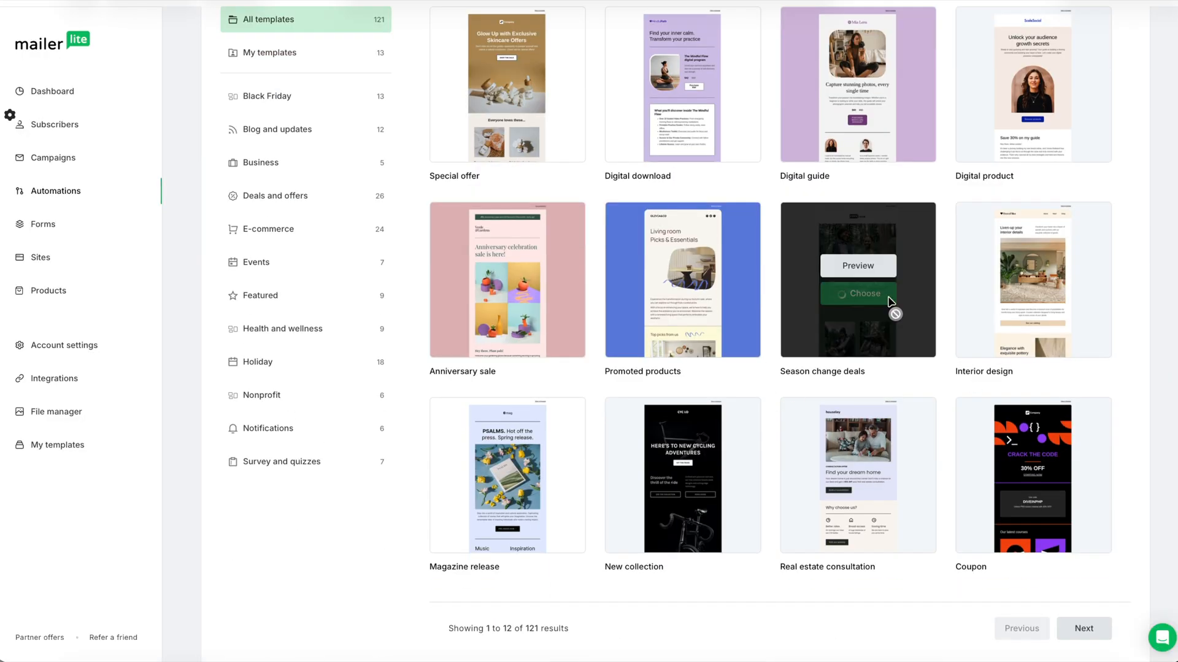
left_click(858, 293)
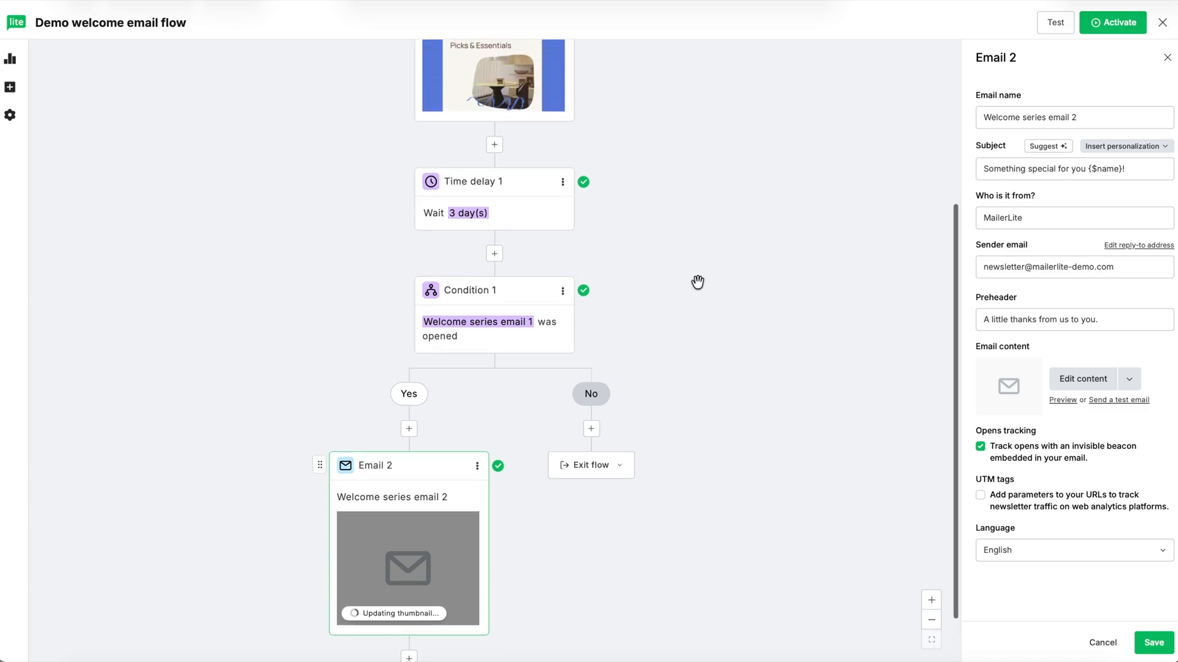
scroll("up", 3)
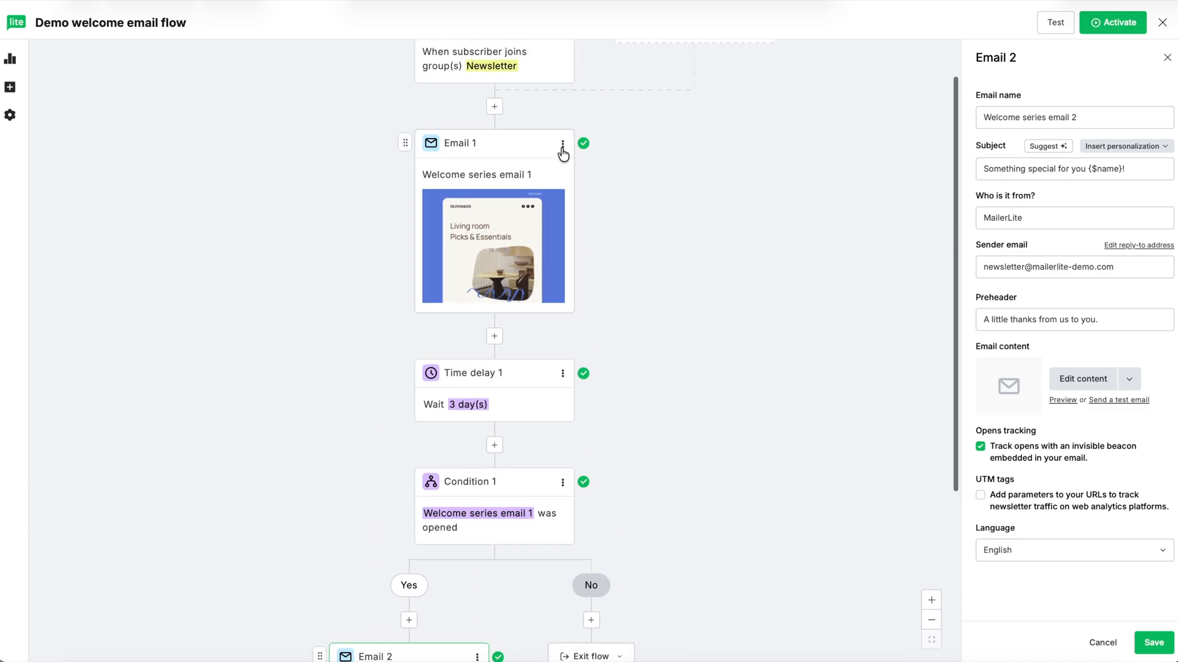
mouse_move(594, 201)
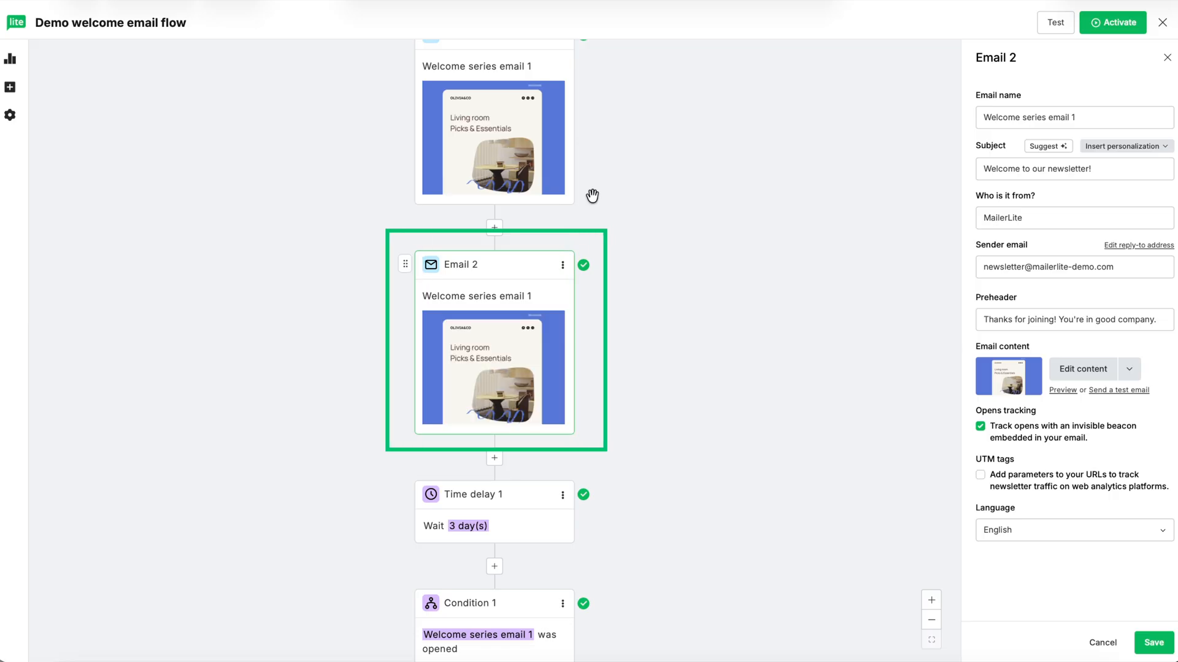
Cut the 'Welcome series email 1' step and paste it under the No branch
scroll("down", 3)
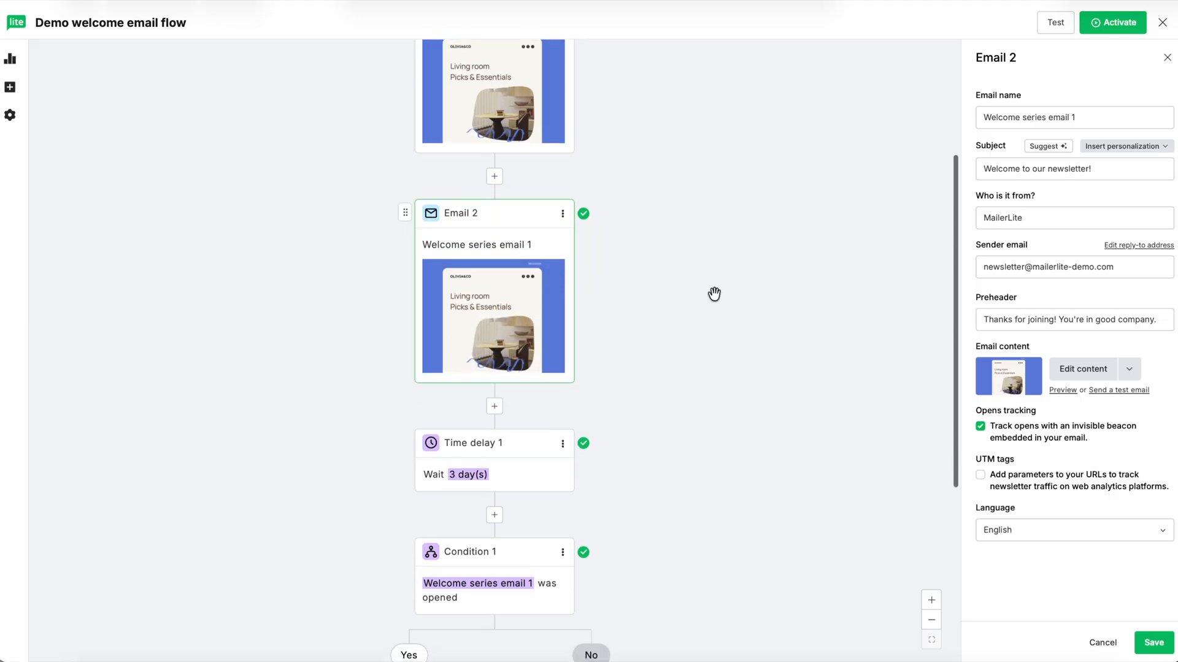
mouse_move(676, 286)
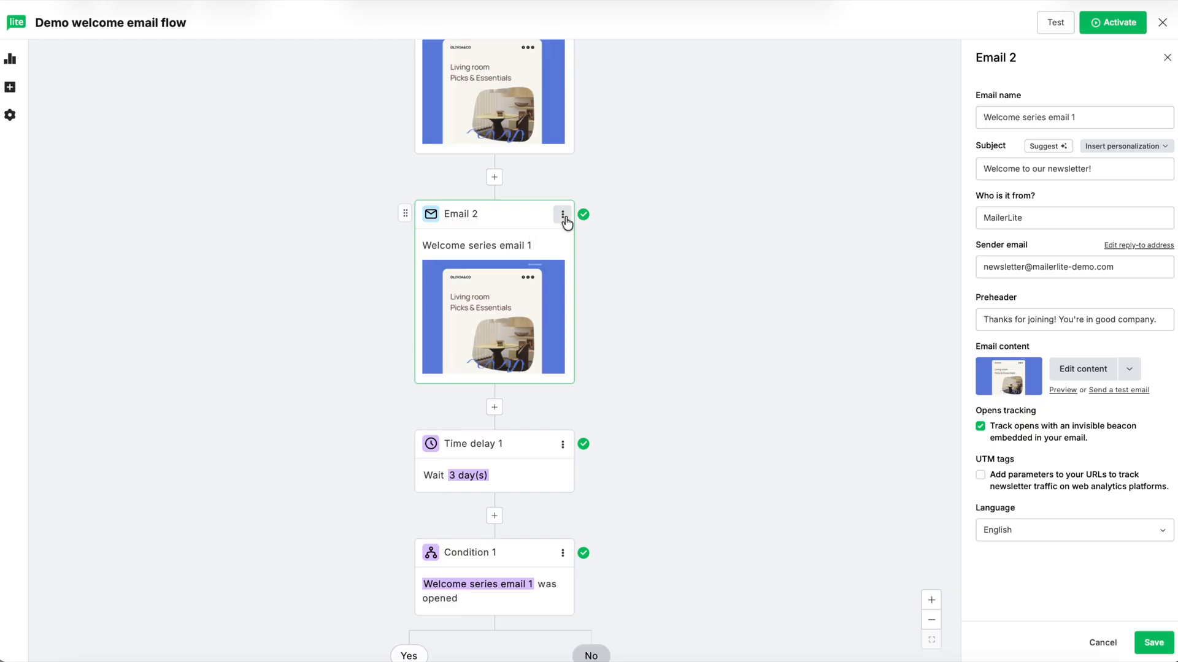
left_click(562, 214)
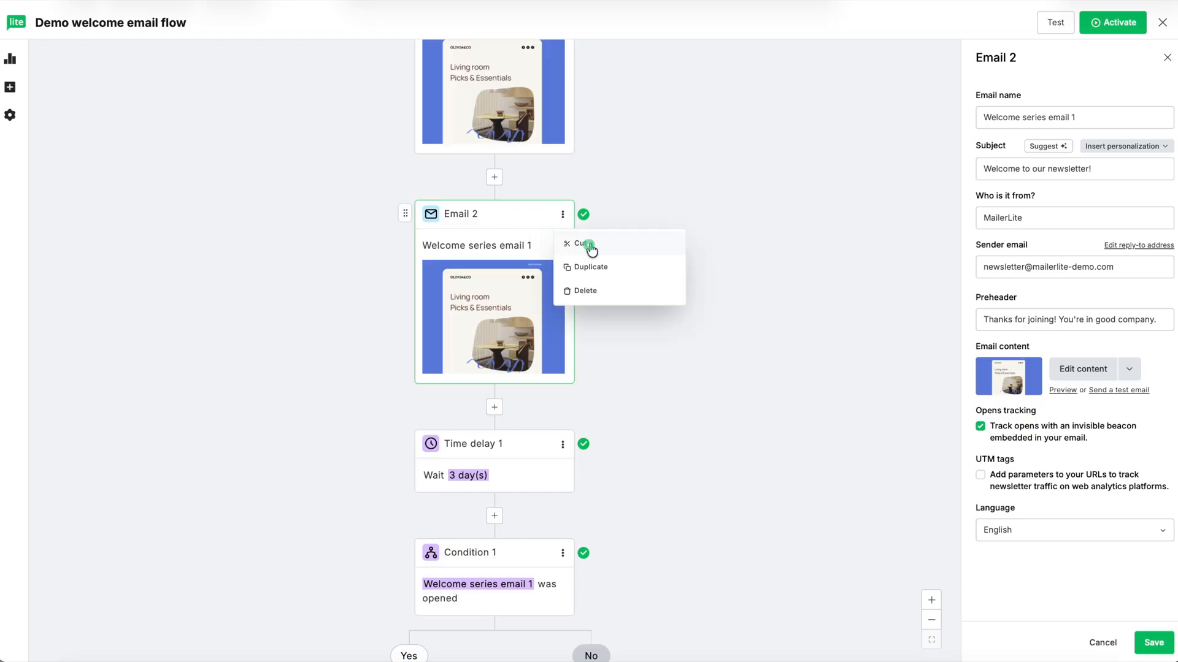
left_click(580, 243)
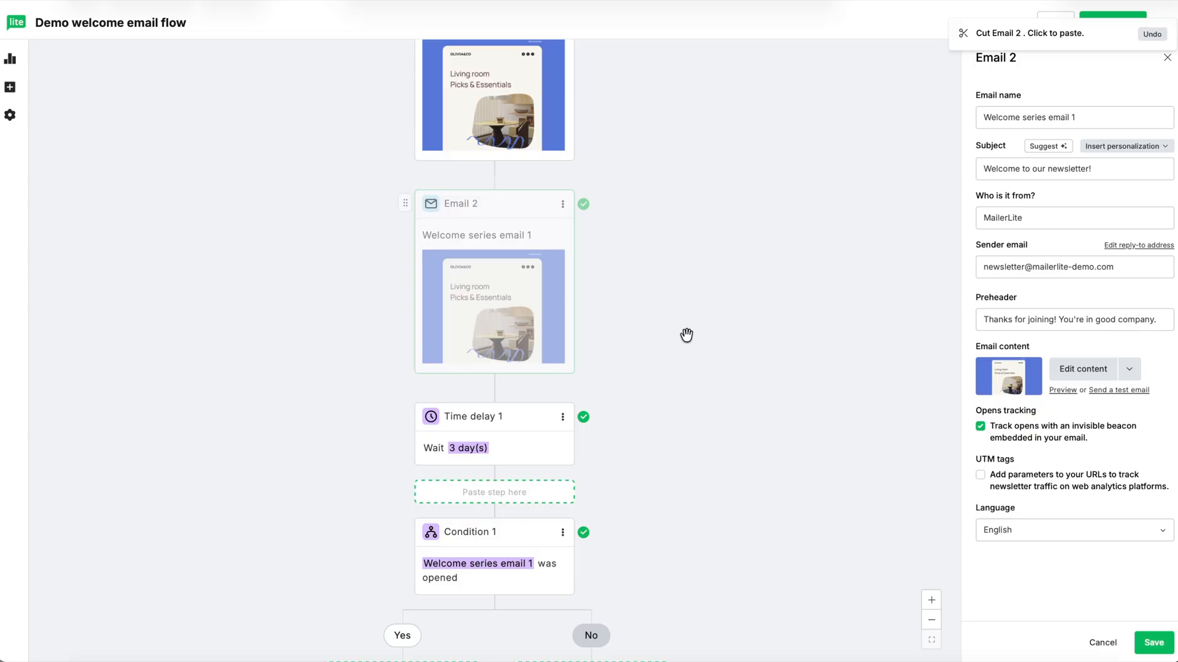
scroll("down", 3)
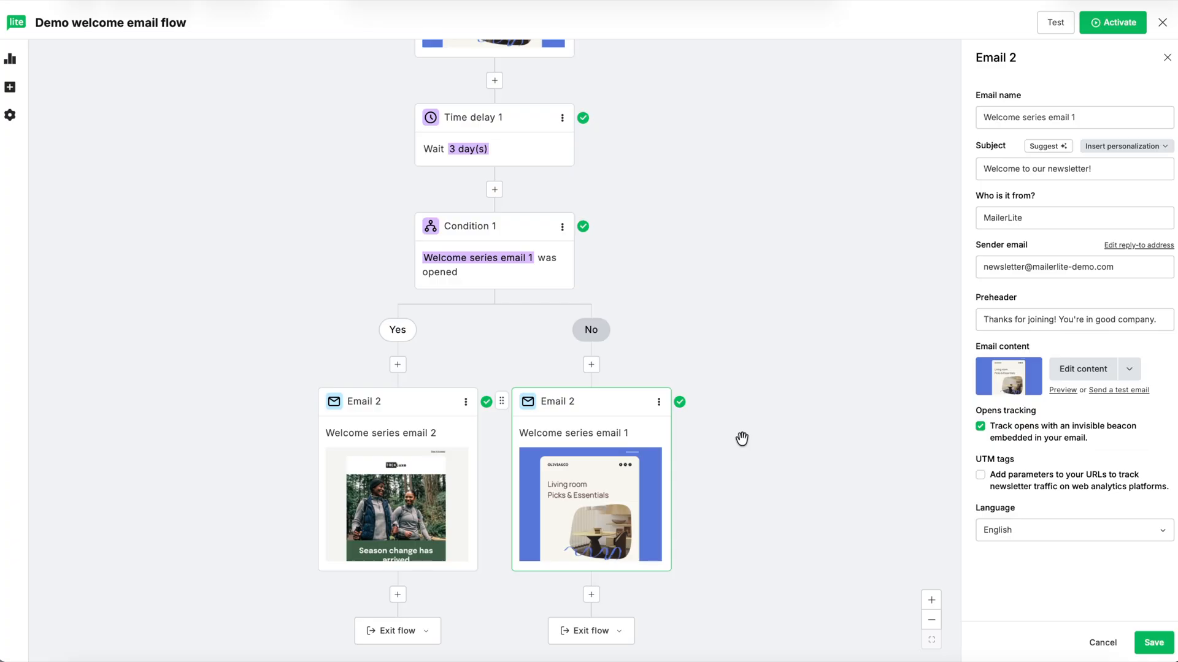
Rename the moved email 'Resend Welcome series email 1' and save it
type("Resend")
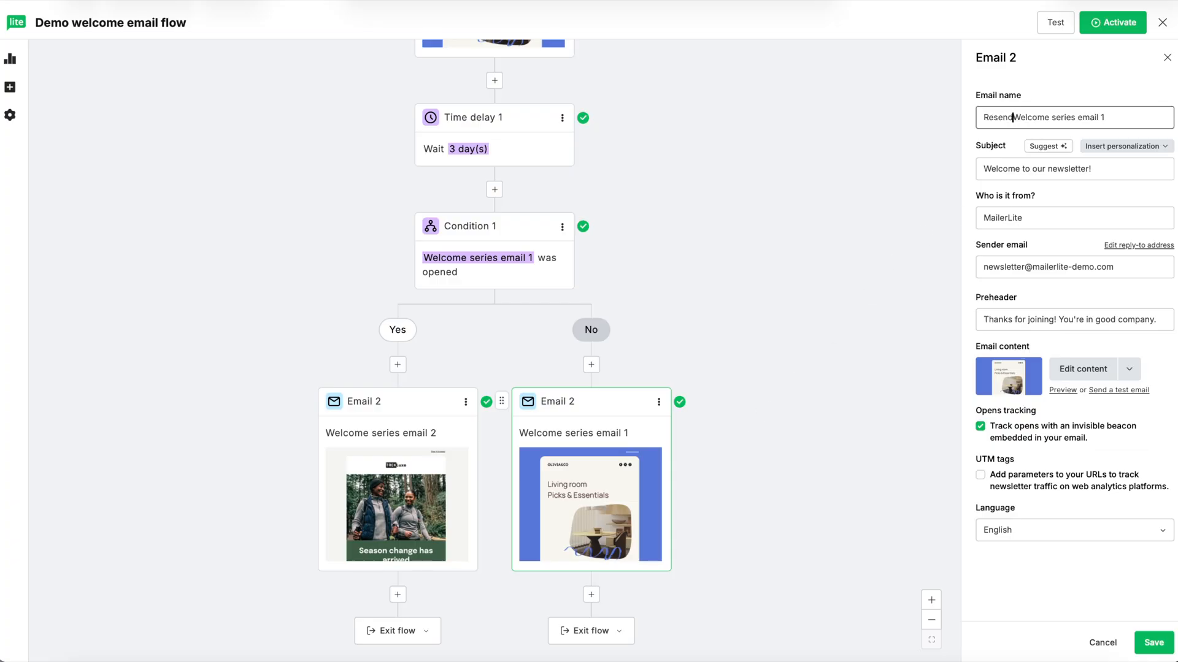
left_click(1073, 118)
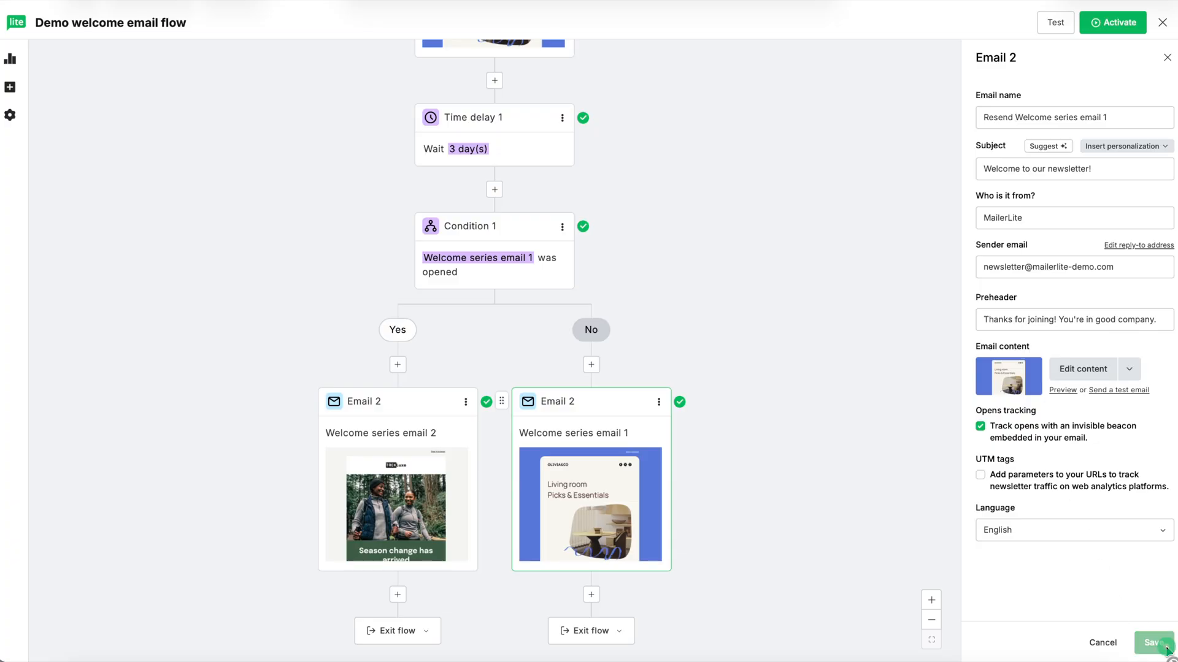
left_click(1156, 642)
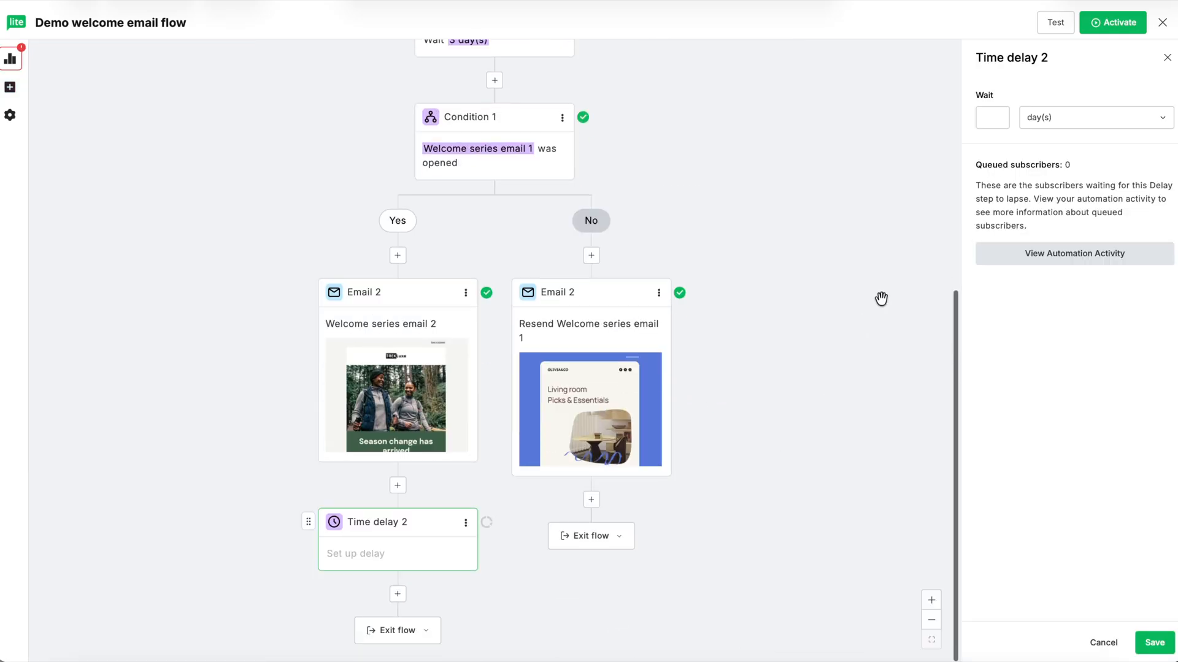
Save a 2-day delay under the Yes branch email and another under the No branch email
type("2")
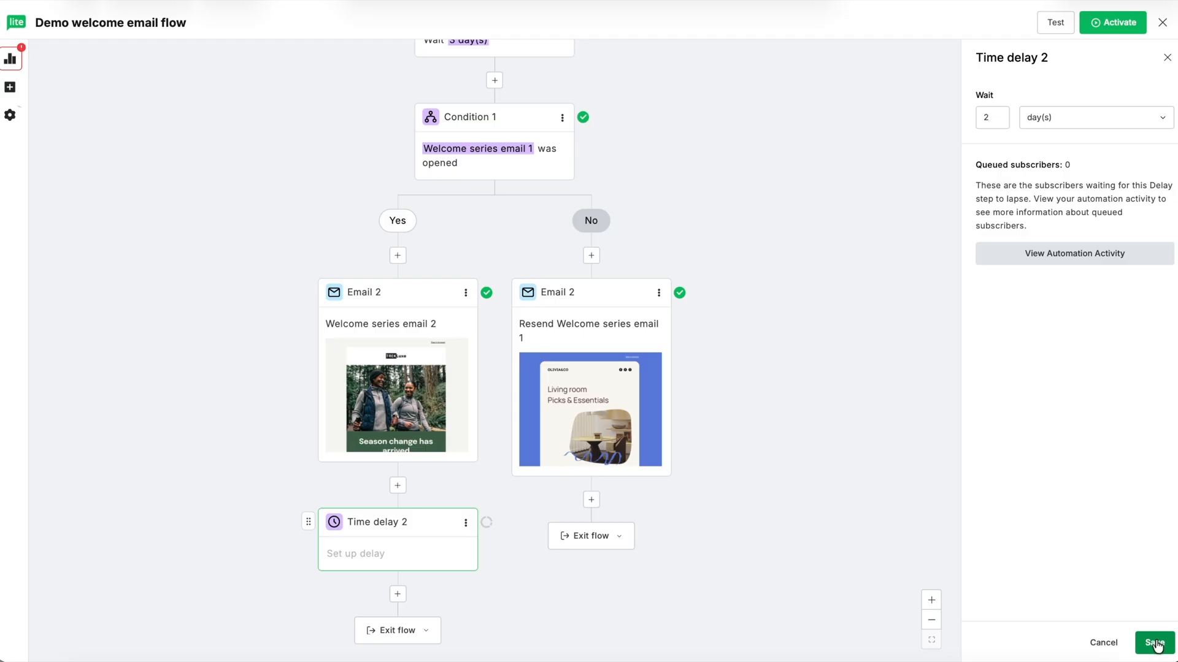
left_click(1154, 642)
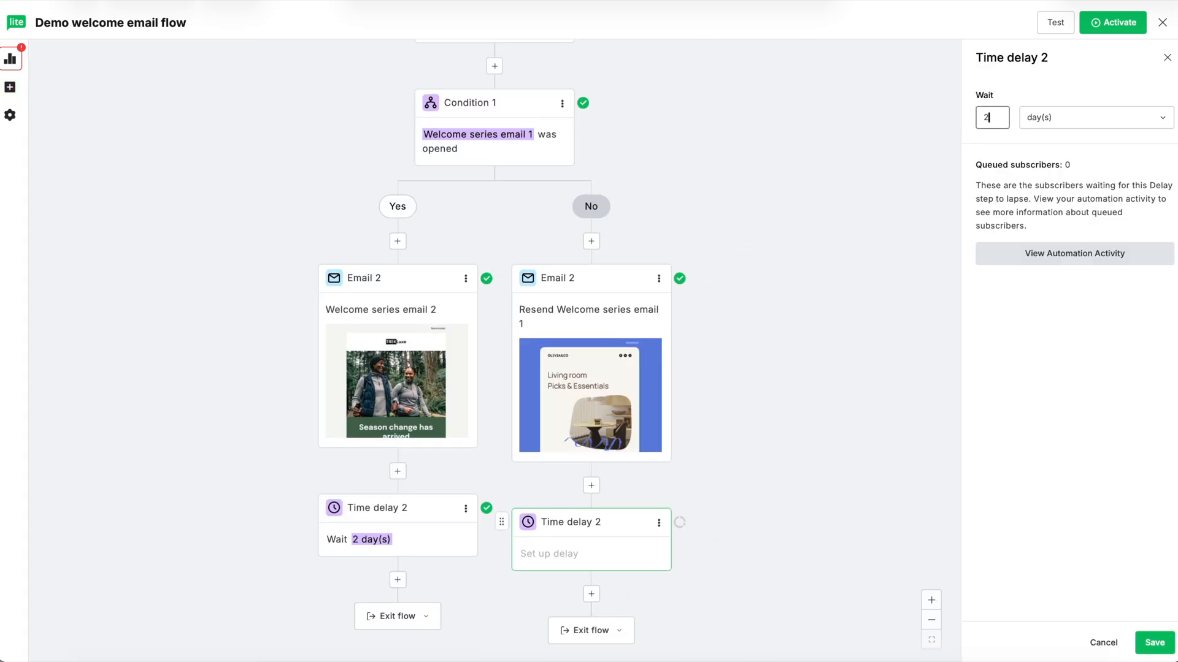
left_click(1153, 642)
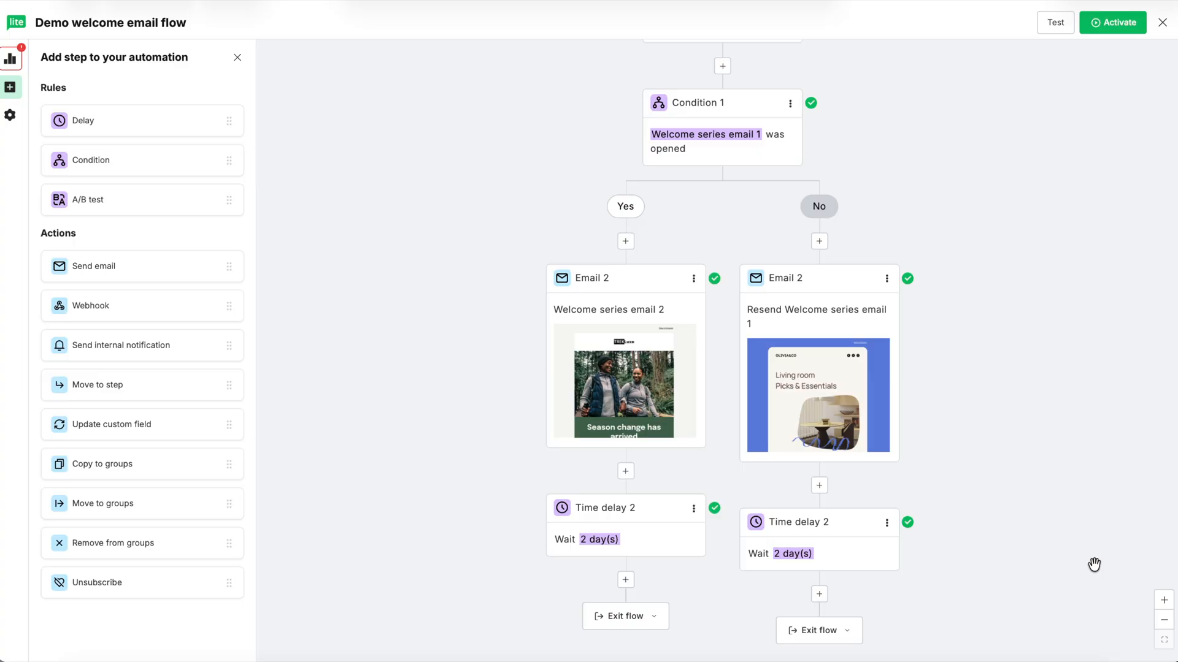
Save Condition 2: Workflow activity, 'Resend Welcome series email 1' was opened
left_click(819, 593)
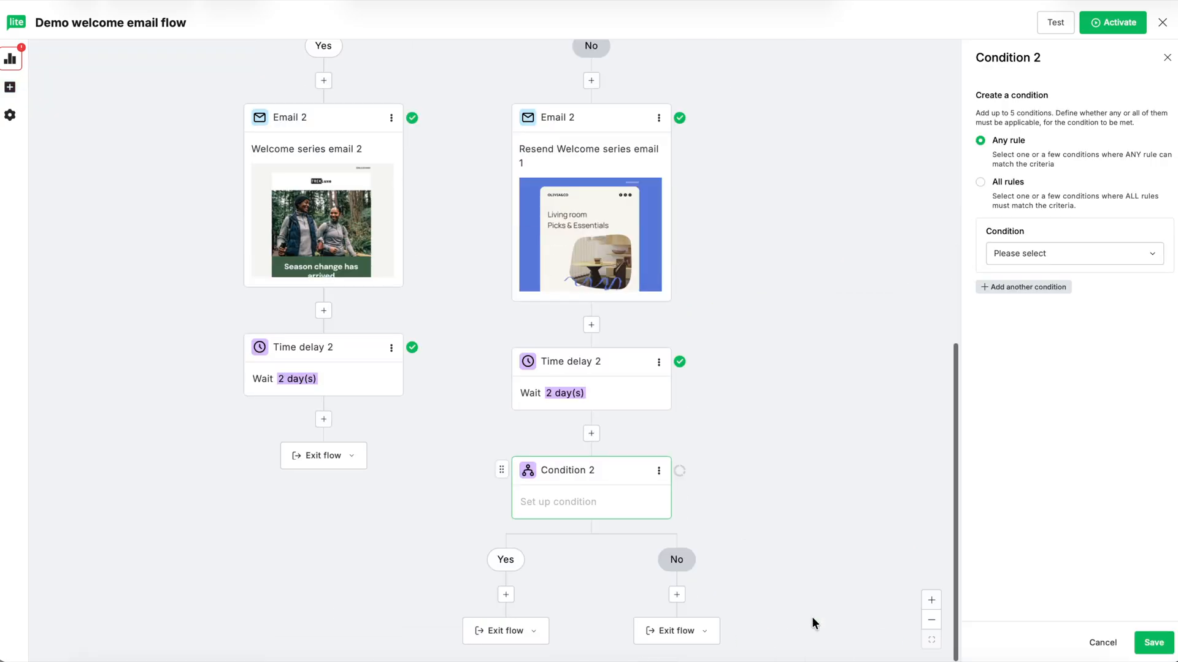
mouse_move(1119, 258)
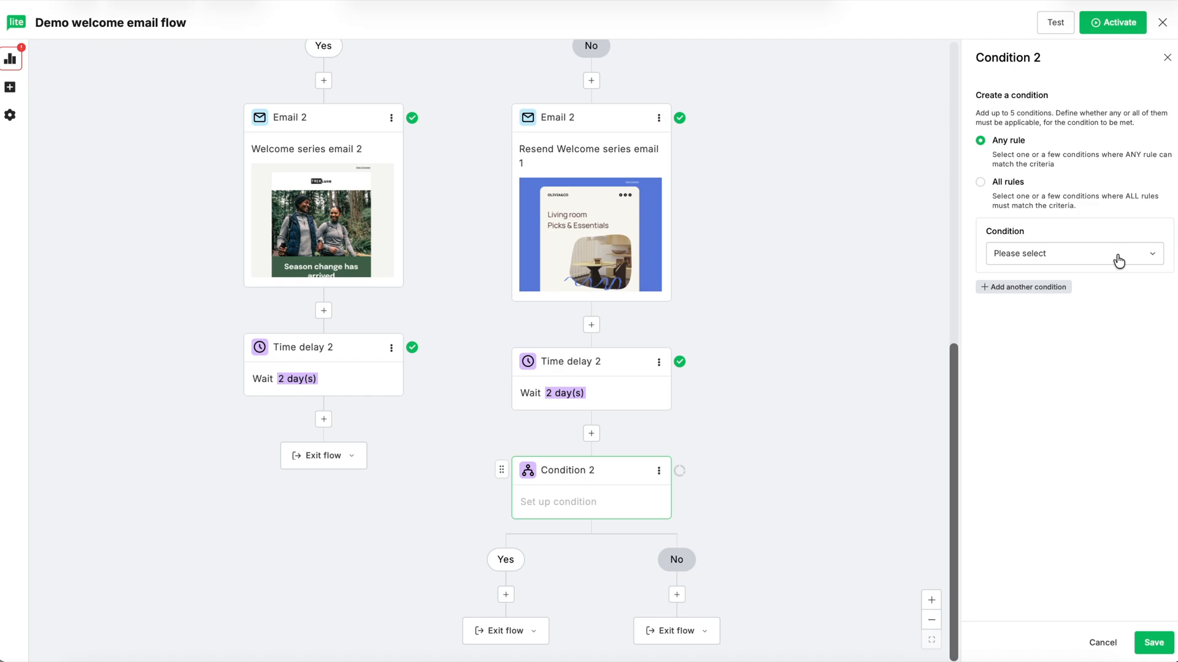
left_click(1072, 253)
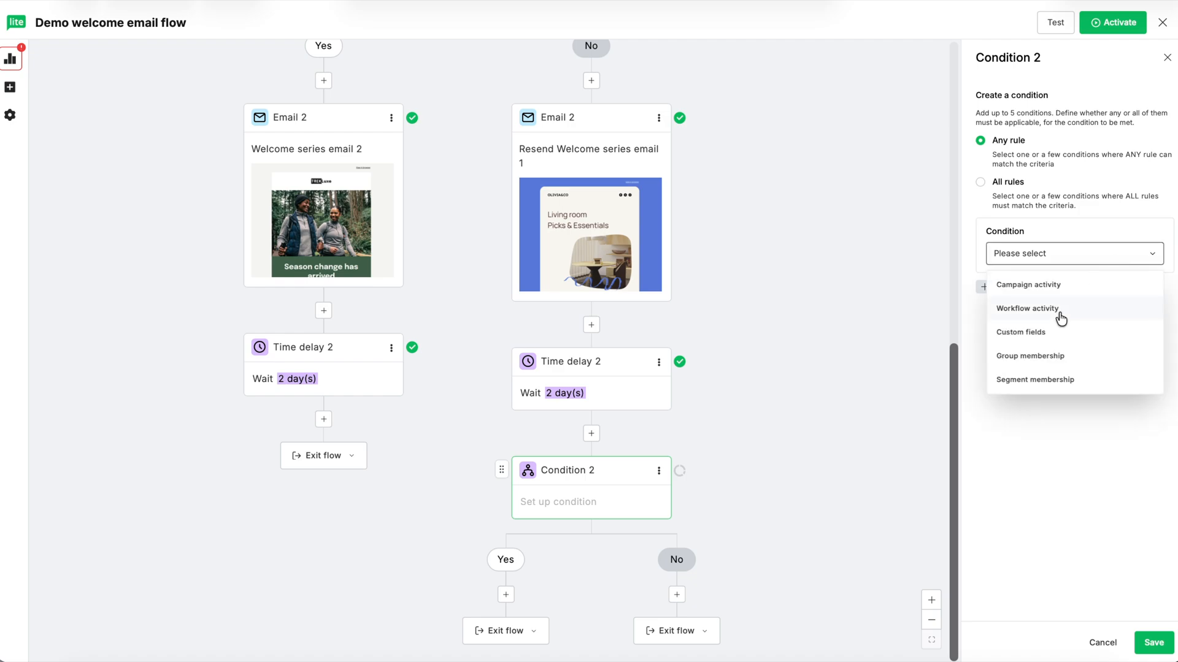
left_click(1028, 308)
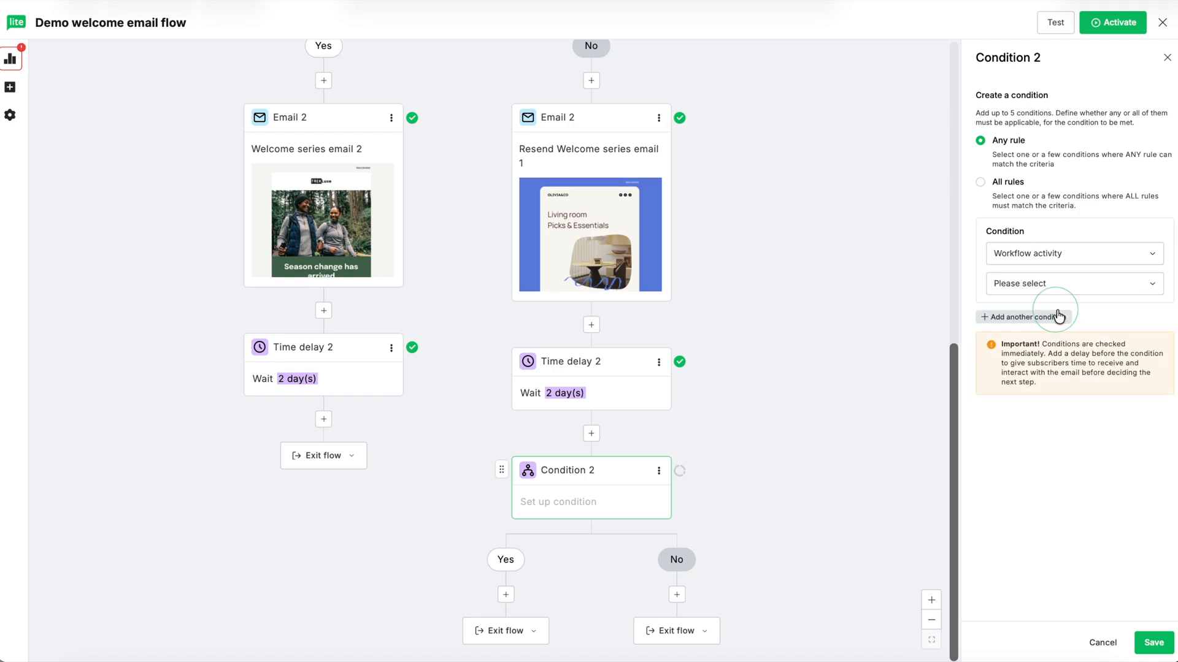
left_click(1072, 283)
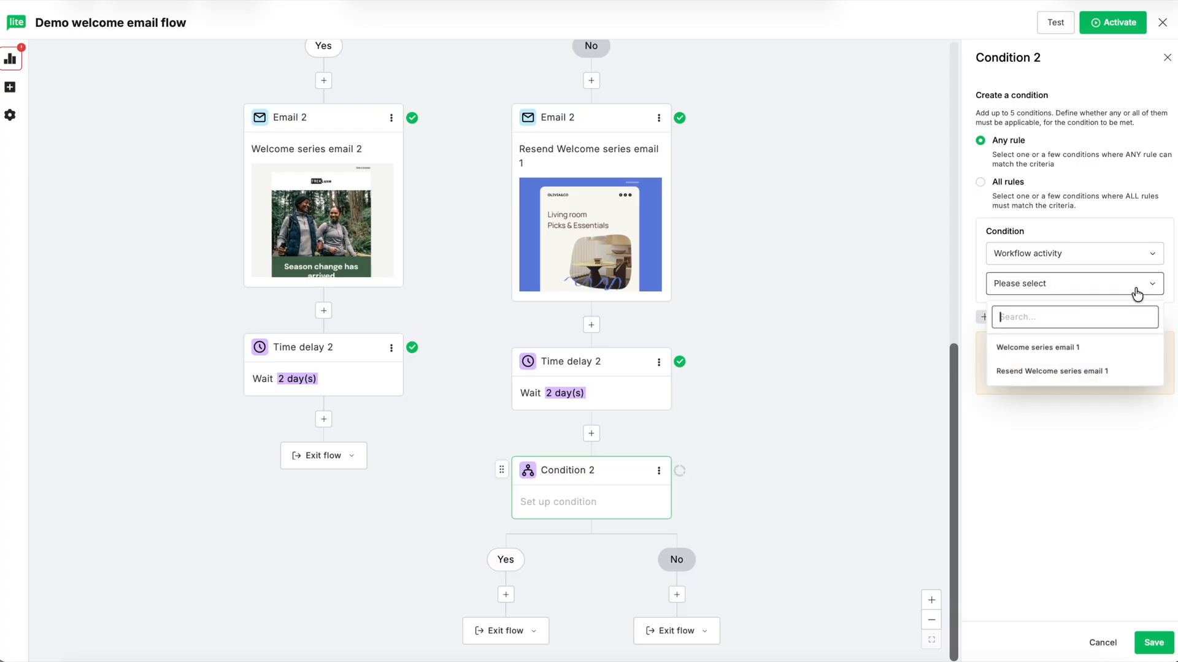
mouse_move(1119, 377)
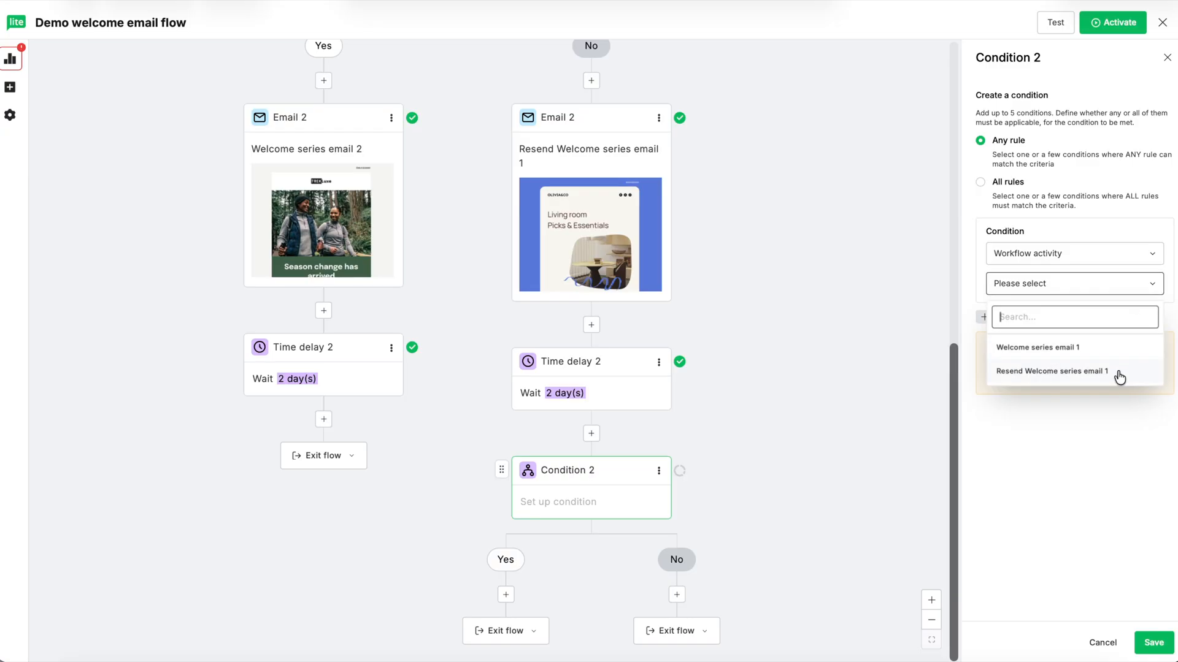
left_click(1051, 370)
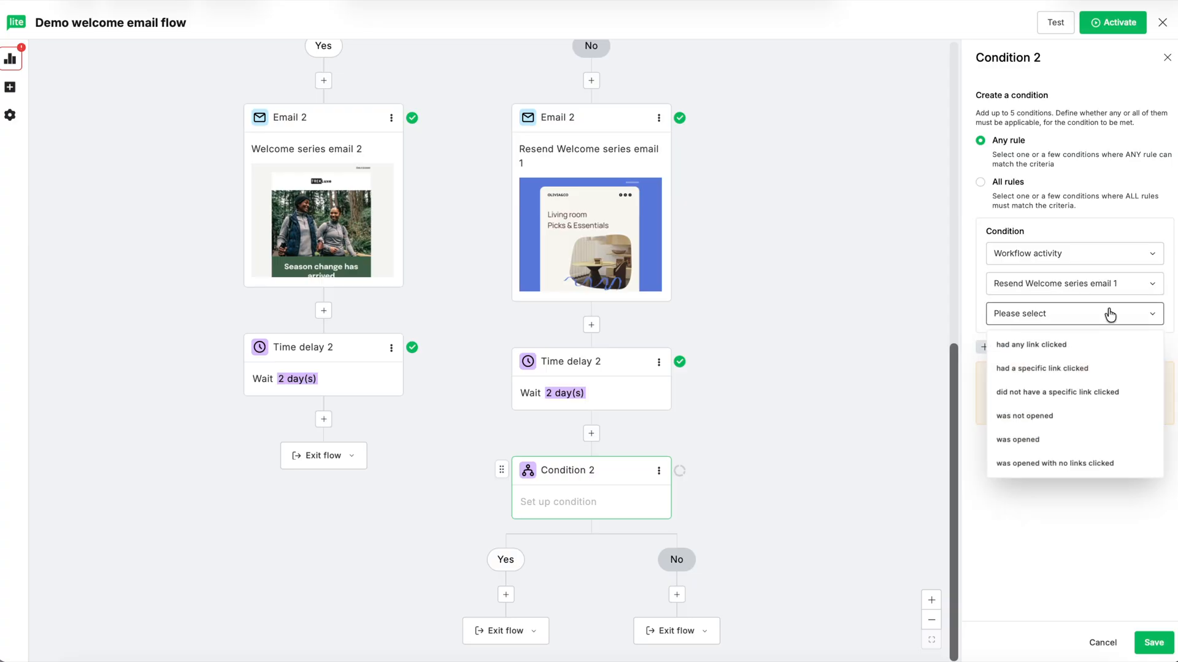
left_click(1018, 439)
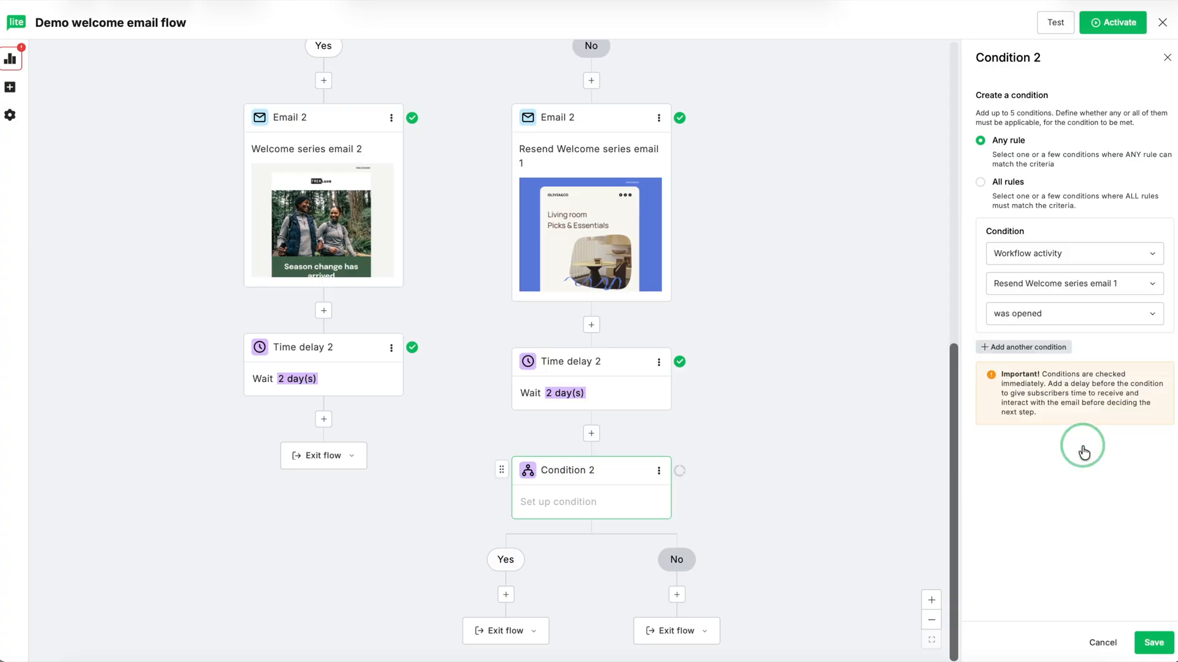
left_click(1153, 643)
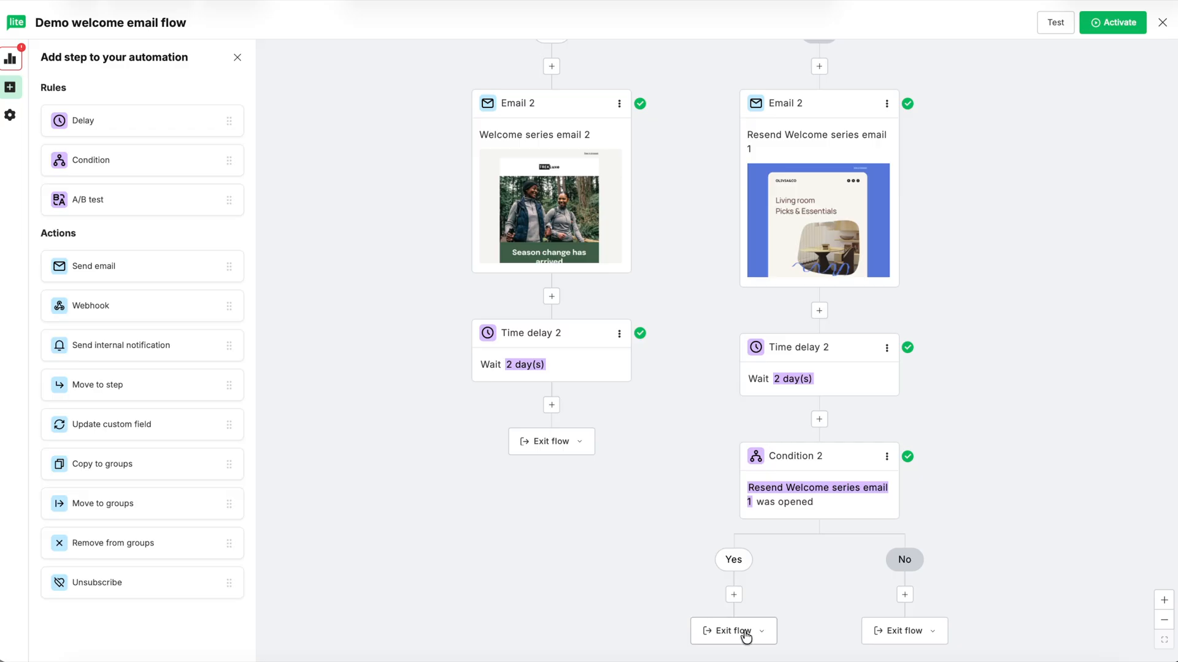
Set Condition 2's Yes outcome to Move to step, targeting 'Email 2 - Welcome series email 2', and save
left_click(761, 631)
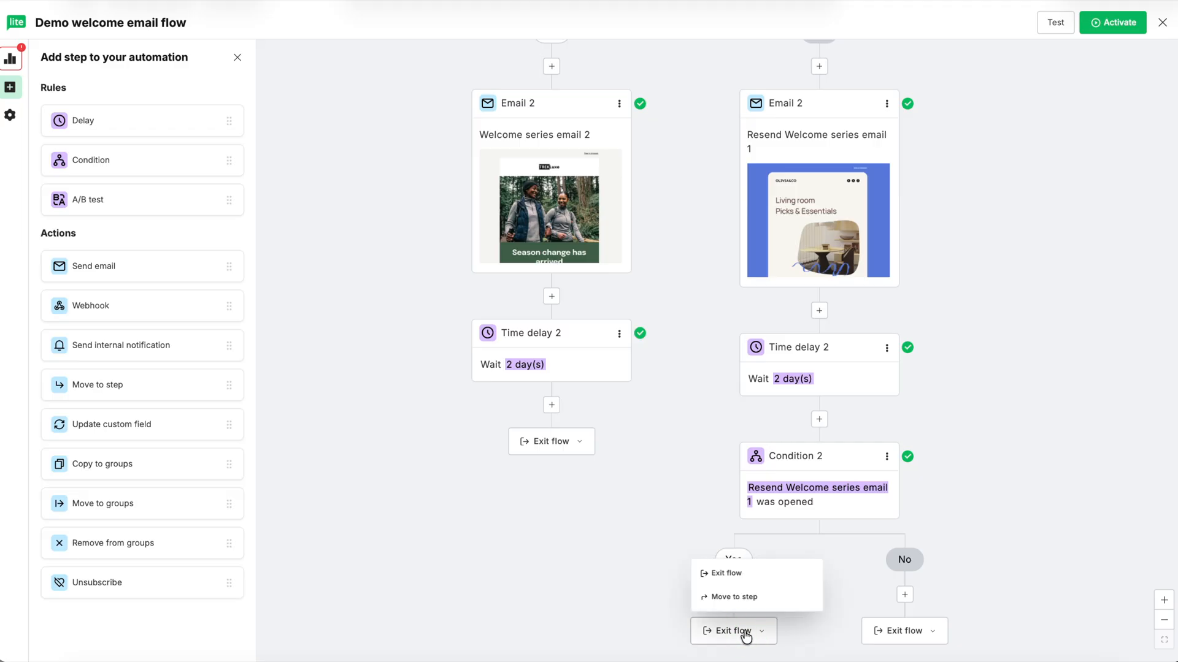
left_click(732, 596)
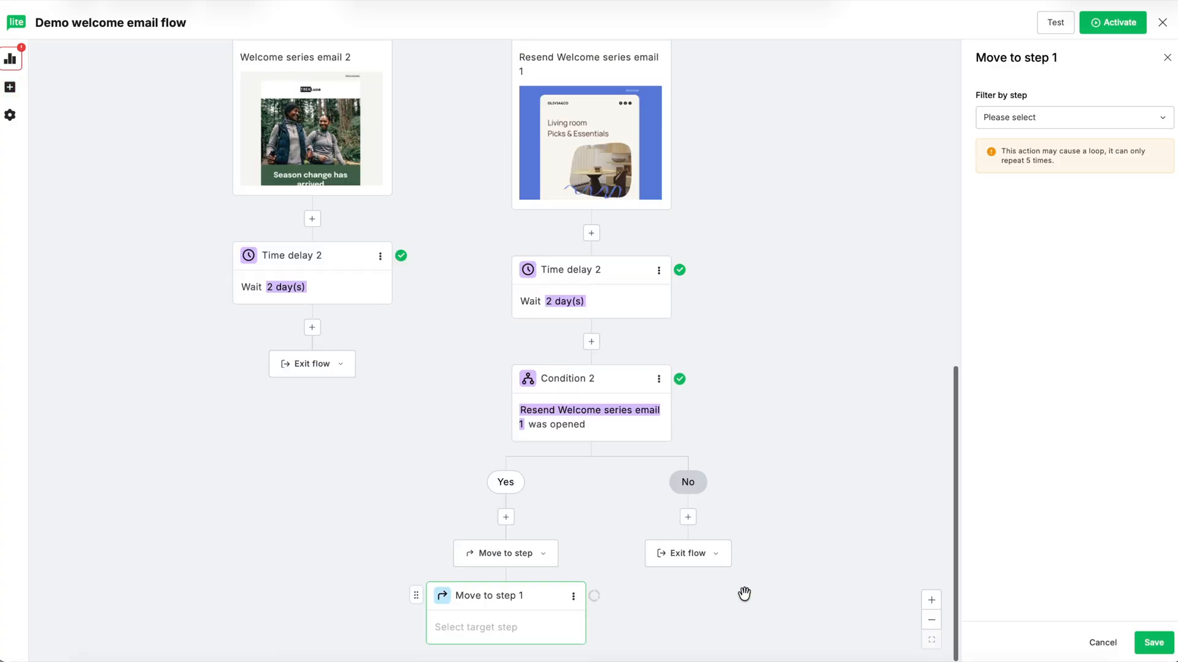
mouse_move(1039, 172)
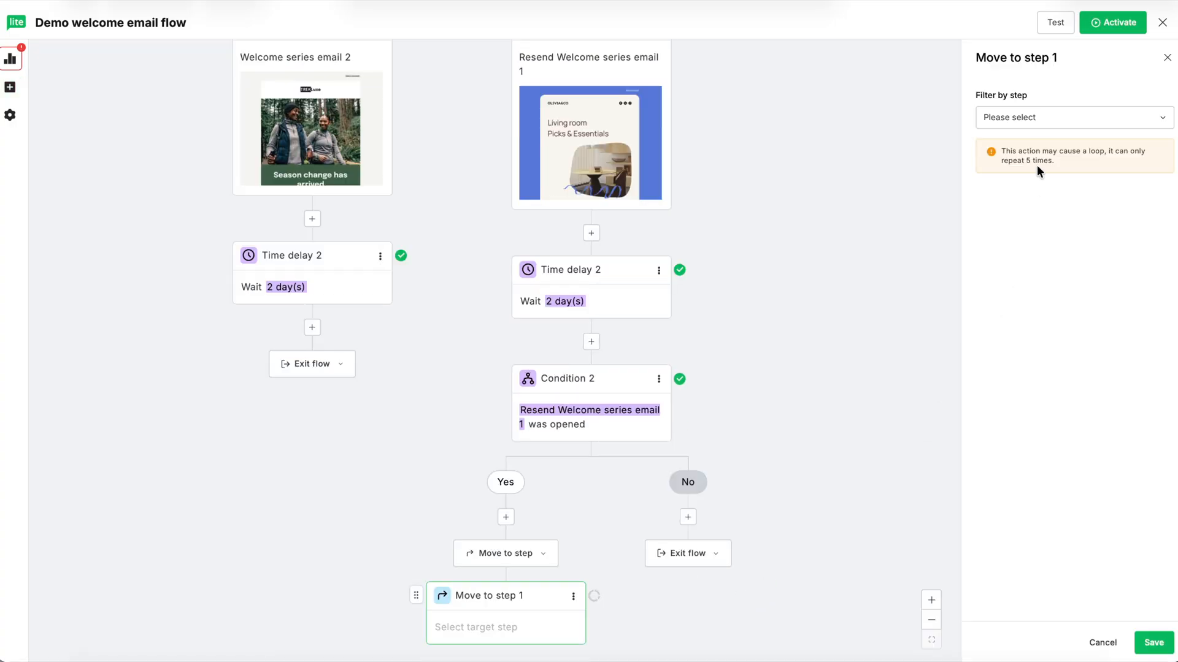
left_click(1072, 118)
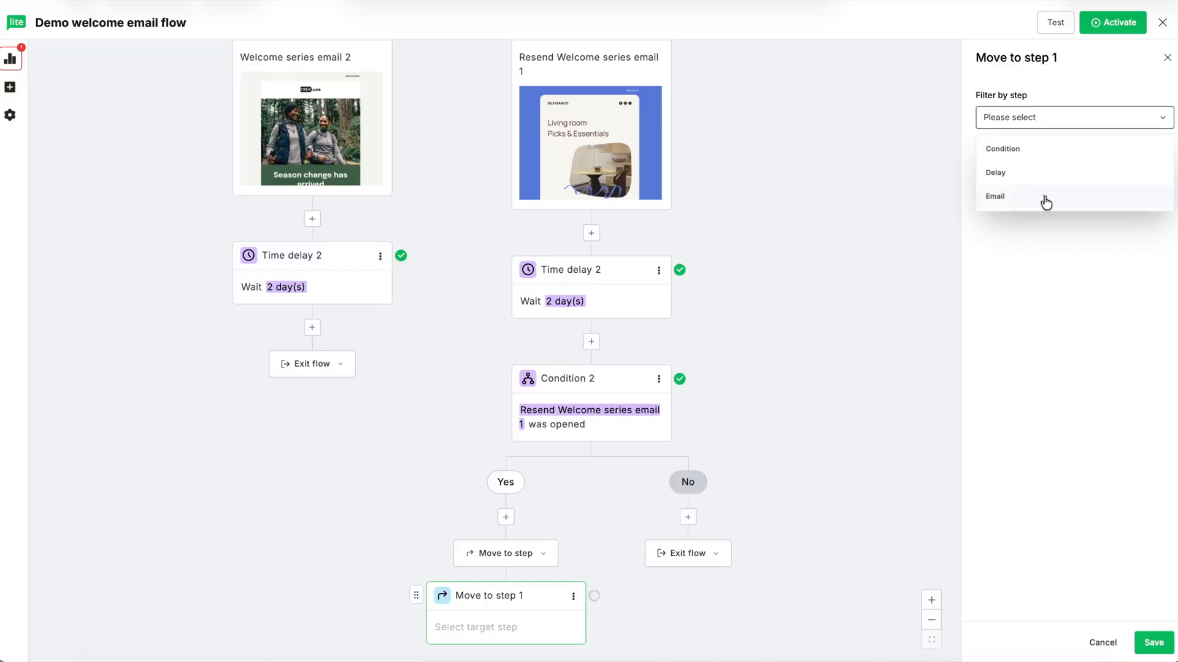
left_click(995, 196)
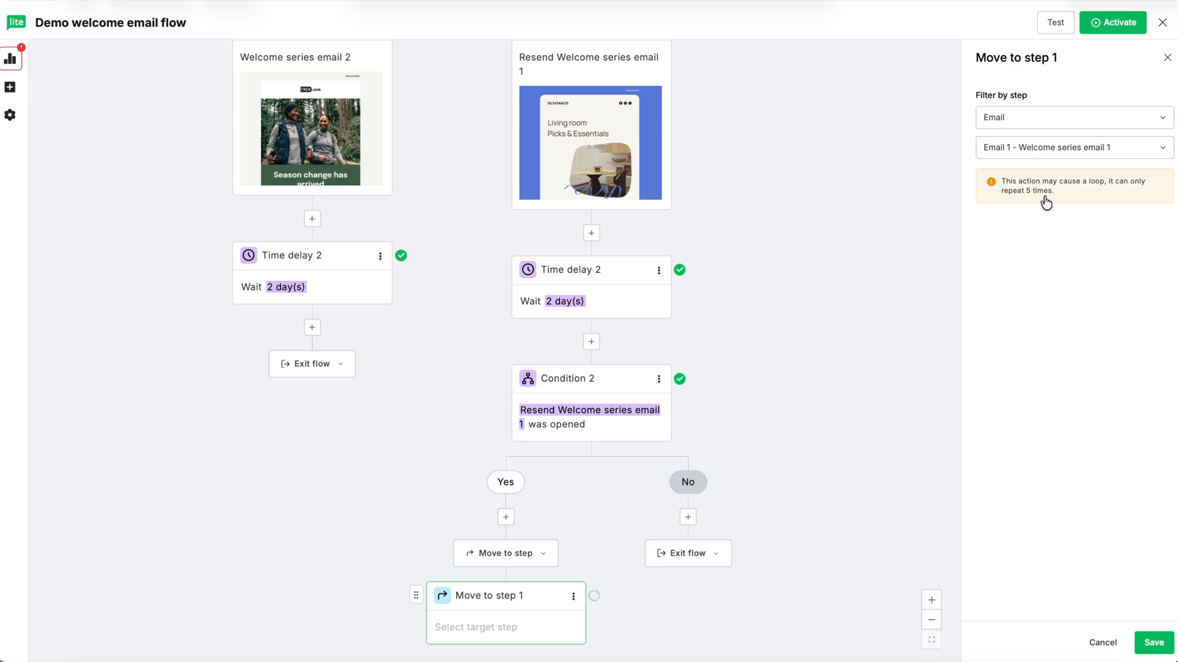
left_click(1070, 148)
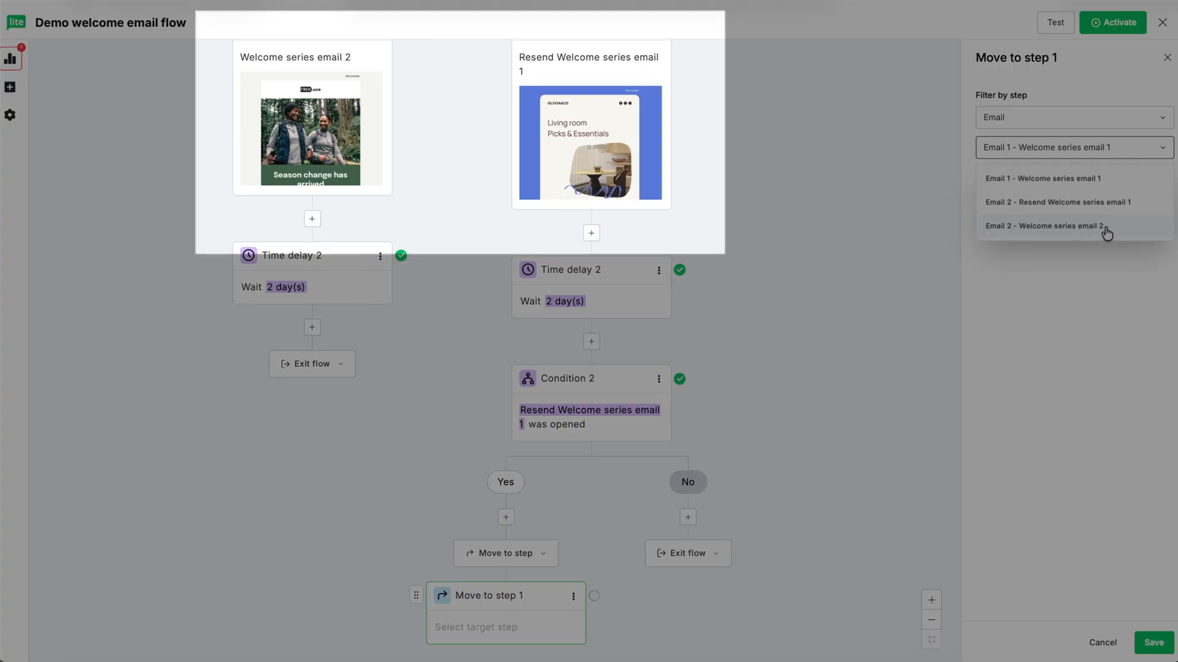
mouse_move(1086, 216)
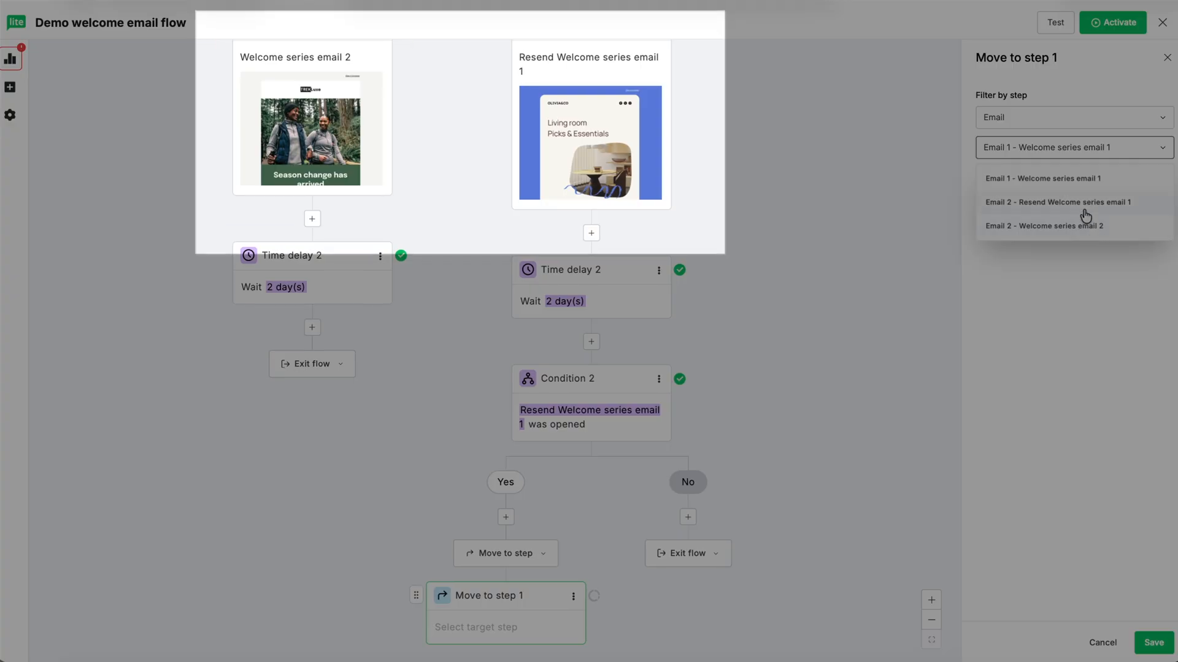
mouse_move(1084, 231)
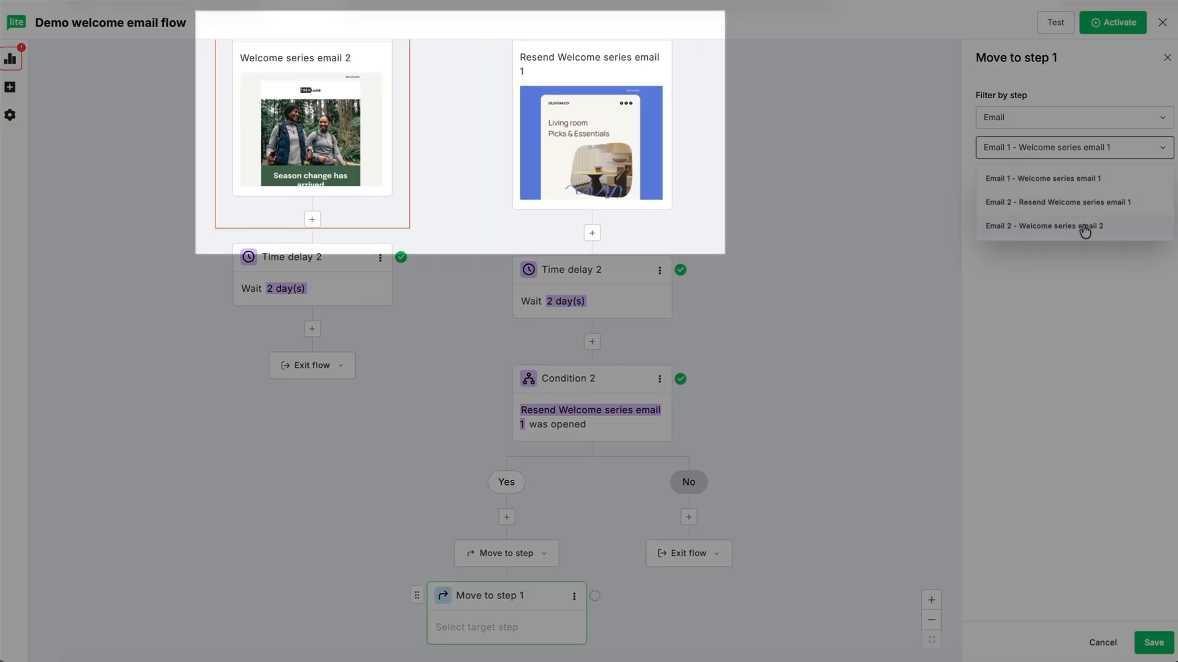
left_click(1072, 226)
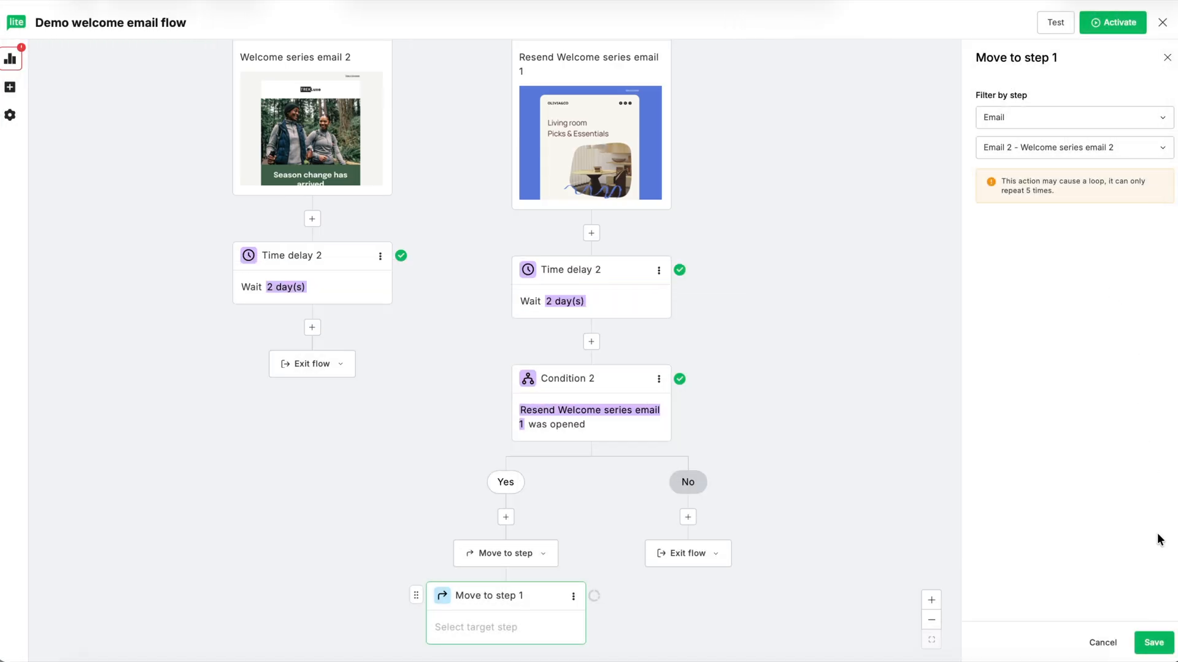
left_click(1152, 643)
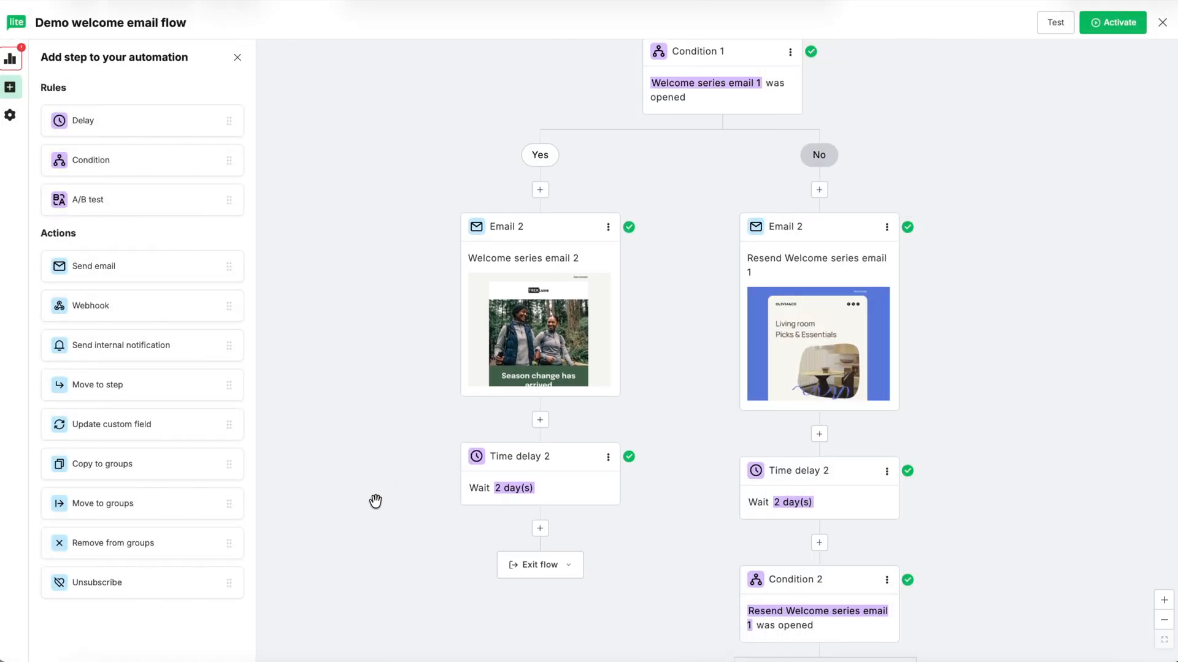
Add Email 3 after the Yes delay with preheader 'Here is how our subscribers have been using…'
left_click(540, 528)
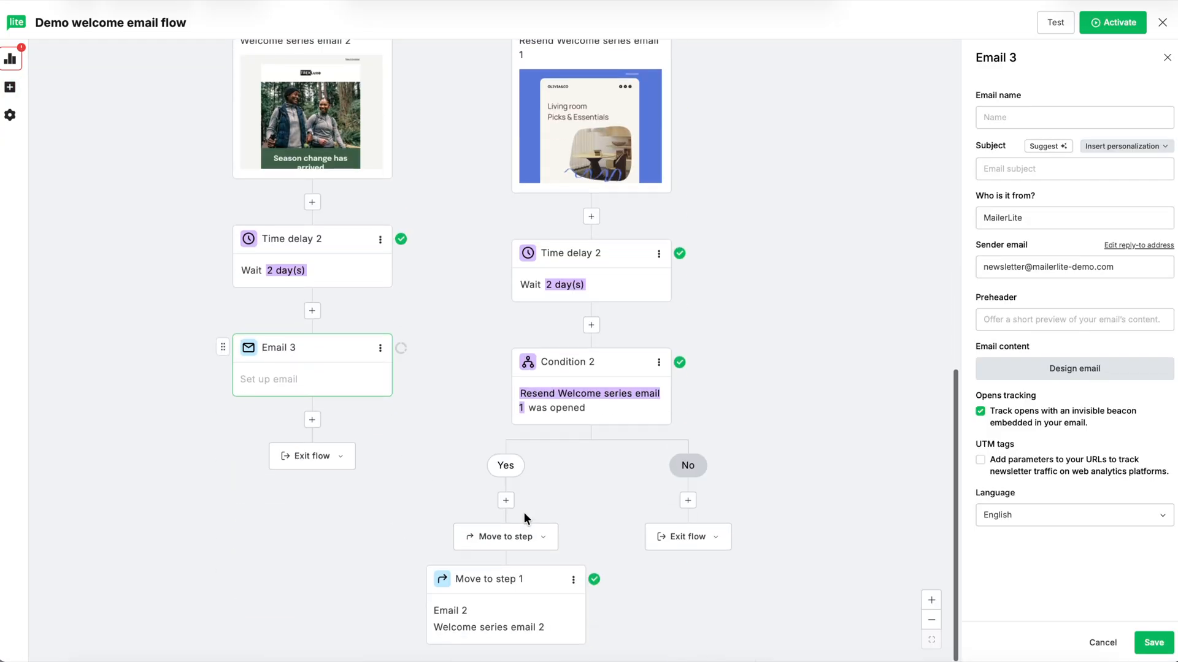
mouse_move(818, 203)
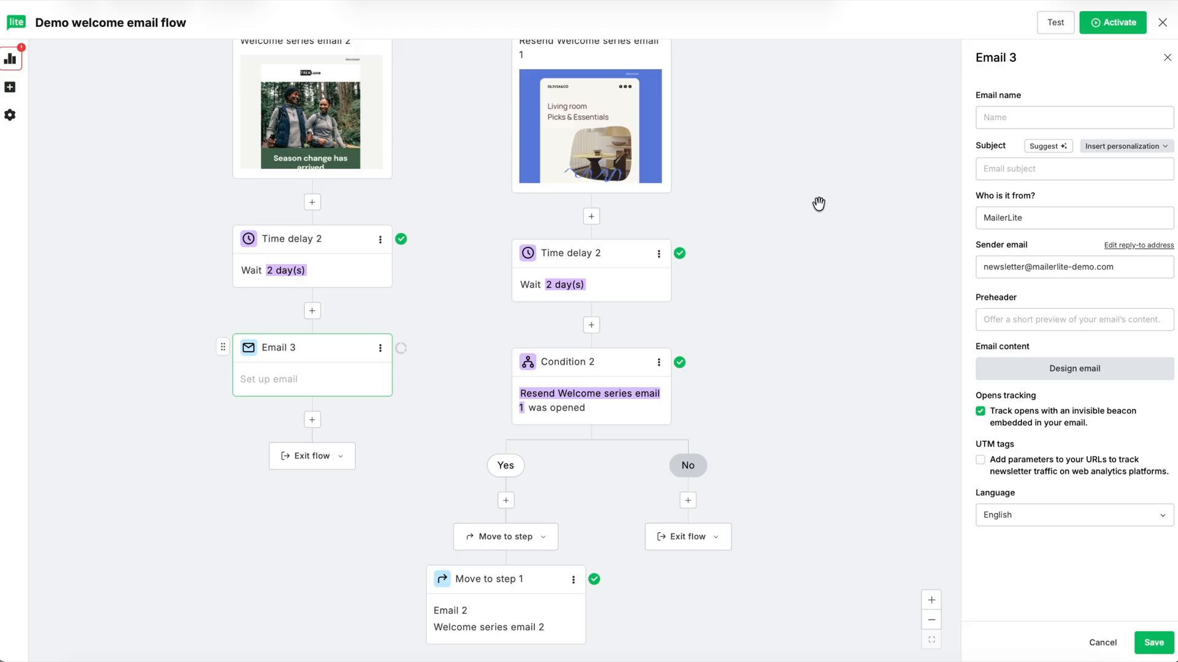
left_click(1072, 117)
type("What our readers are saying")
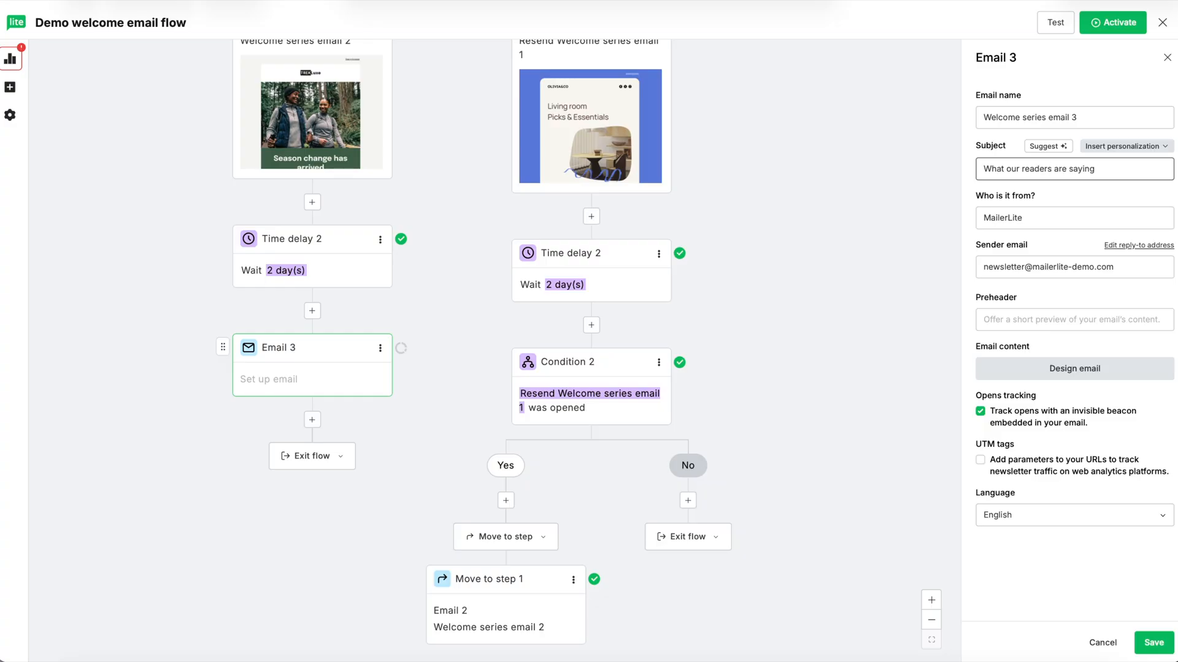
type("Here is how our subscribers have been using t")
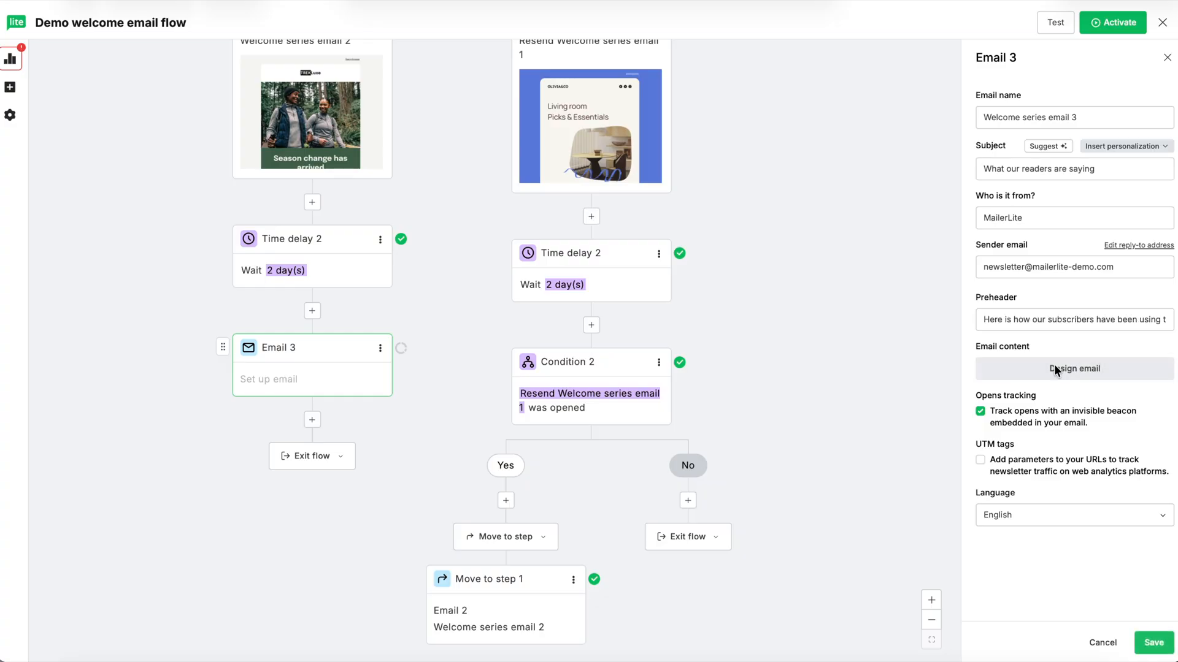
left_click(1072, 369)
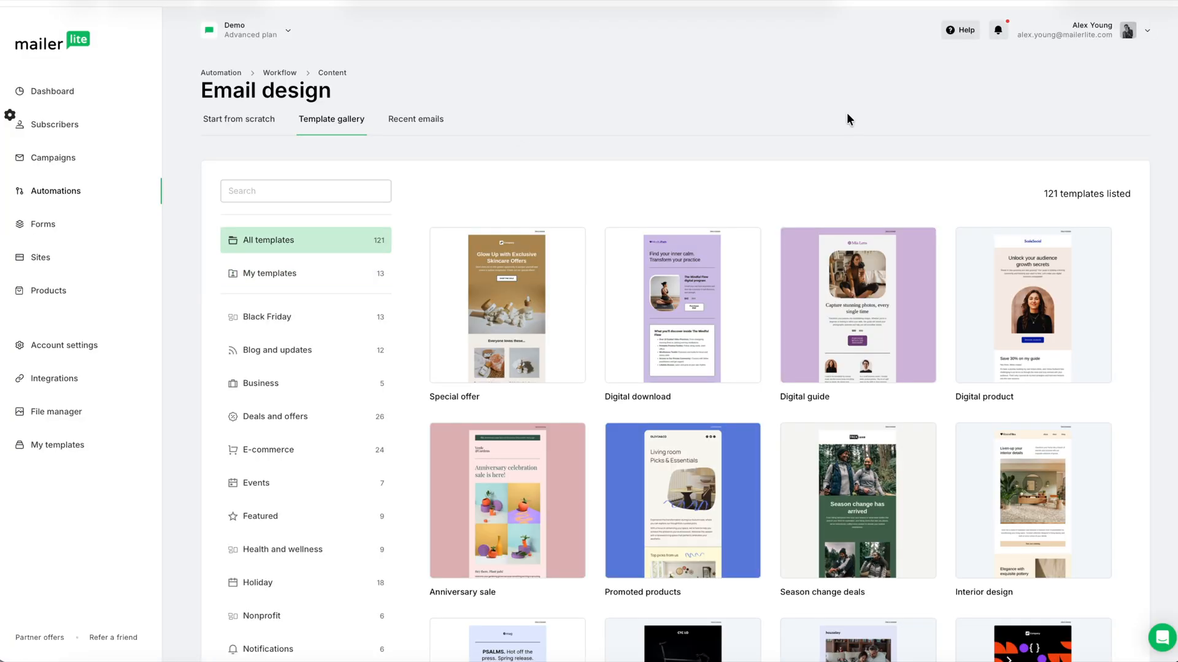
Apply the Interior design template to Email 3, finish editing and save the step
scroll("down", 3)
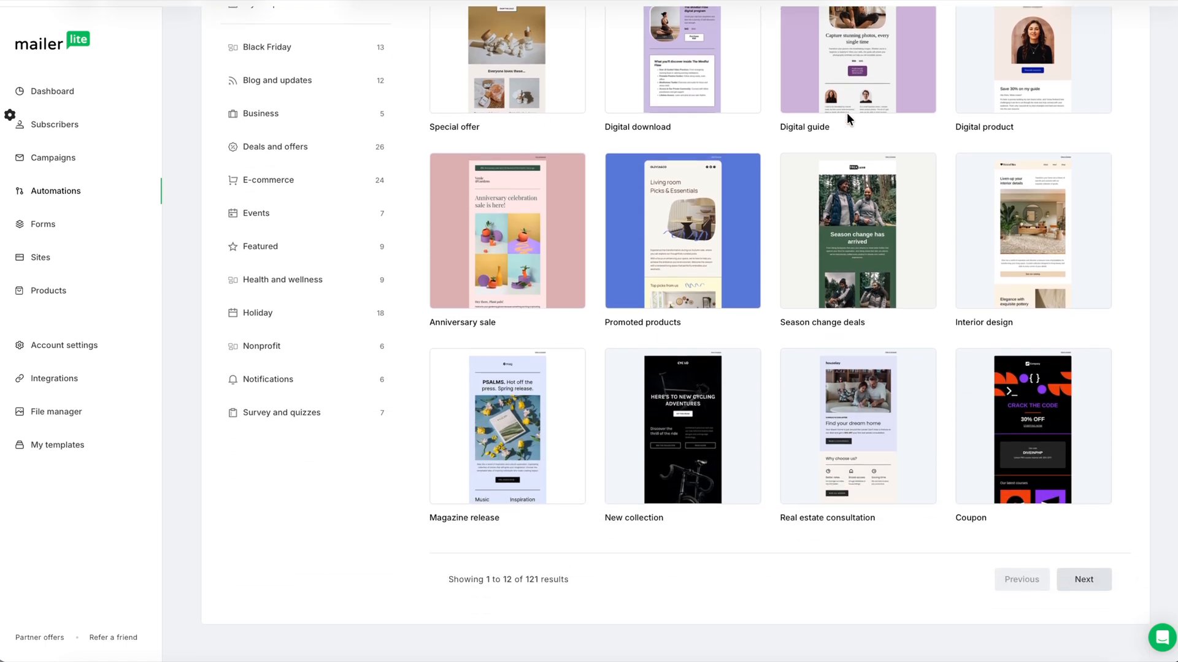
mouse_move(889, 139)
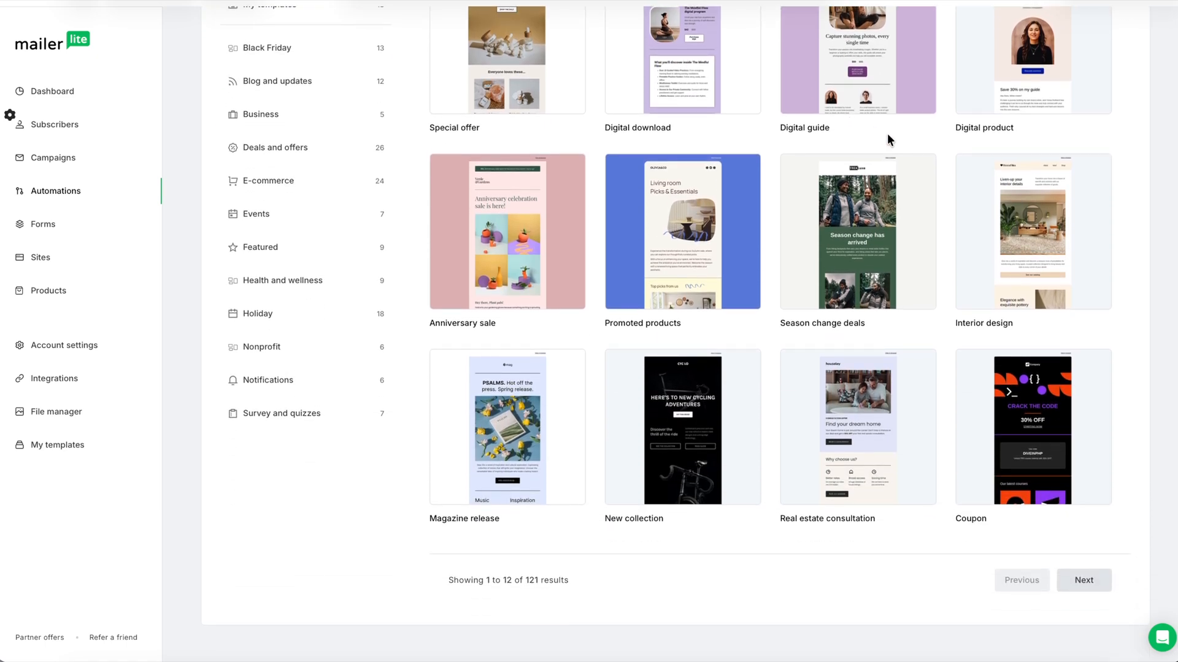
mouse_move(1032, 231)
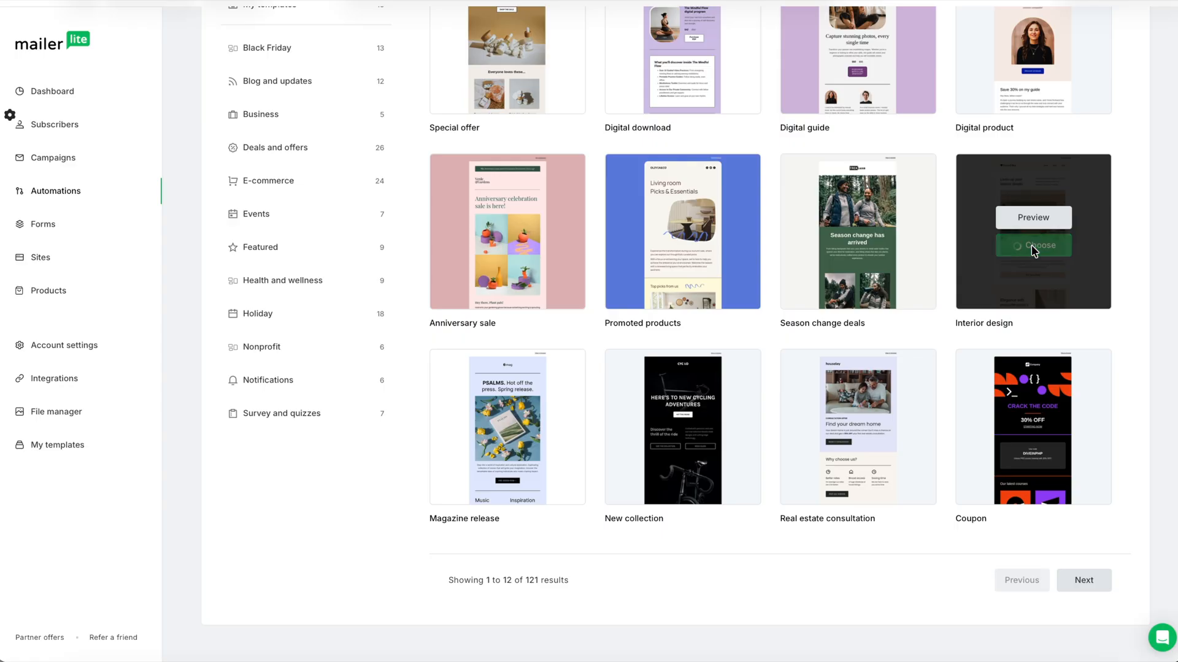
left_click(1032, 246)
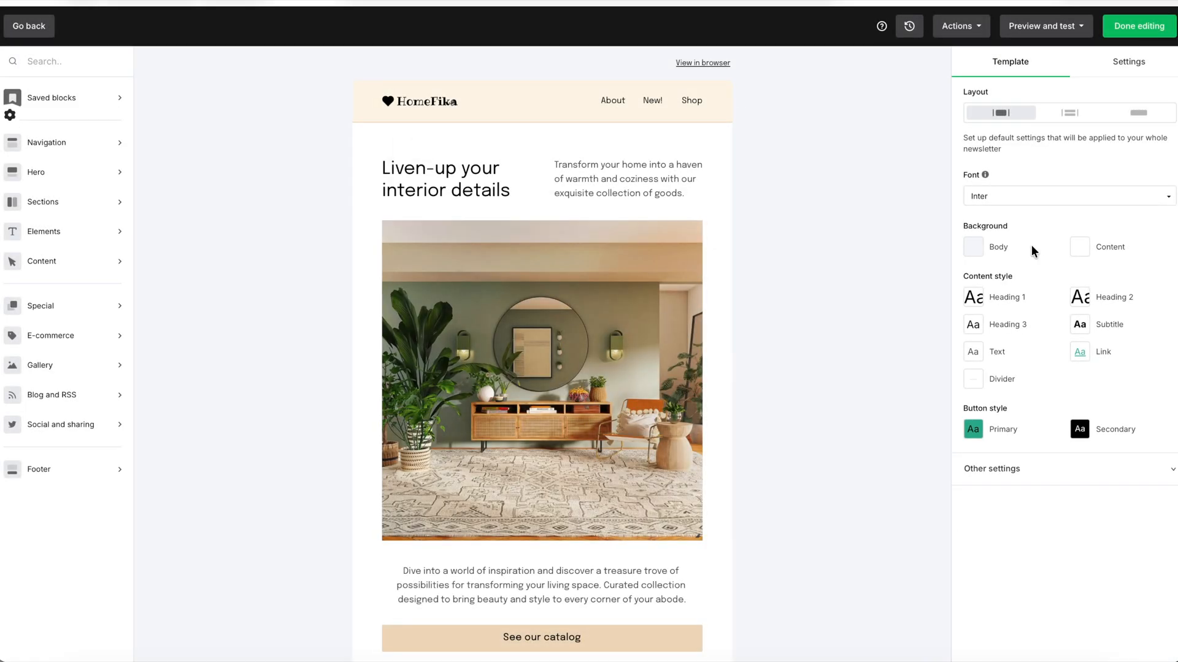
mouse_move(1138, 26)
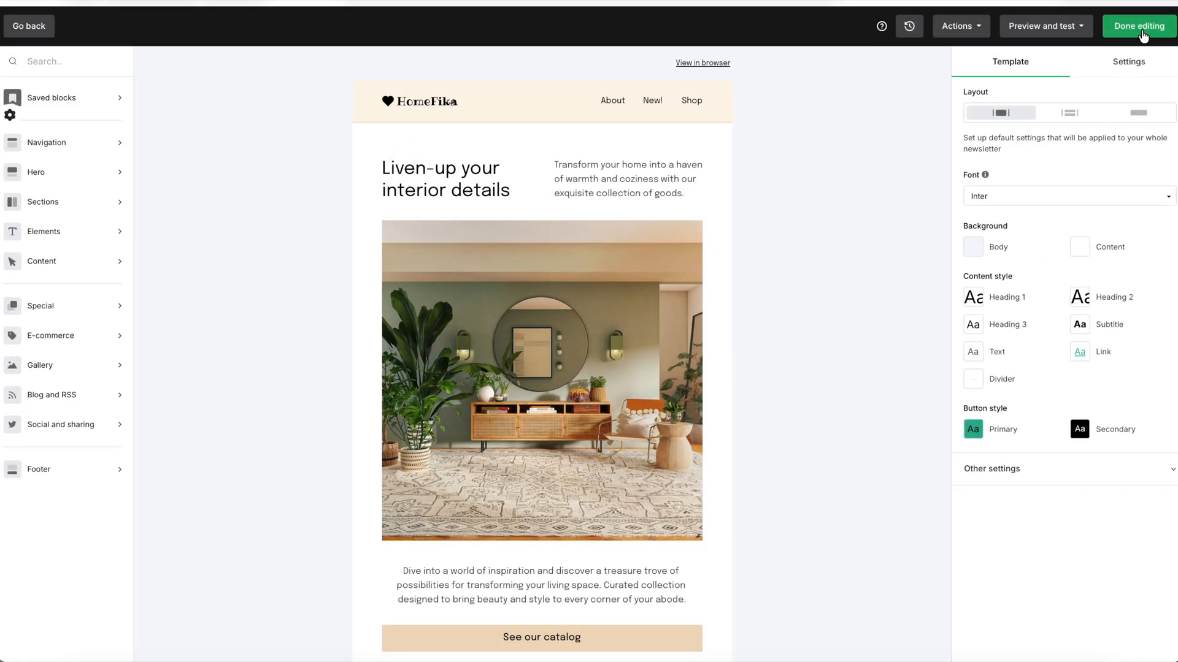
left_click(1139, 26)
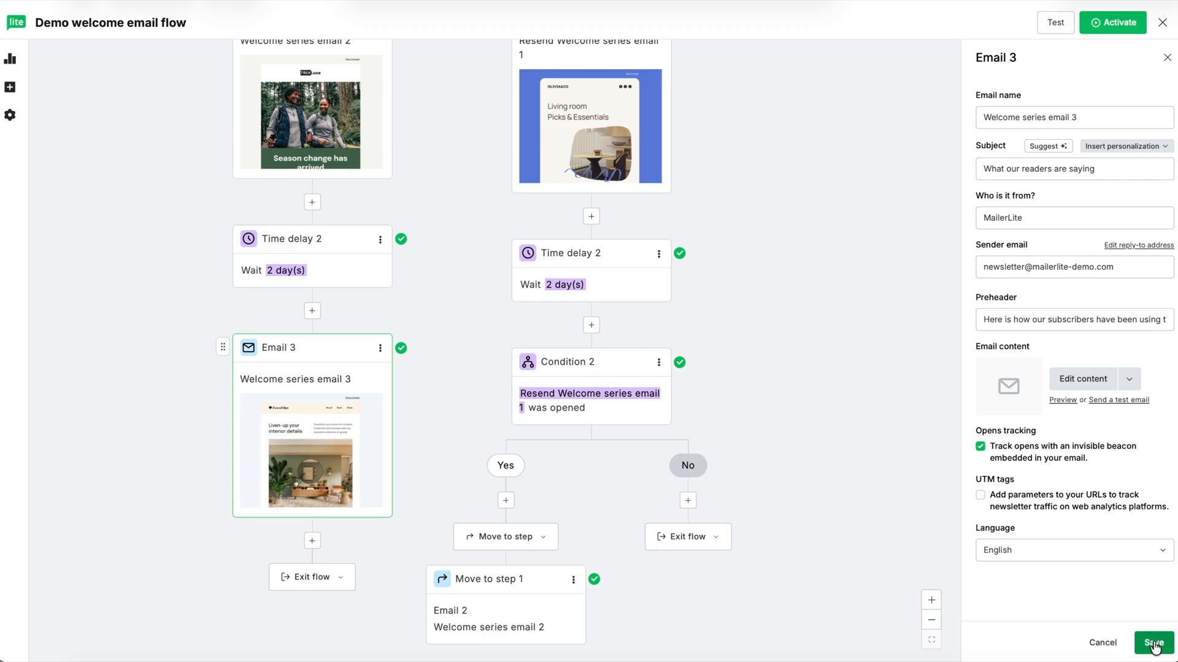
left_click(1154, 642)
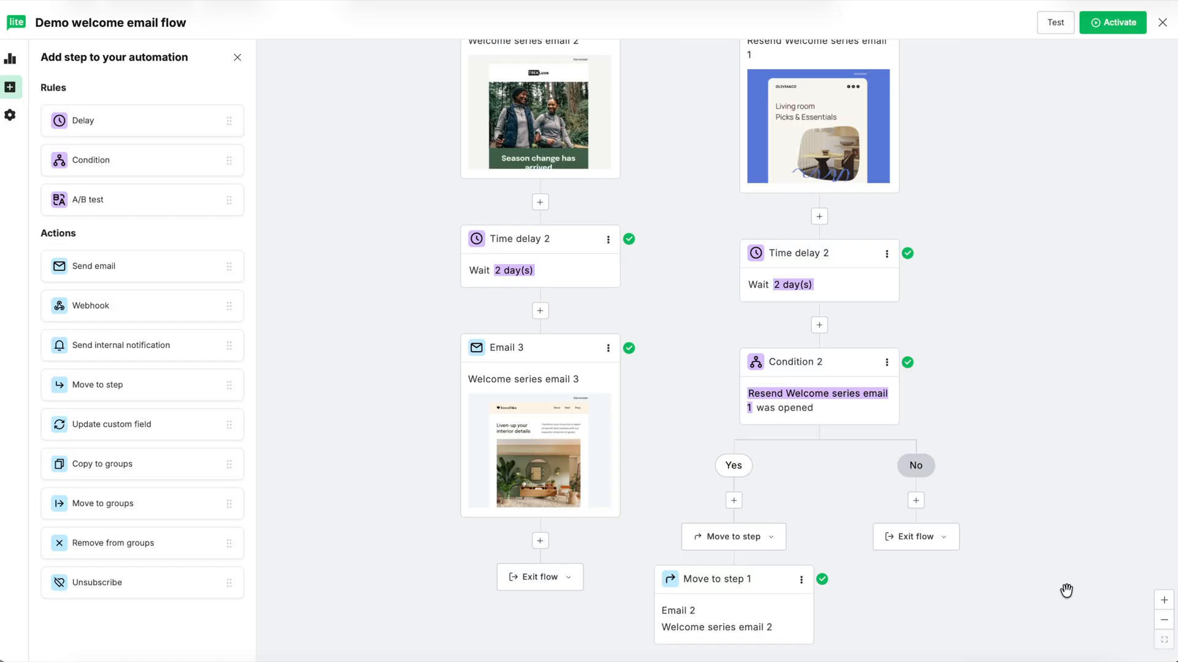
mouse_move(285, 204)
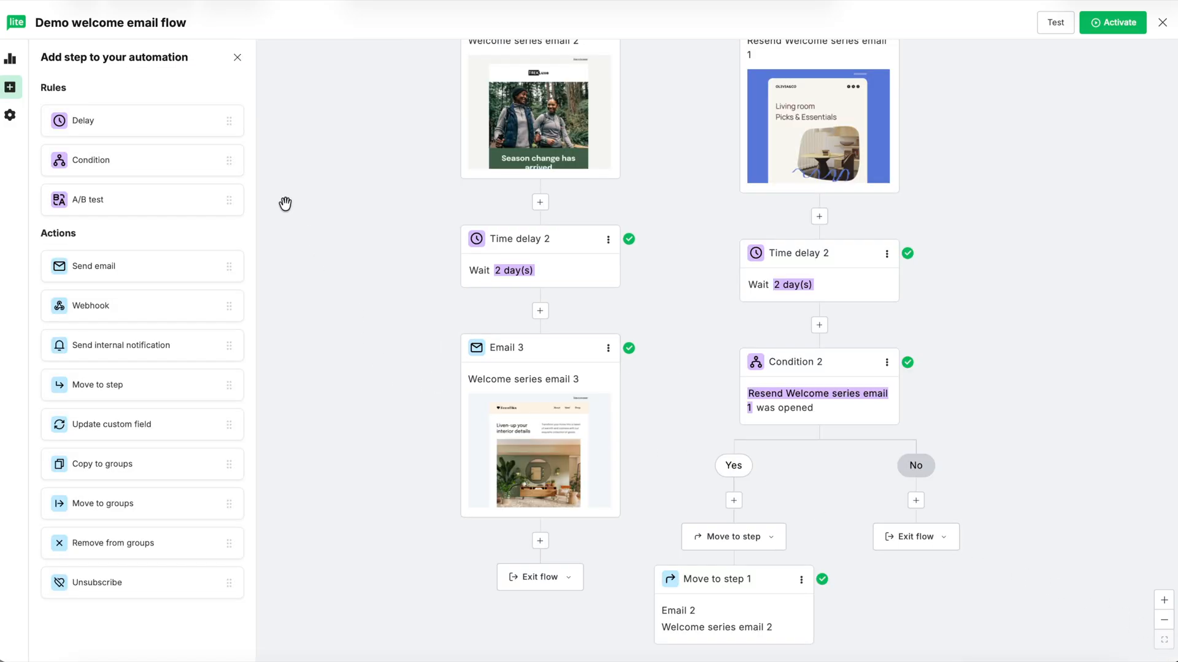
mouse_move(98, 120)
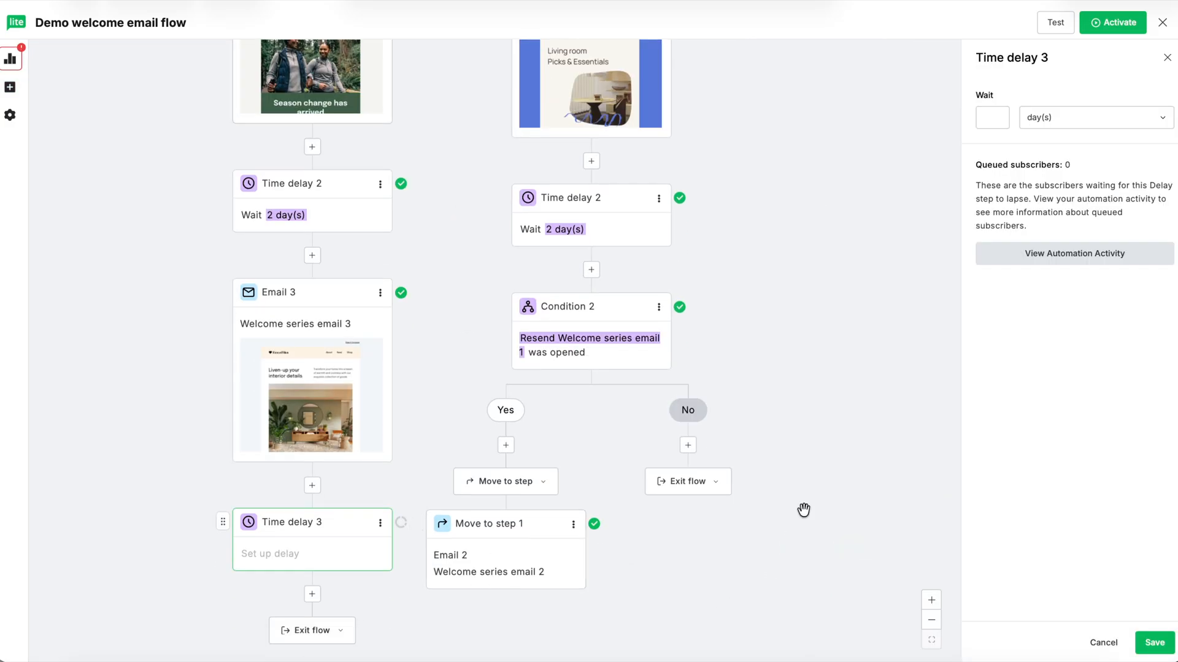
Set the new delay to wait 3 days and save it after Welcome series email 3
left_click(992, 117)
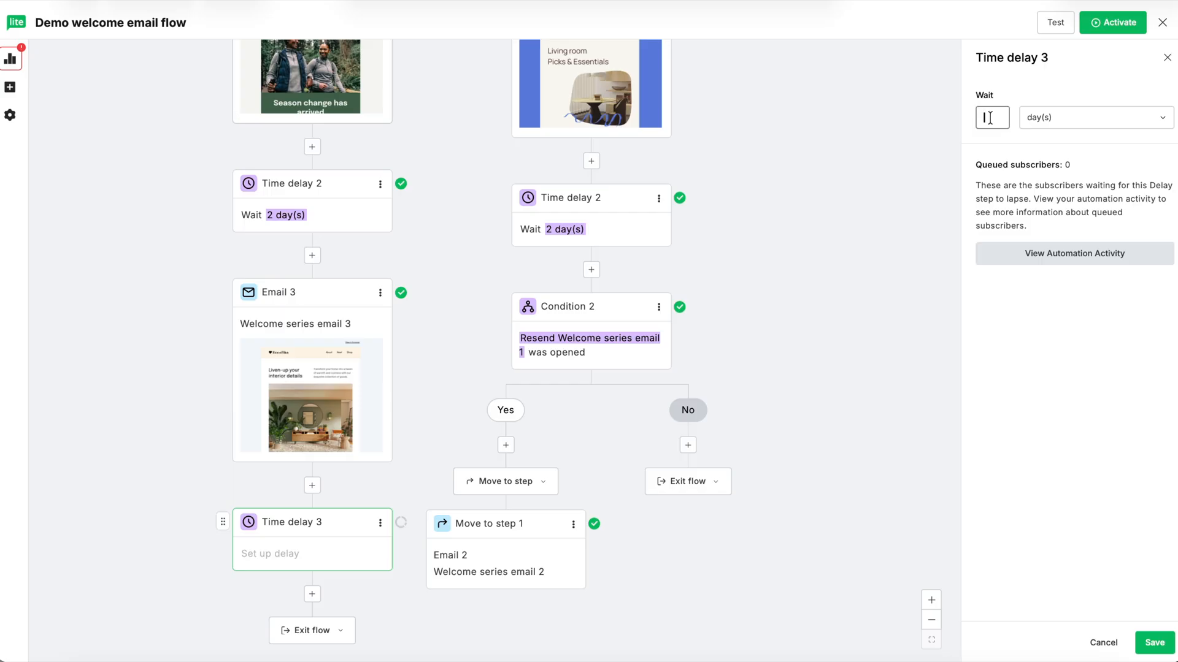
type("3")
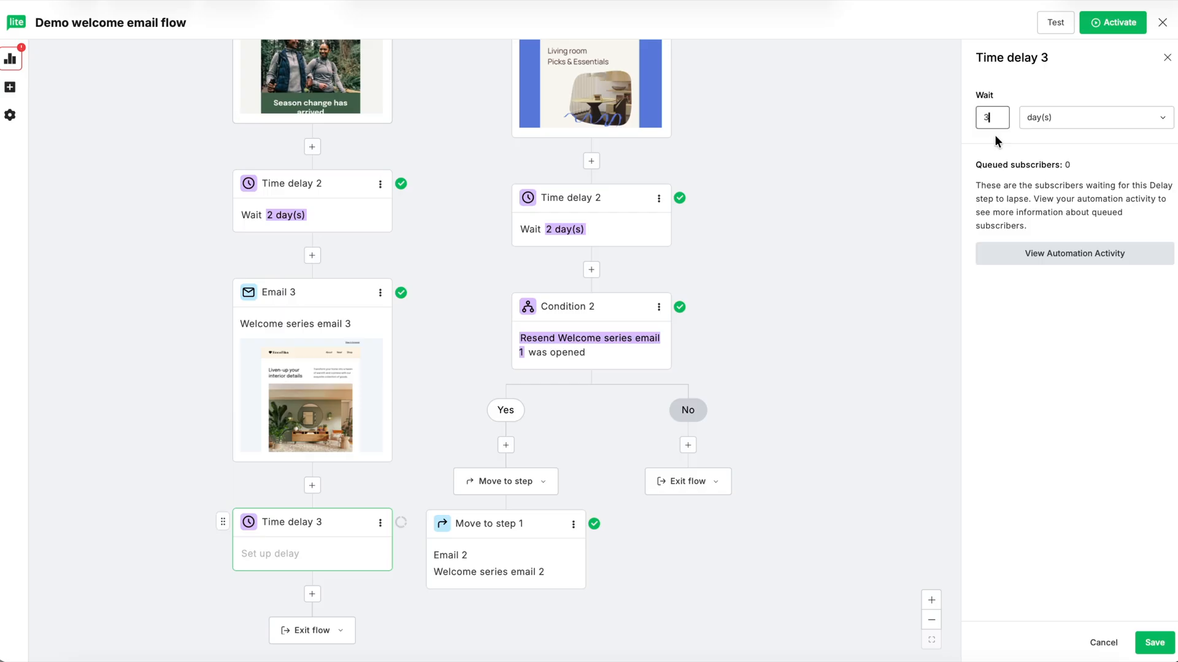
left_click(1153, 642)
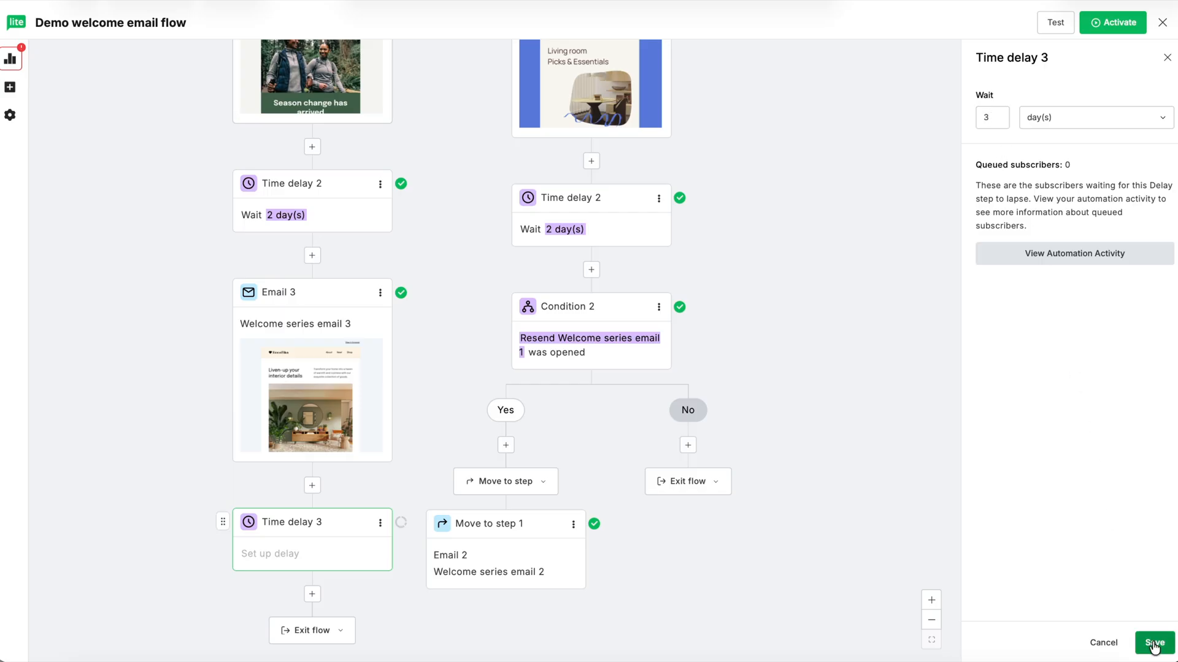
left_click(1153, 641)
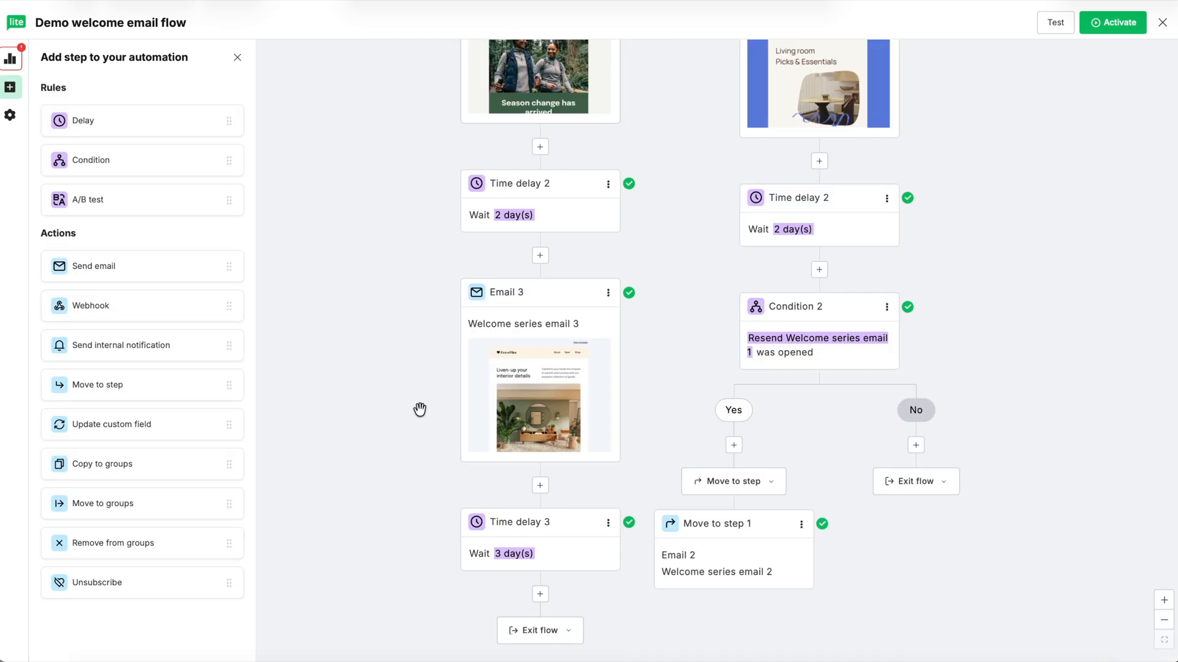
mouse_move(377, 477)
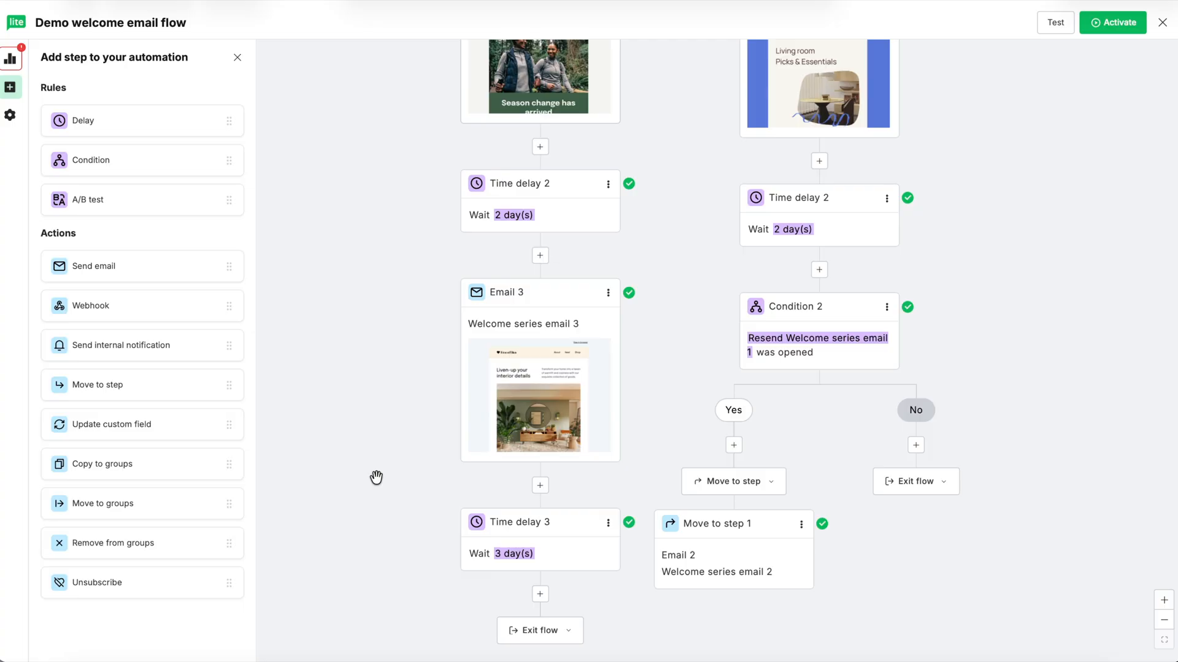
mouse_move(371, 457)
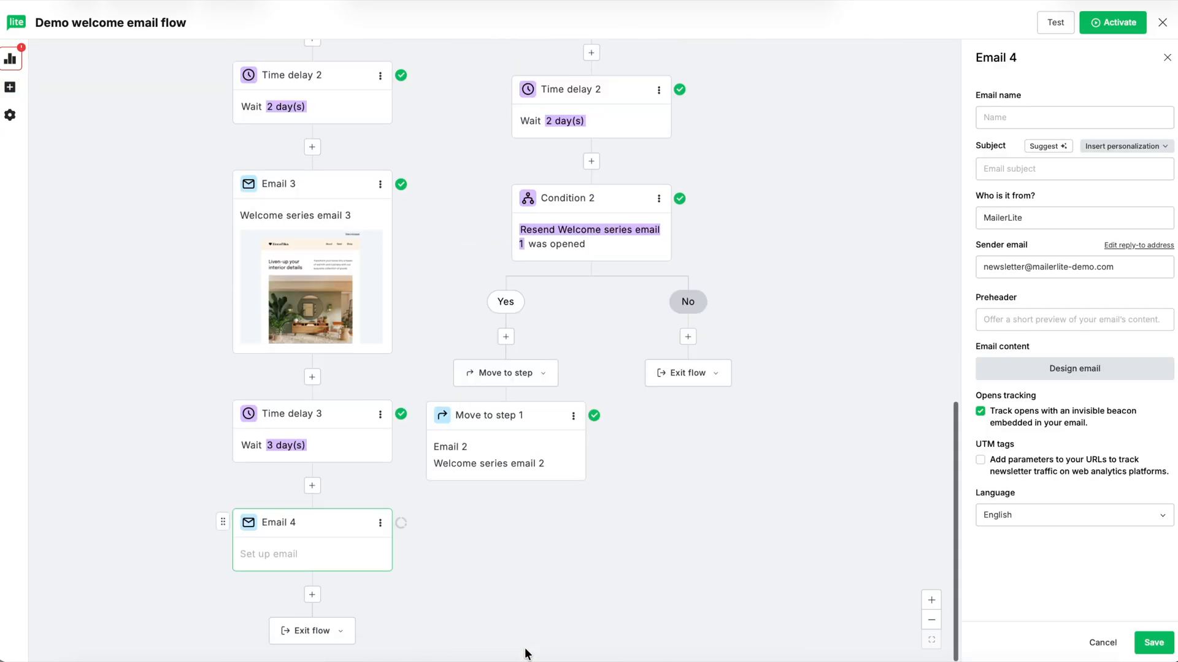
mouse_move(992, 154)
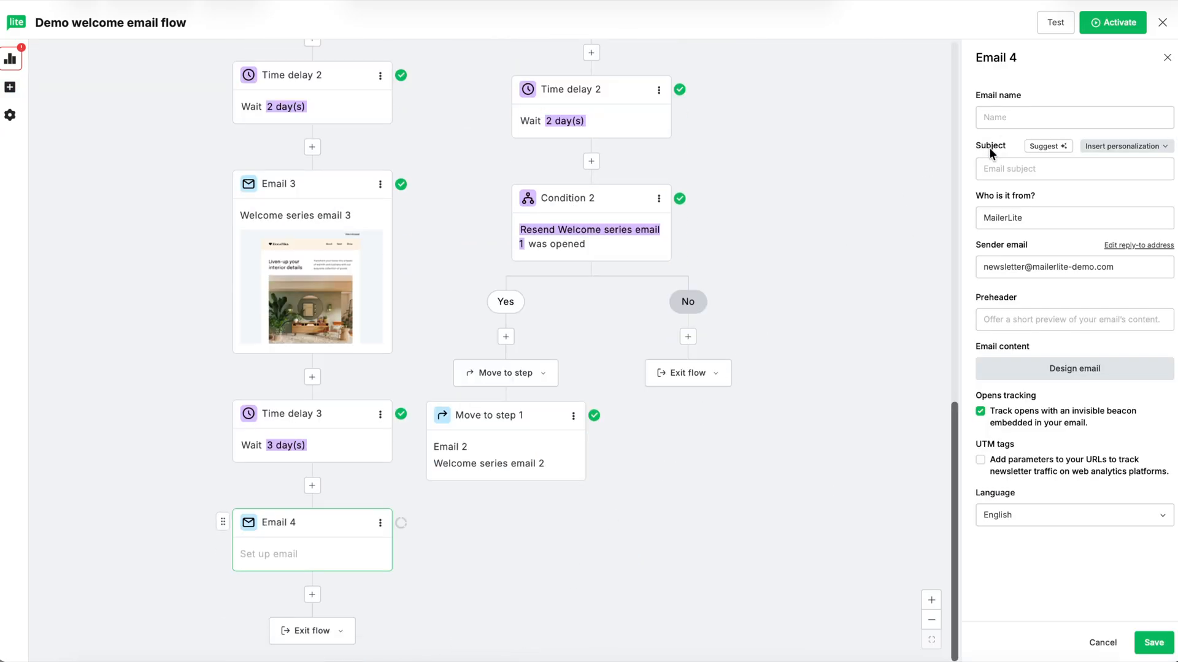
Name the fourth email 'Welcome series email 4 CTA' and enter its subject text
type("Welcome series email 4 CTA")
type("Follow me on YouTube")
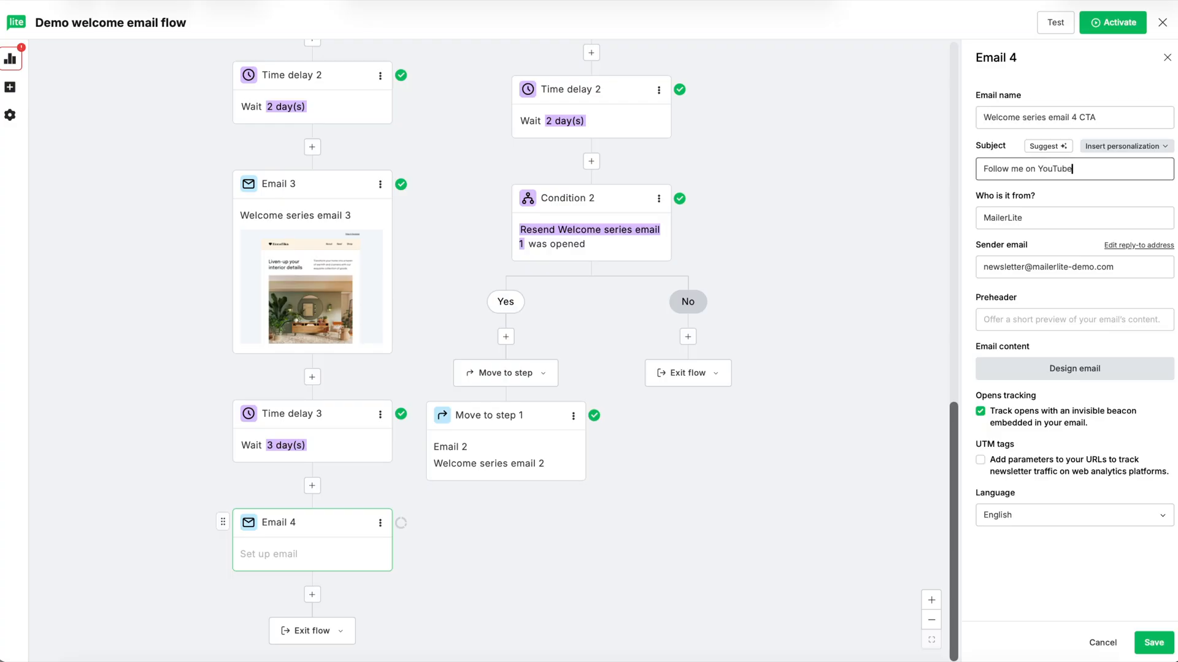
type("Ever wonder what goes into run")
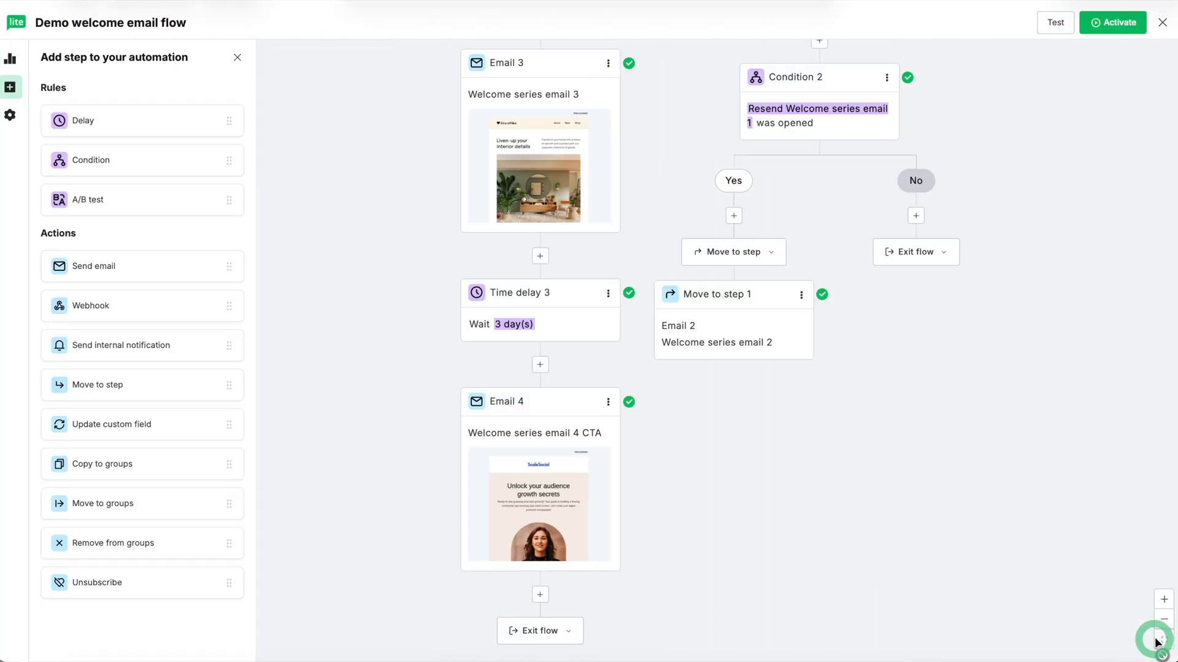
mouse_move(1128, 614)
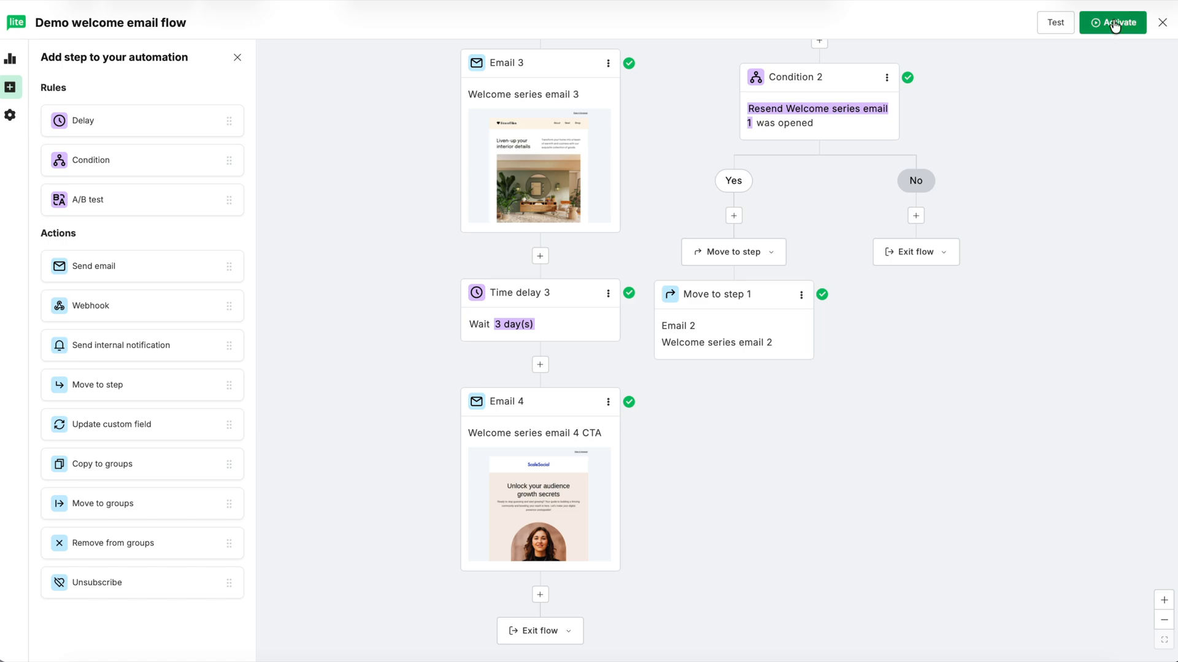
mouse_move(1094, 58)
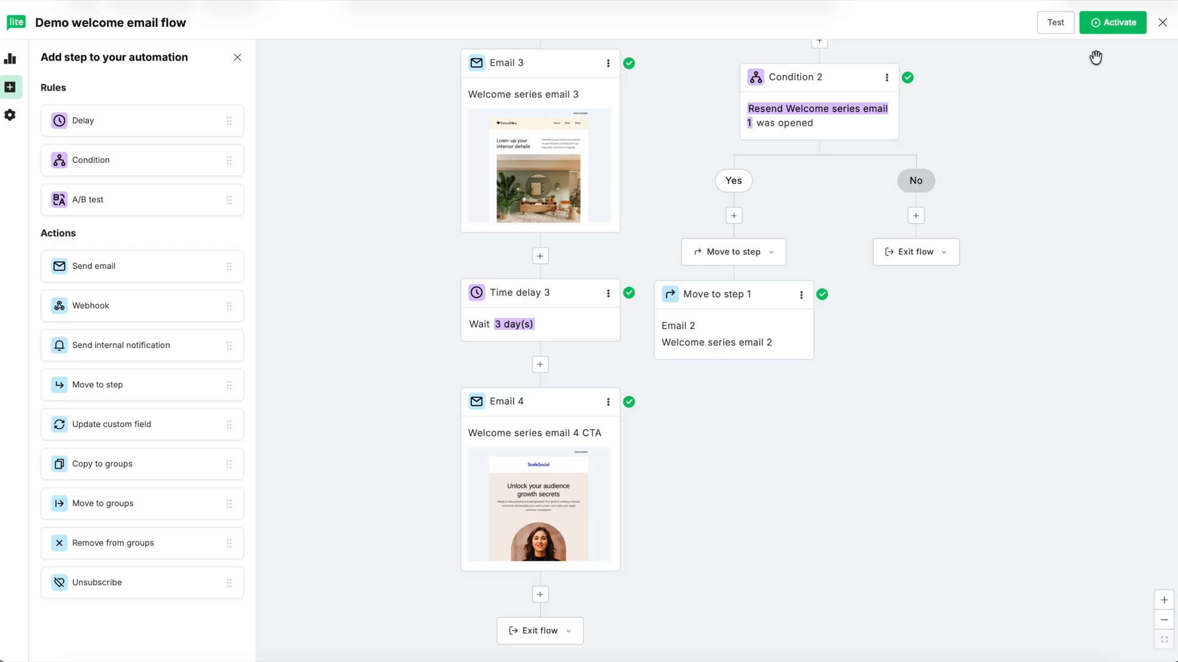
mouse_move(1054, 22)
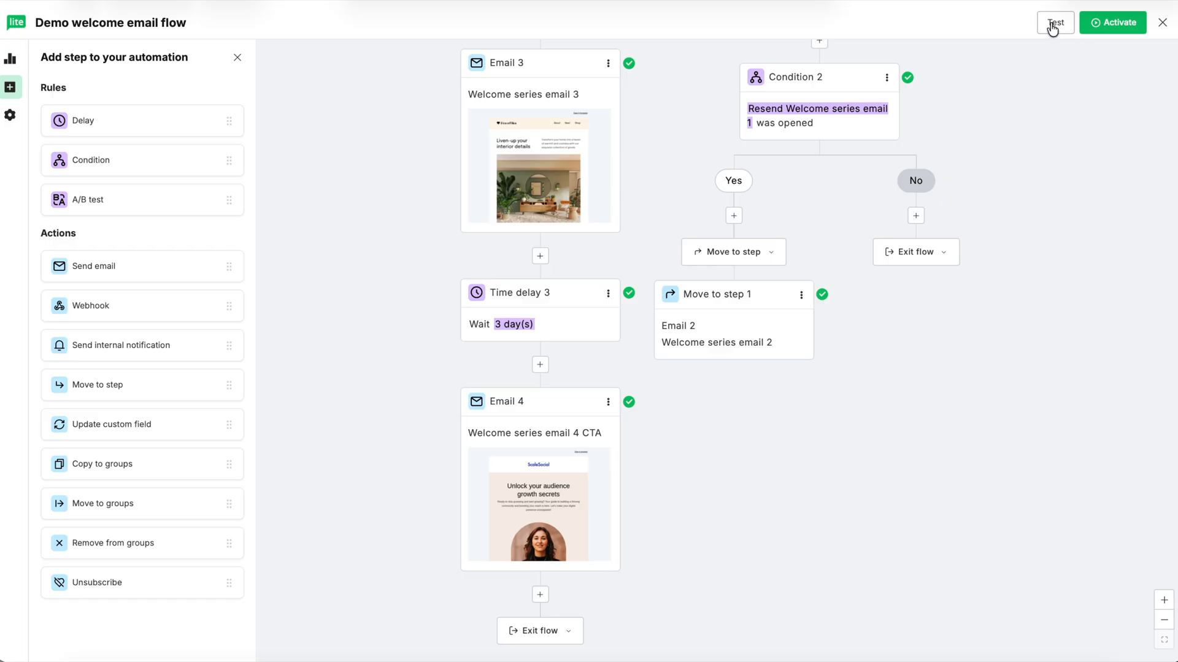
Inspect the Test automation emails panel and its address field, then dismiss it without sending
left_click(1055, 22)
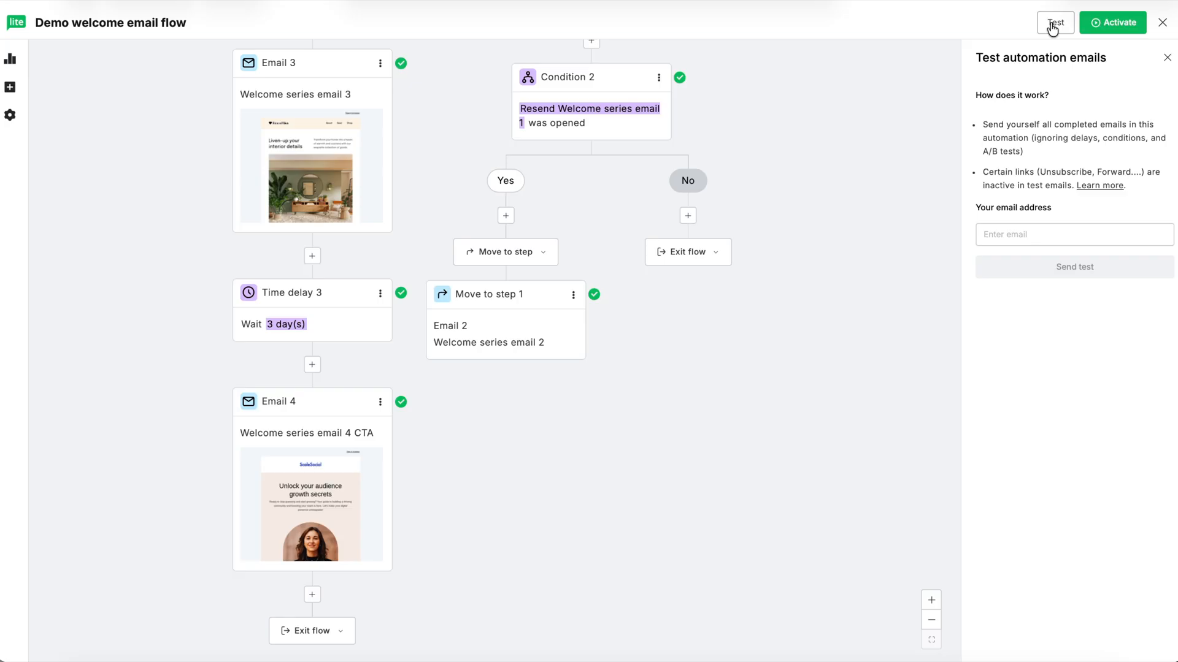
mouse_move(1065, 84)
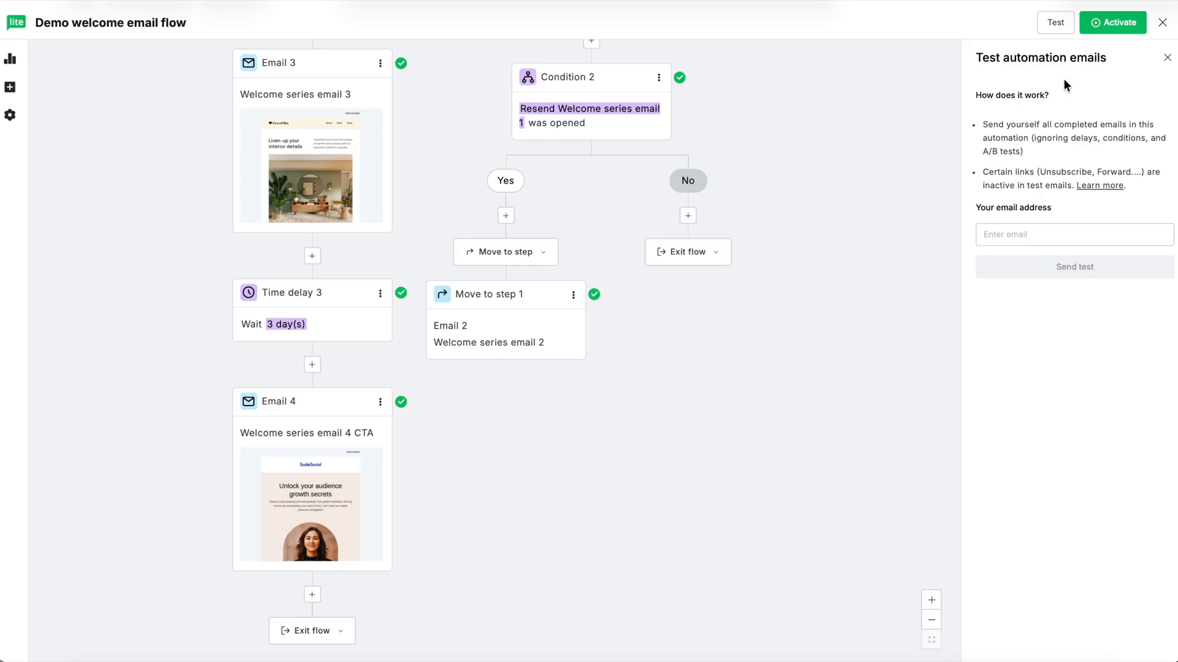
left_click(1074, 234)
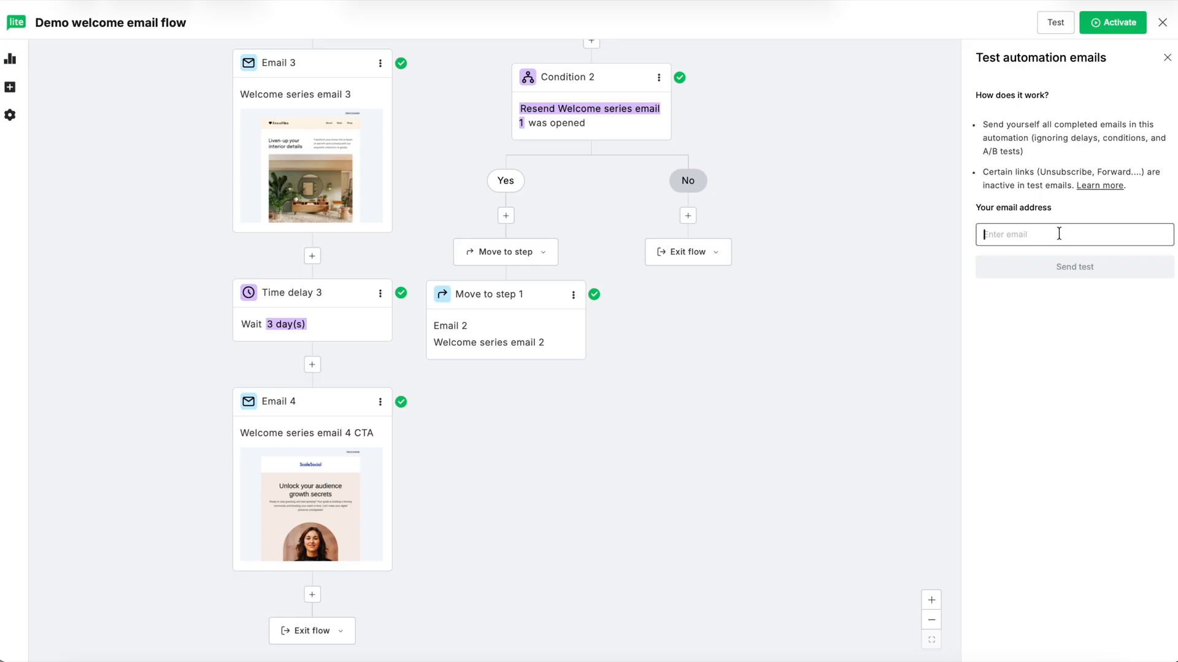
mouse_move(1075, 266)
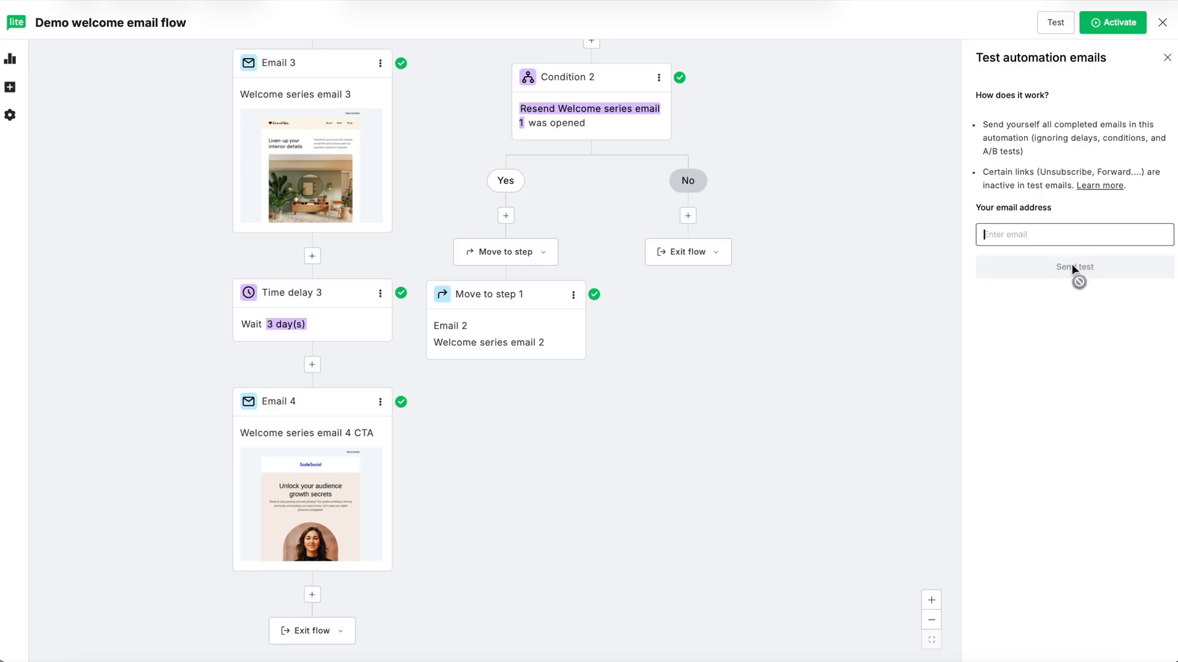
mouse_move(1079, 340)
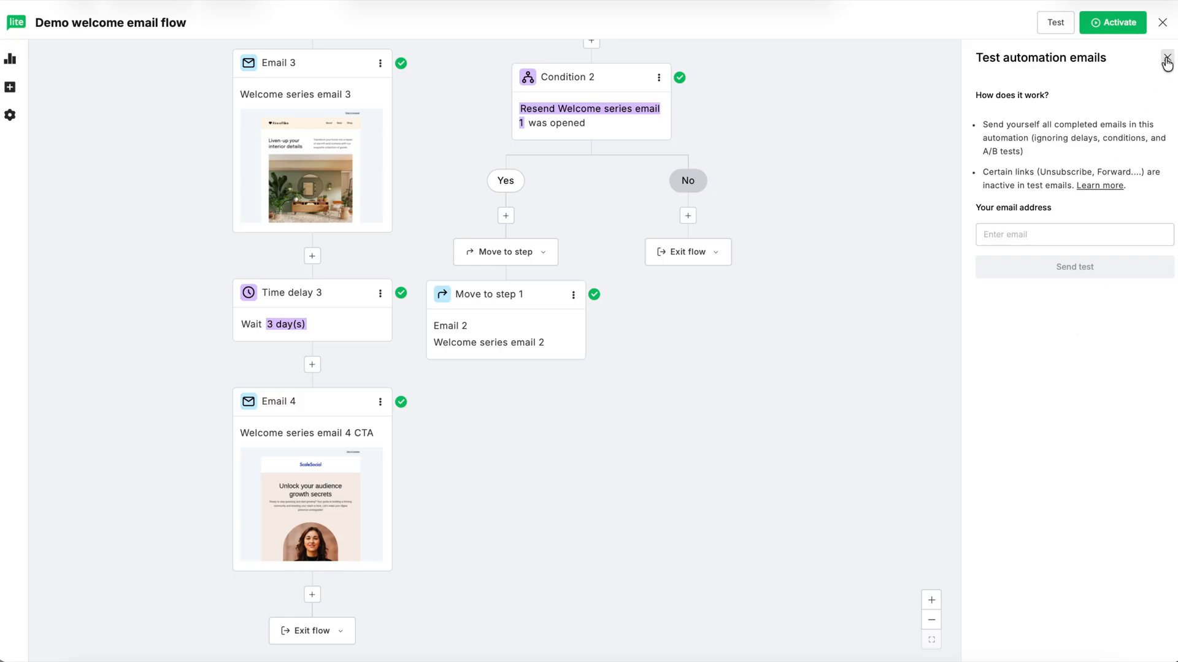
left_click(1166, 58)
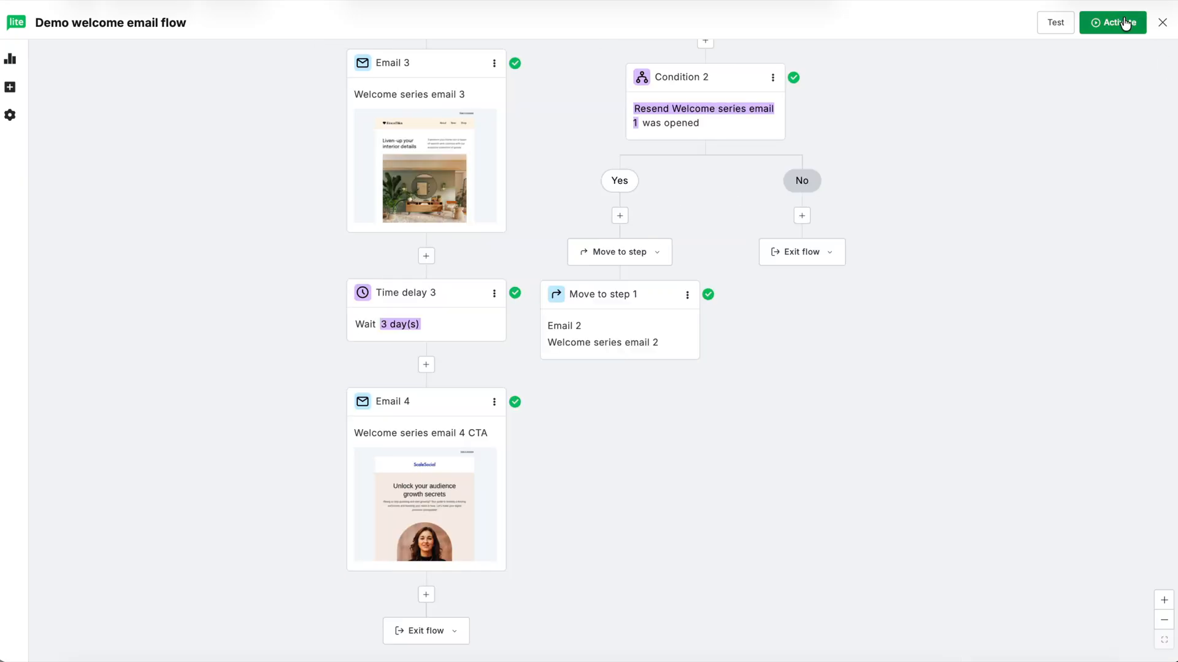